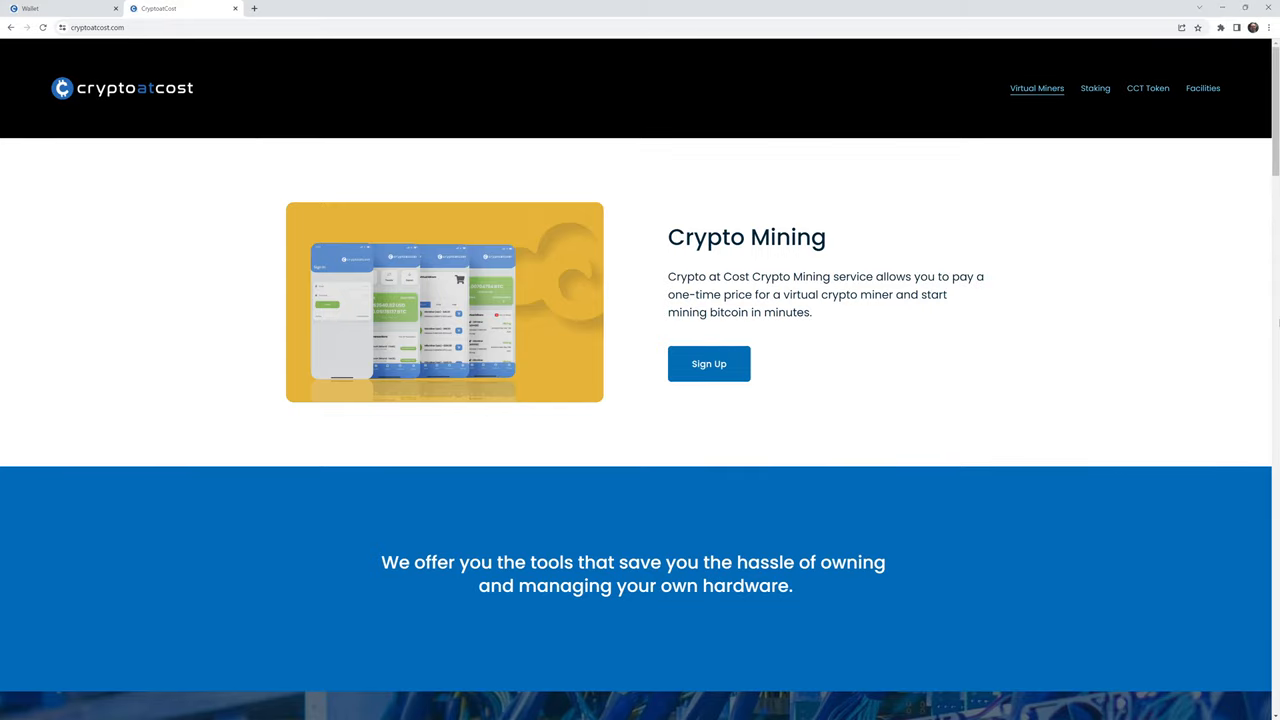
# - Bring up the account notifications list from the bottom navigation bar
pyautogui.click(180, 8)
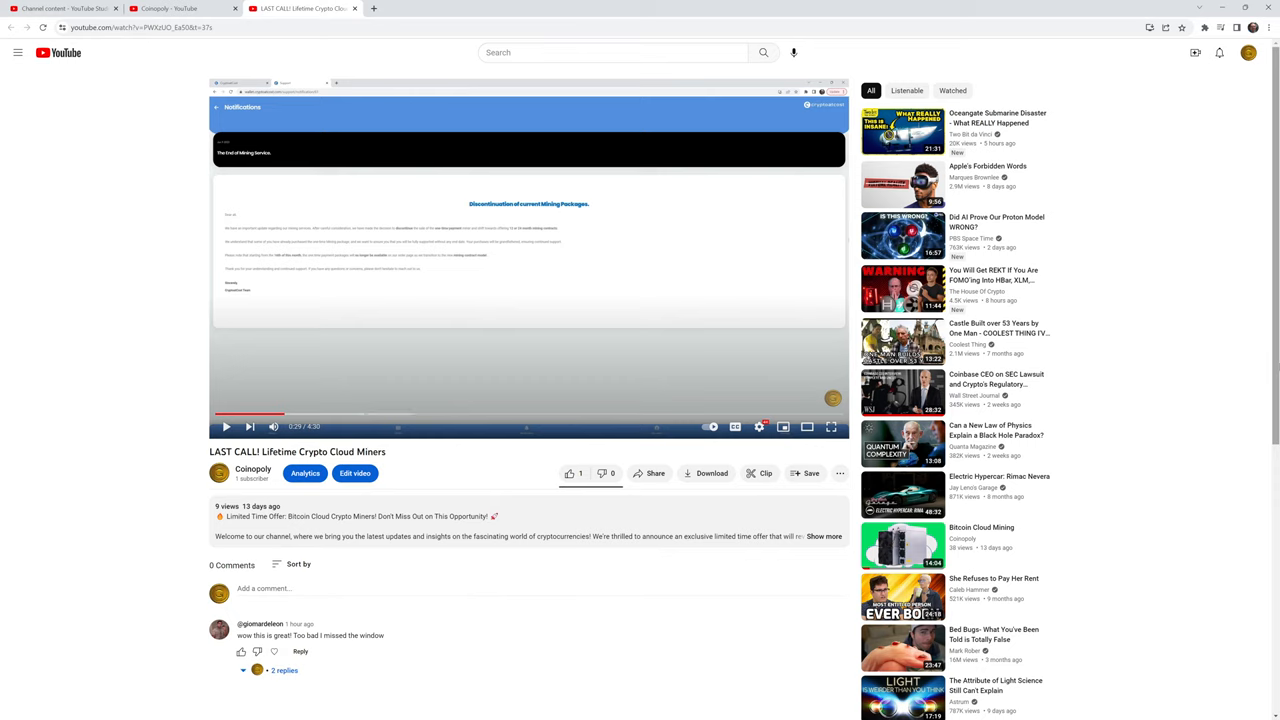
pyautogui.click(831, 426)
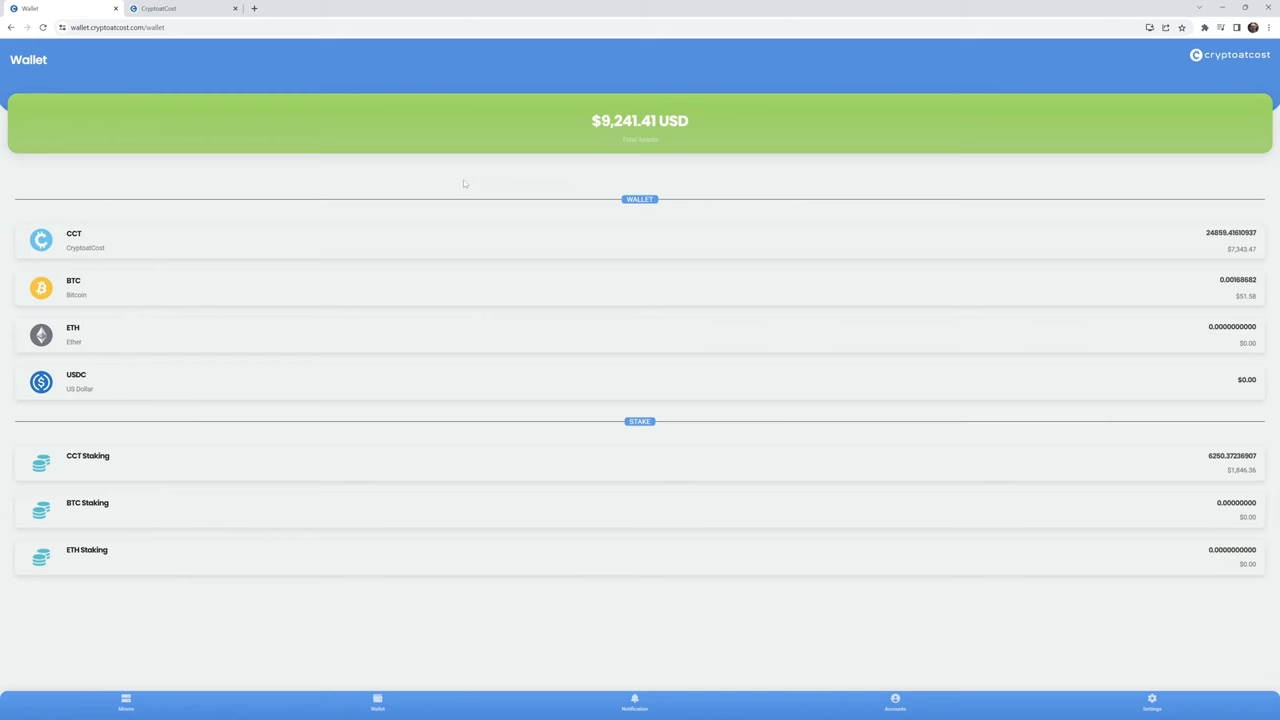
pyautogui.moveTo(563, 168)
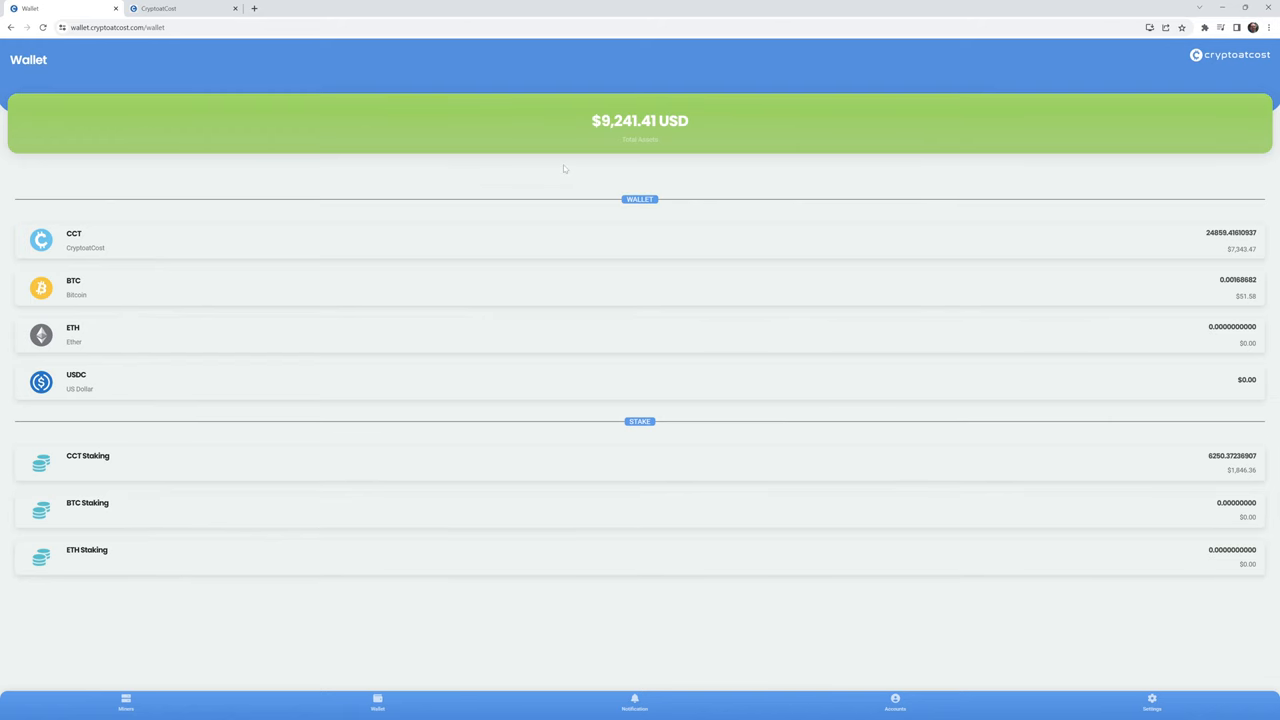
pyautogui.moveTo(663, 707)
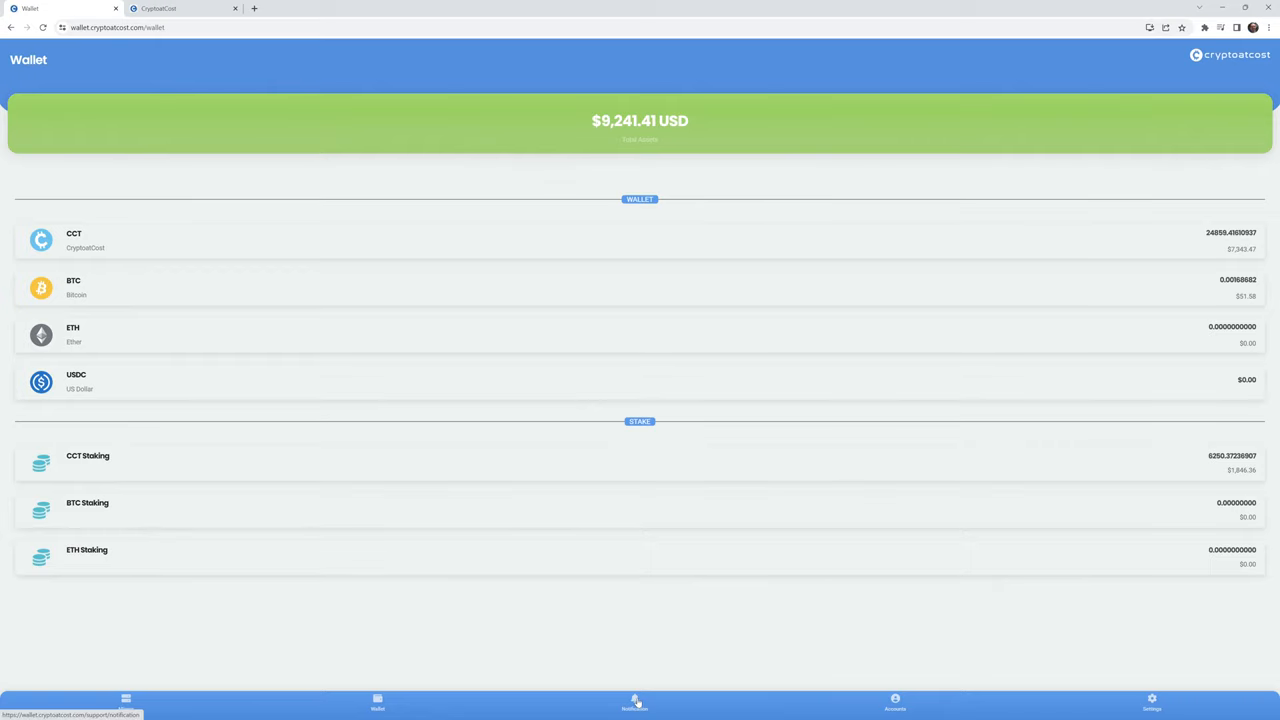
pyautogui.click(634, 702)
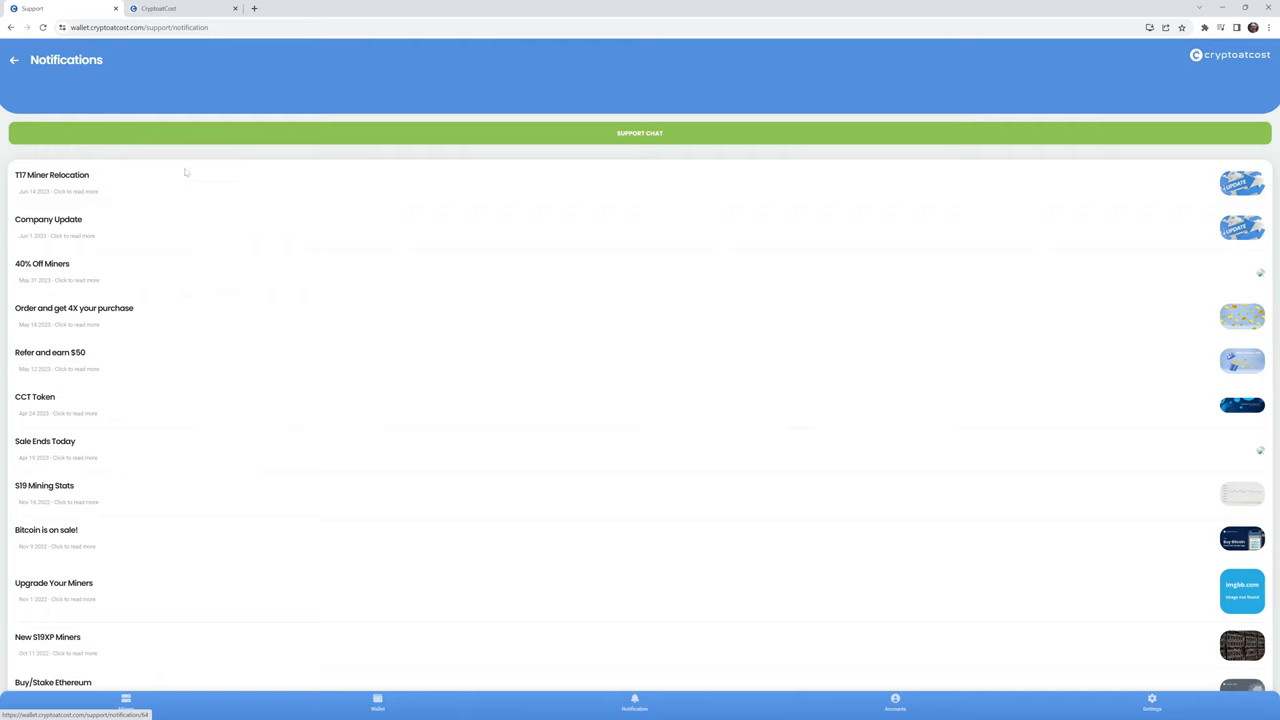
pyautogui.moveTo(161, 180)
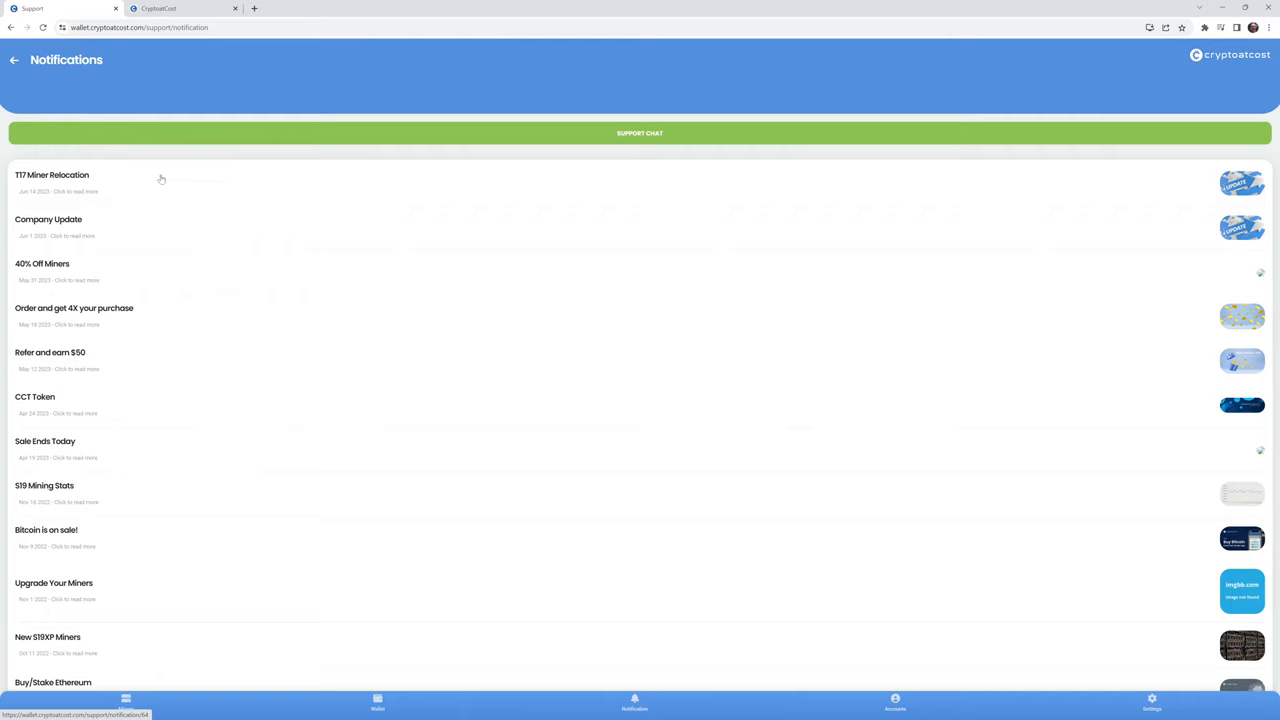
pyautogui.moveTo(195, 201)
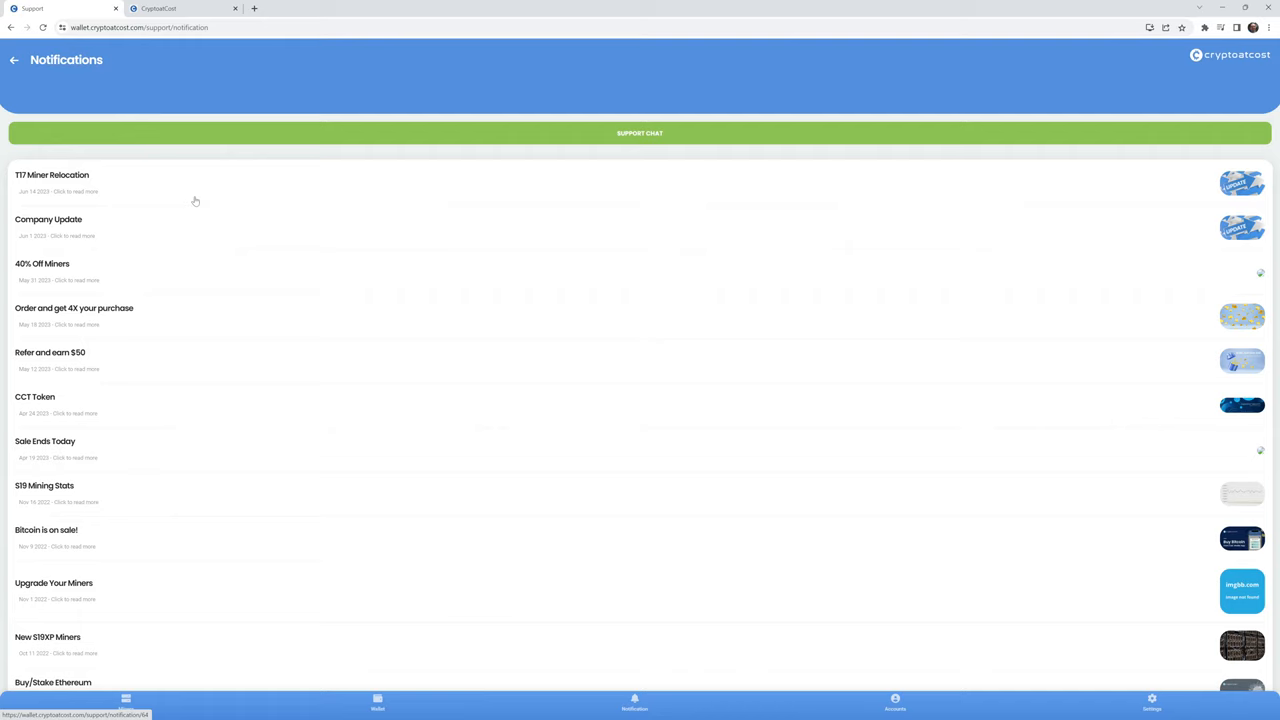
pyautogui.moveTo(931, 189)
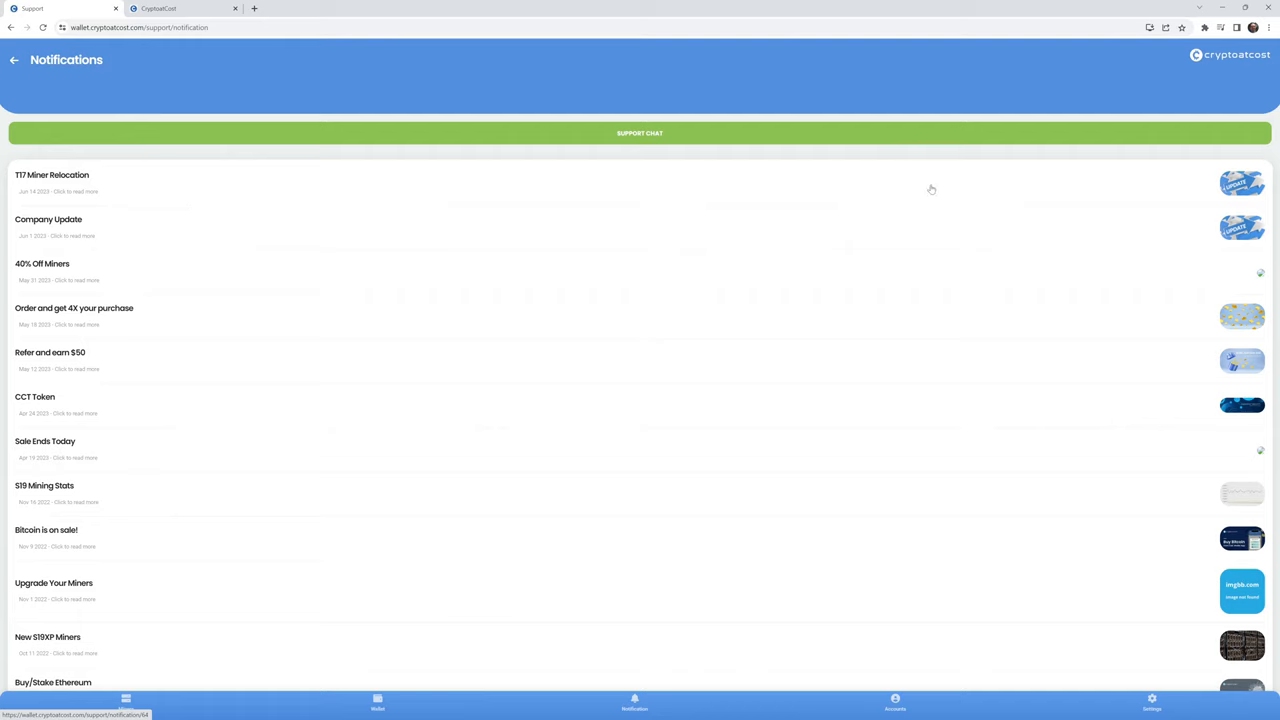
pyautogui.moveTo(955, 196)
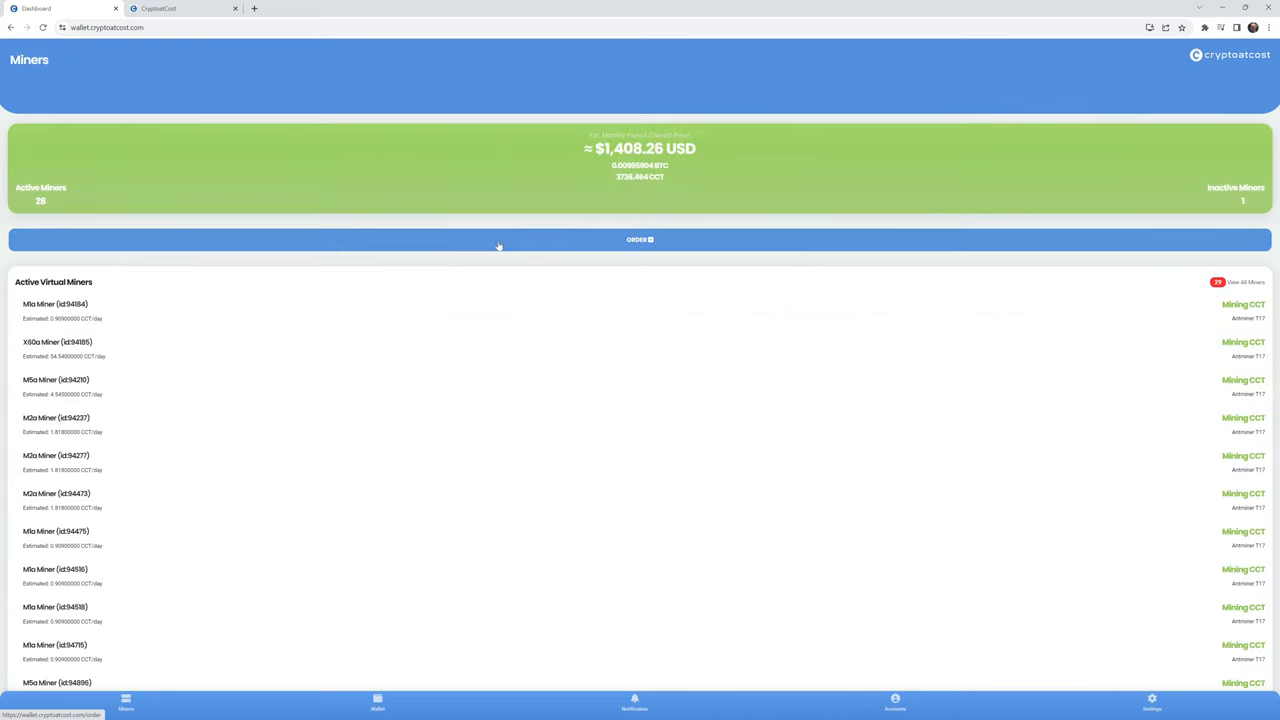
# - Open the virtual miner order page, view the CCT Miners offers, then return to S19XP
pyautogui.click(640, 239)
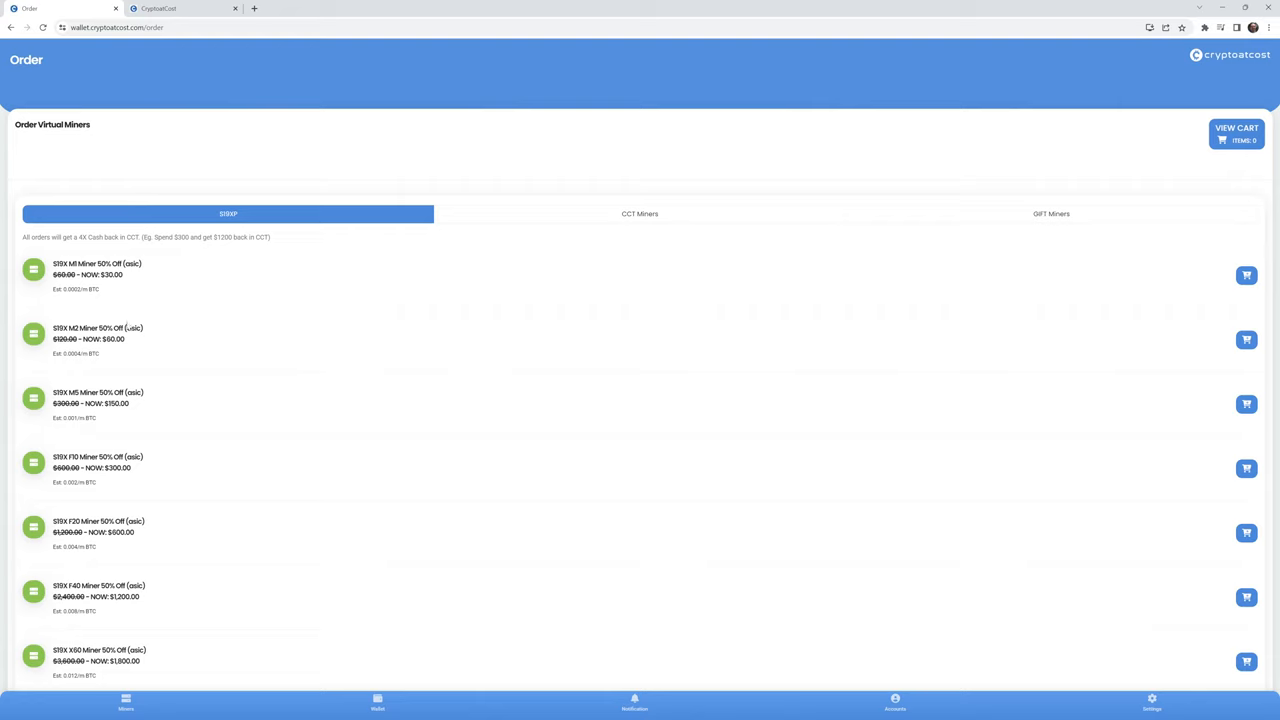
pyautogui.moveTo(597, 226)
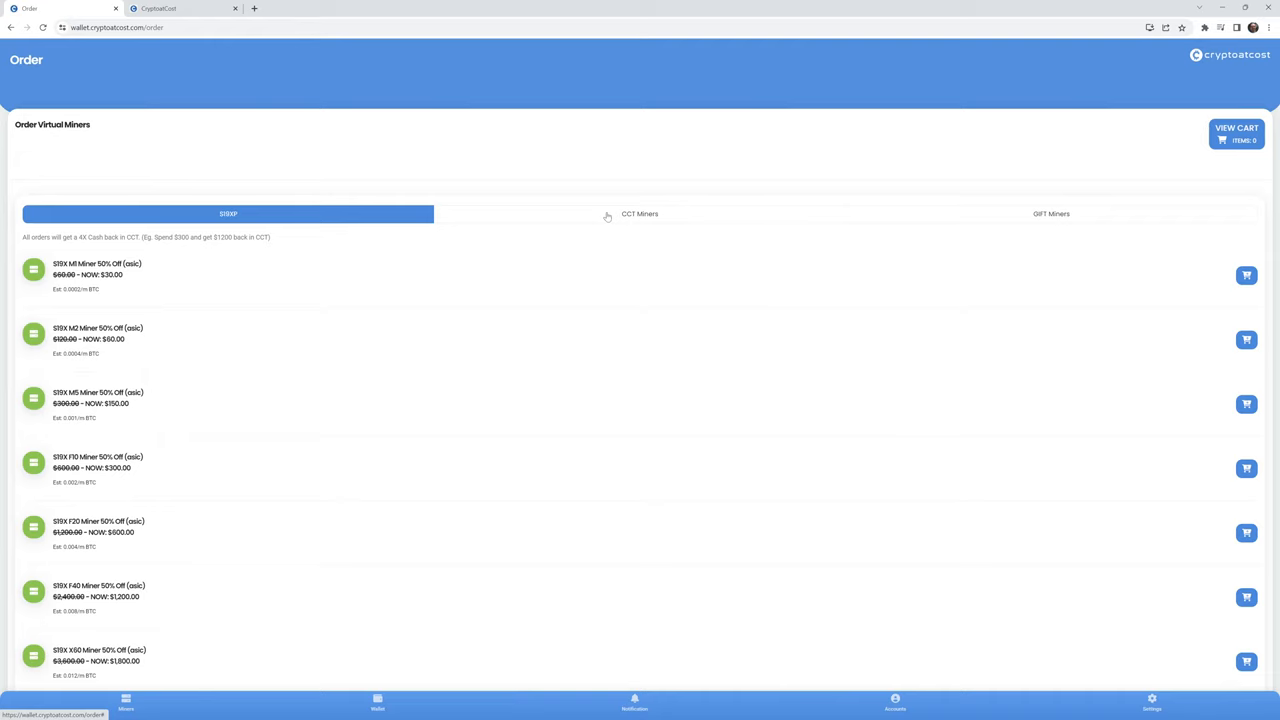
pyautogui.click(639, 213)
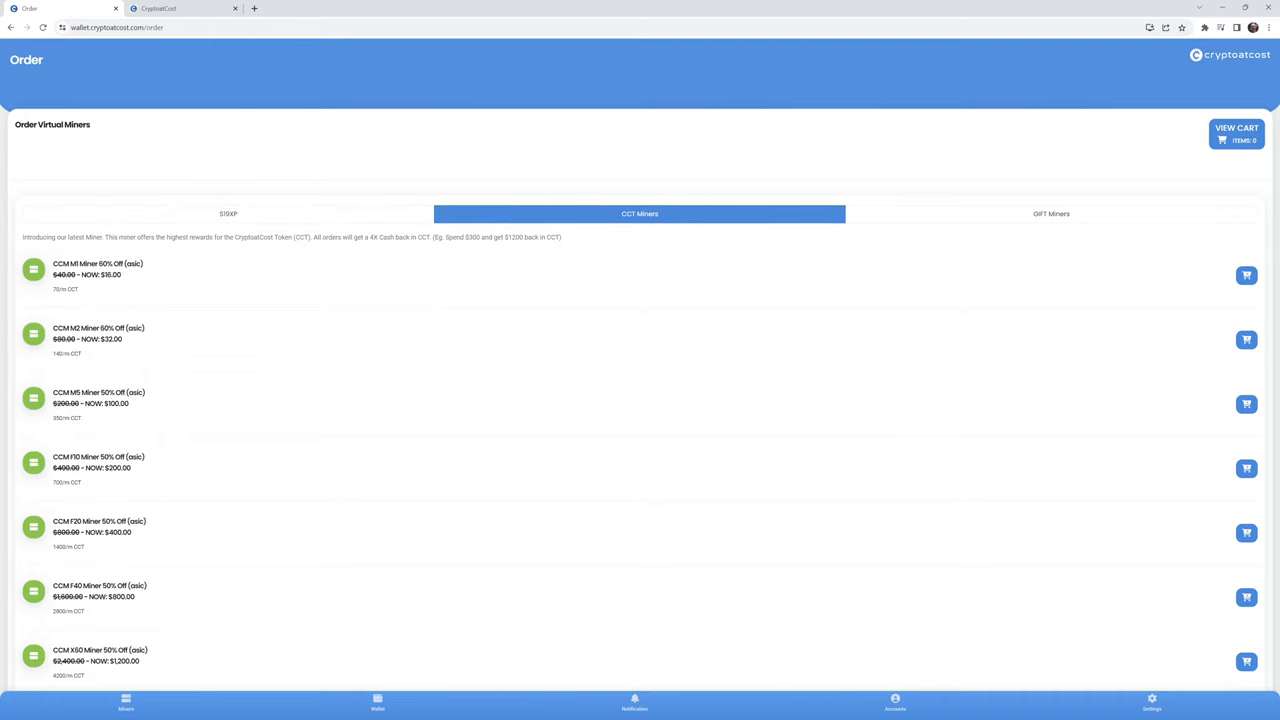
pyautogui.moveTo(177, 278)
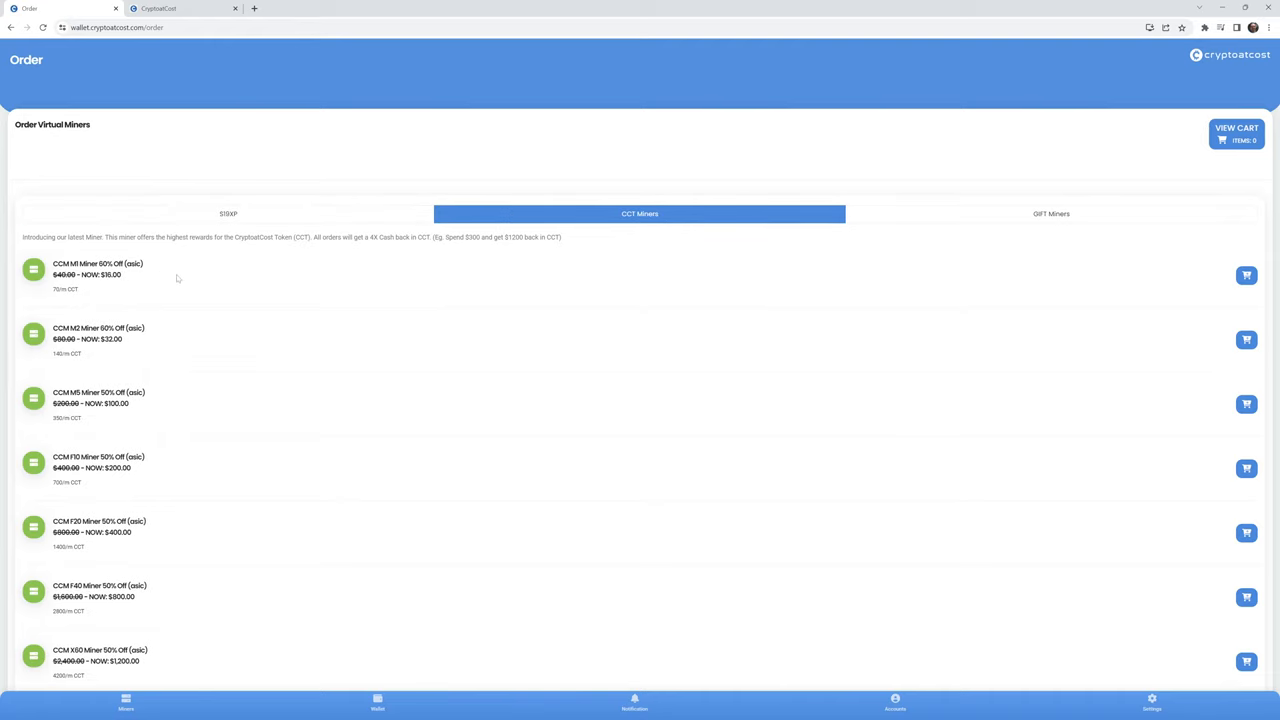
pyautogui.moveTo(436, 250)
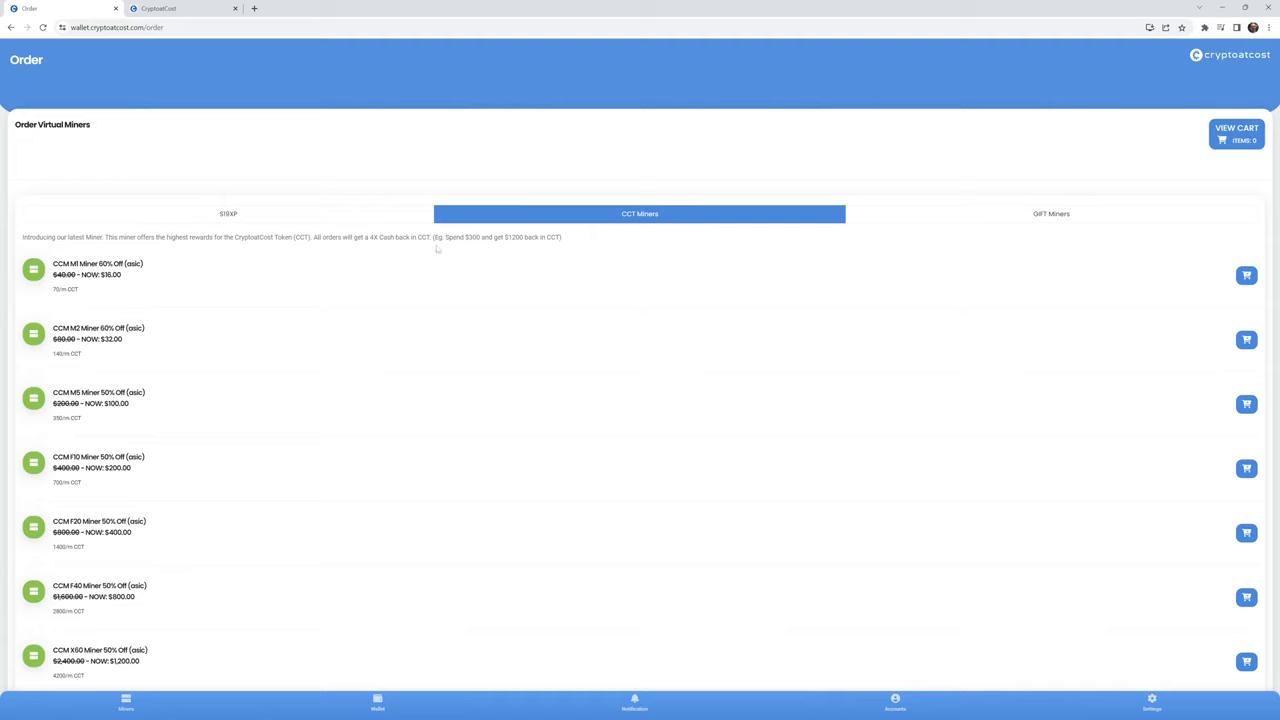
pyautogui.moveTo(380, 248)
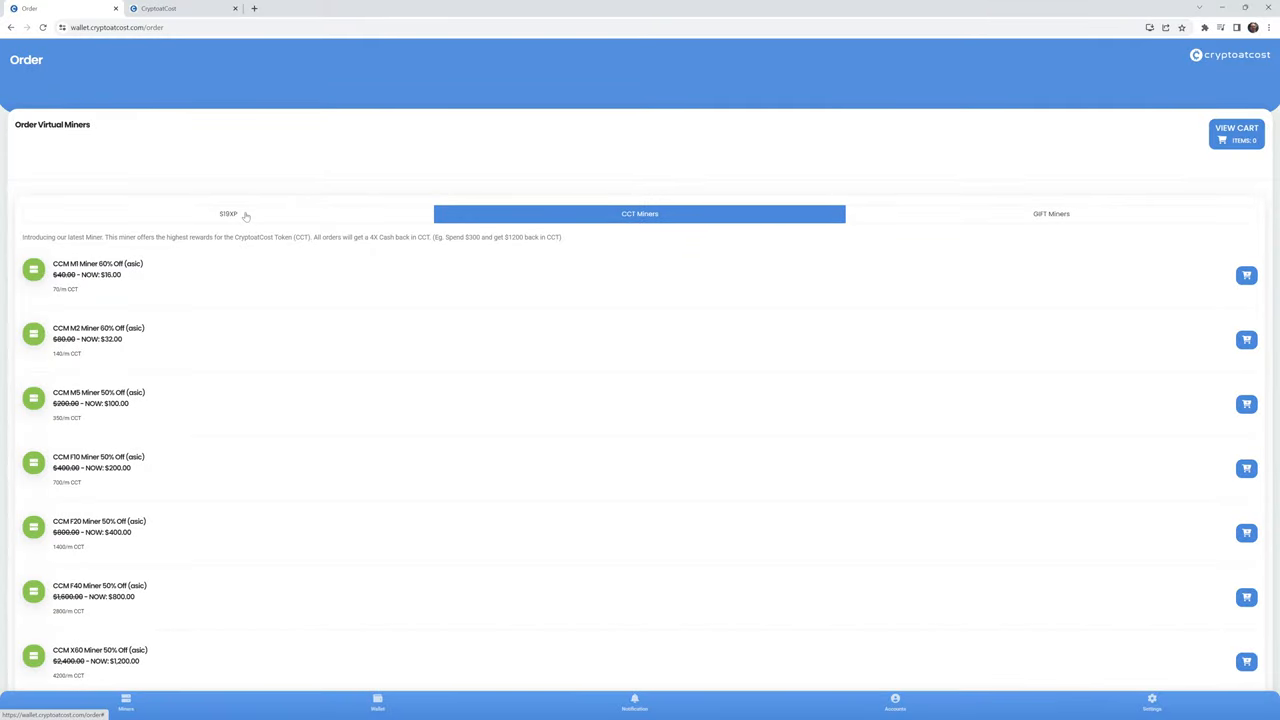
pyautogui.click(228, 213)
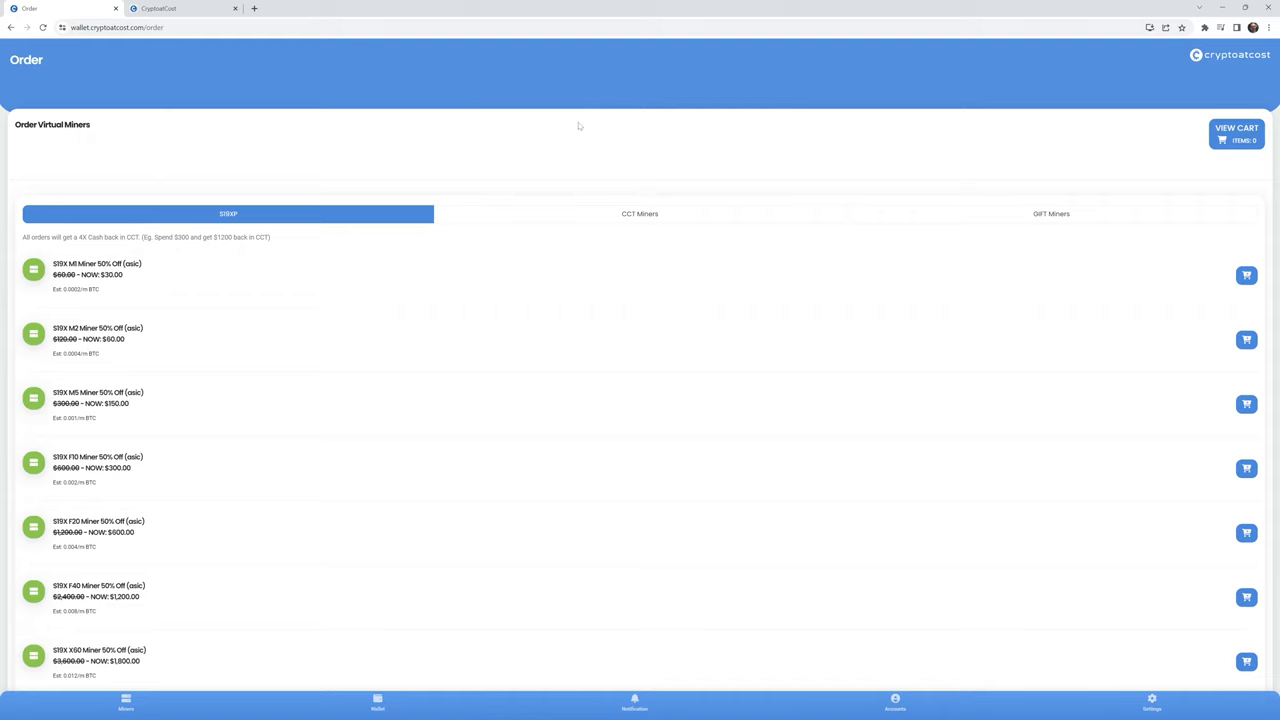
# - Open Notifications, check the wallet balances, then return to the notifications list
pyautogui.click(635, 702)
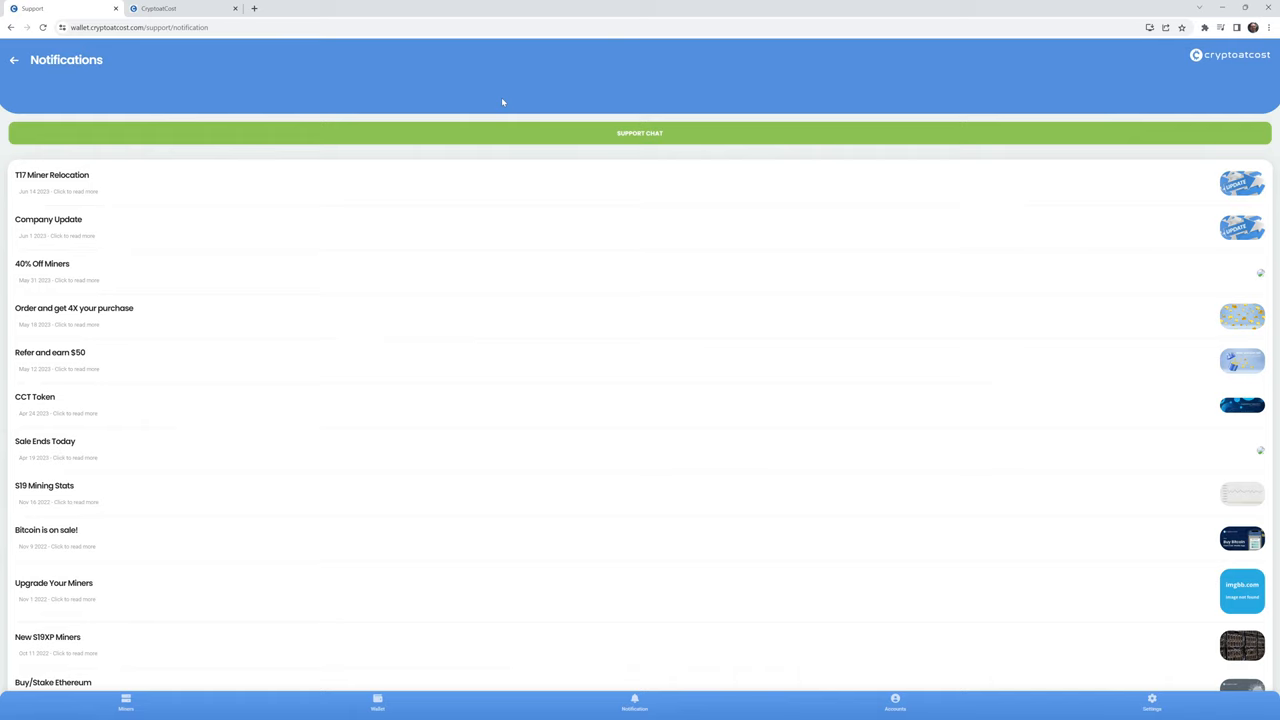
pyautogui.moveTo(501, 101)
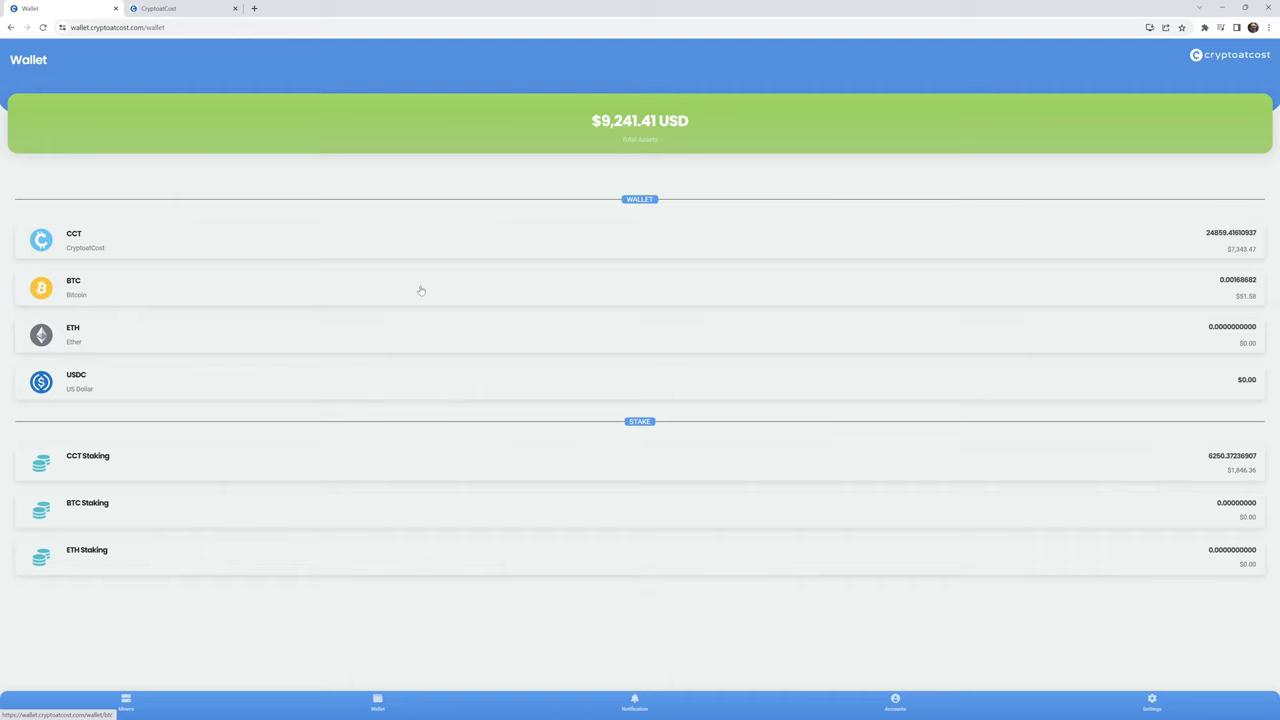
pyautogui.click(634, 702)
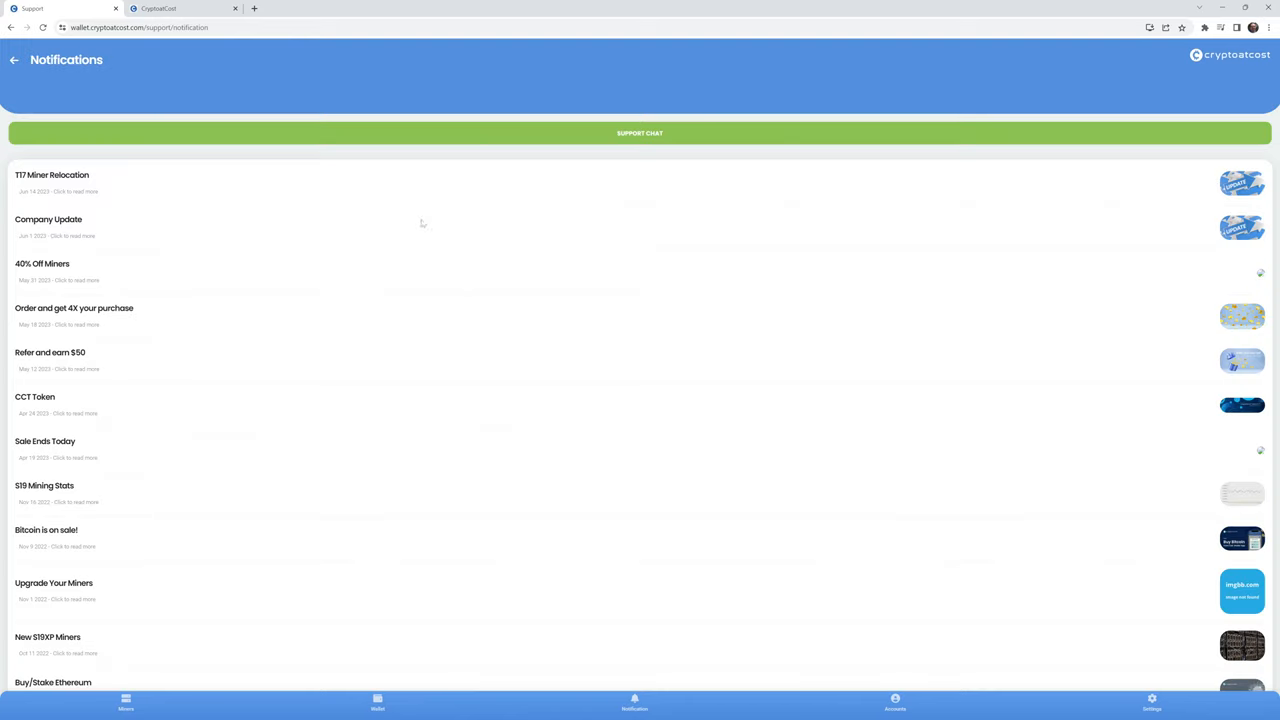
pyautogui.moveTo(242, 179)
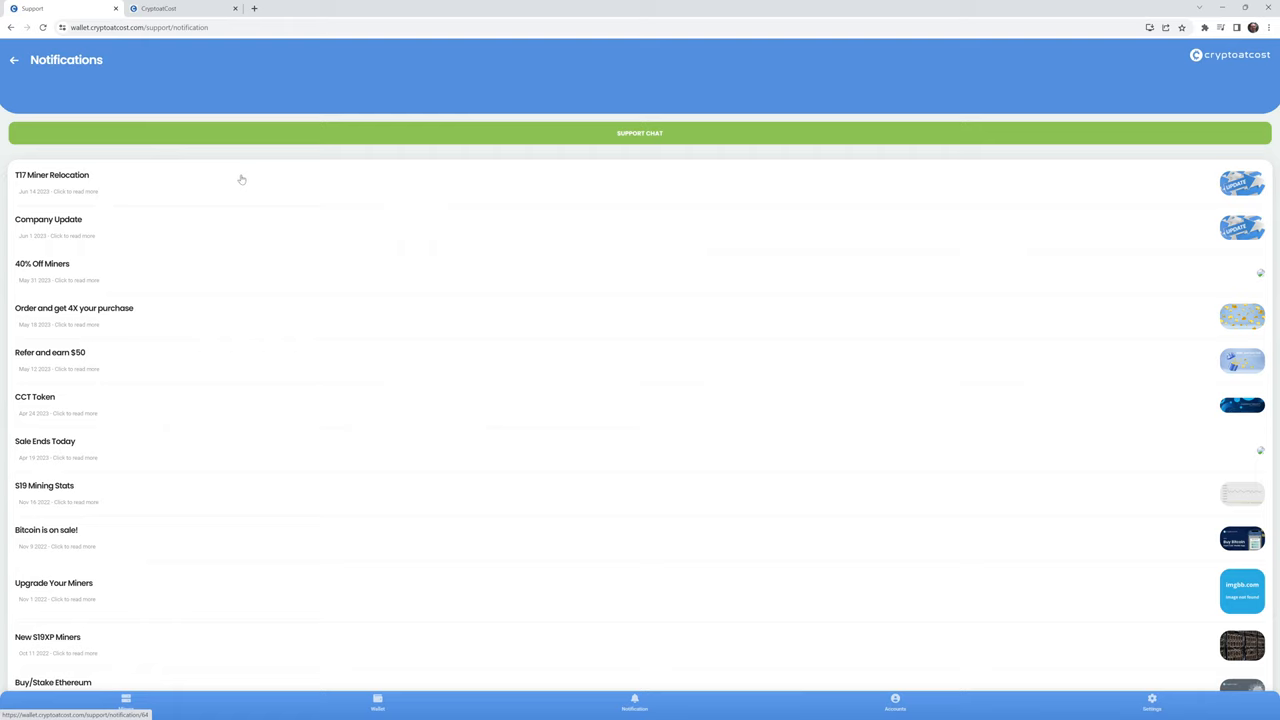
pyautogui.moveTo(241, 181)
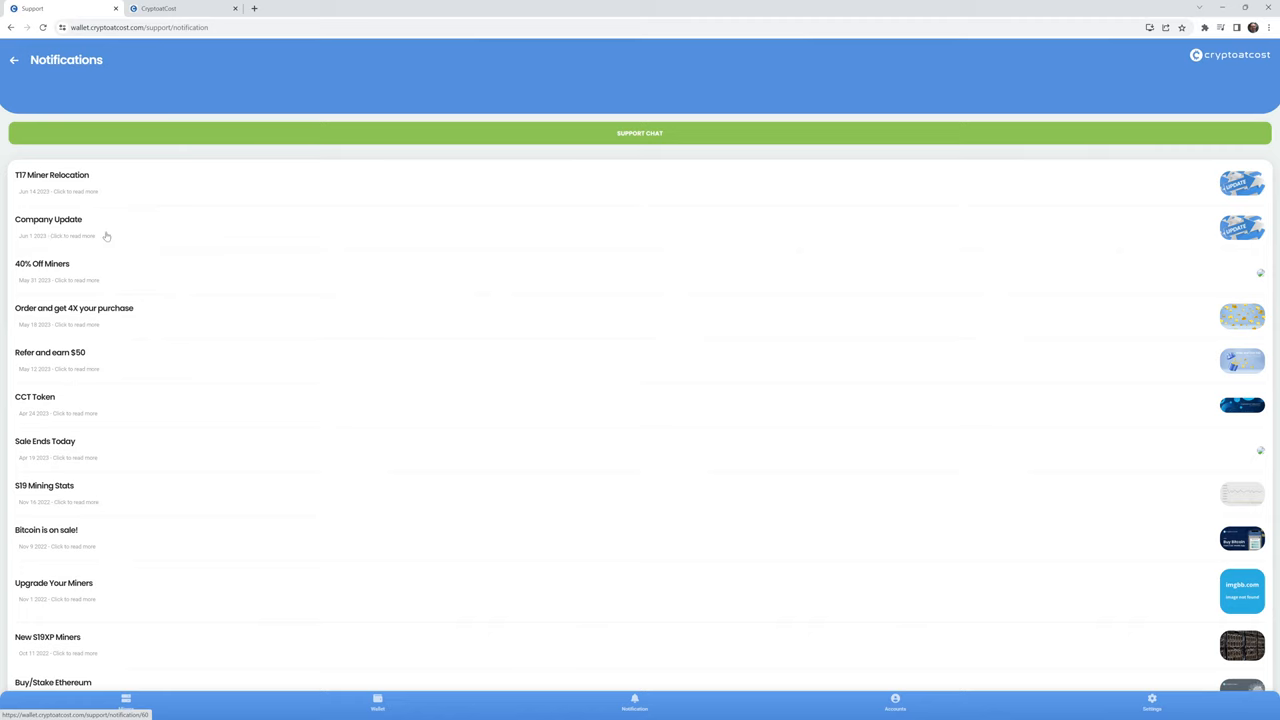
pyautogui.moveTo(112, 234)
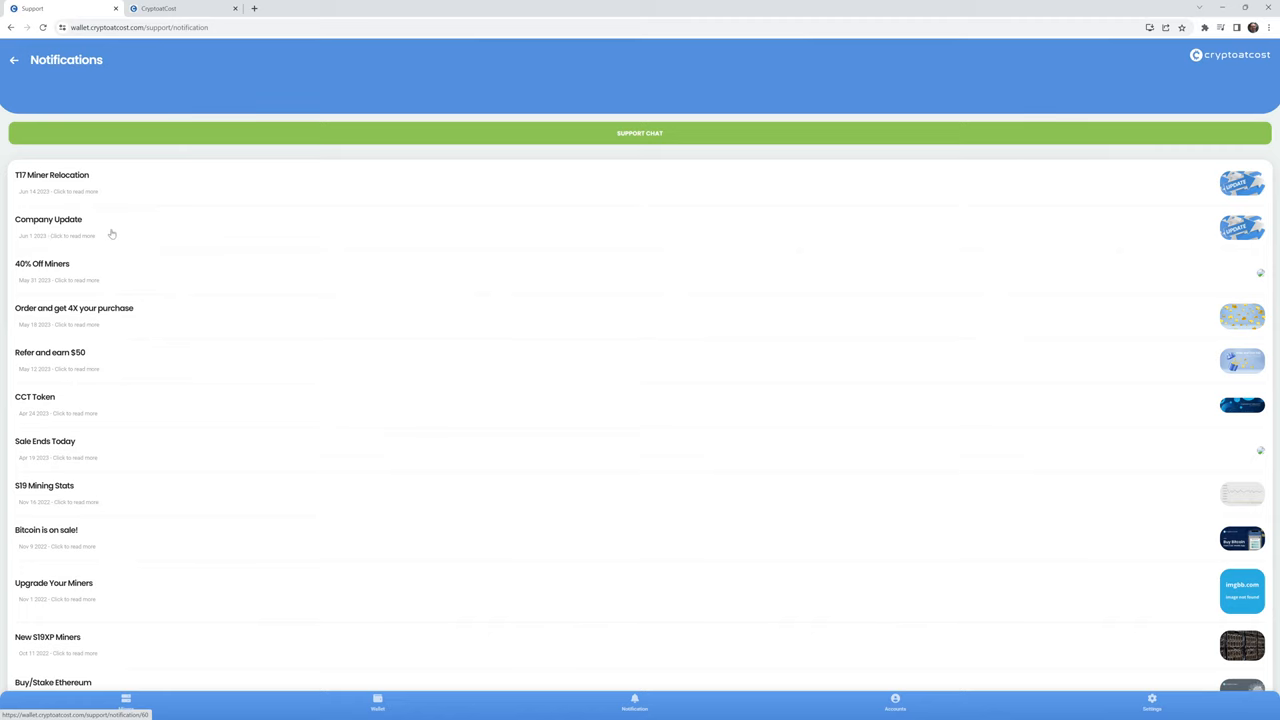
# - Open the Company Update notice and highlight its power-disconnection and T17 relocation sentences
pyautogui.click(48, 225)
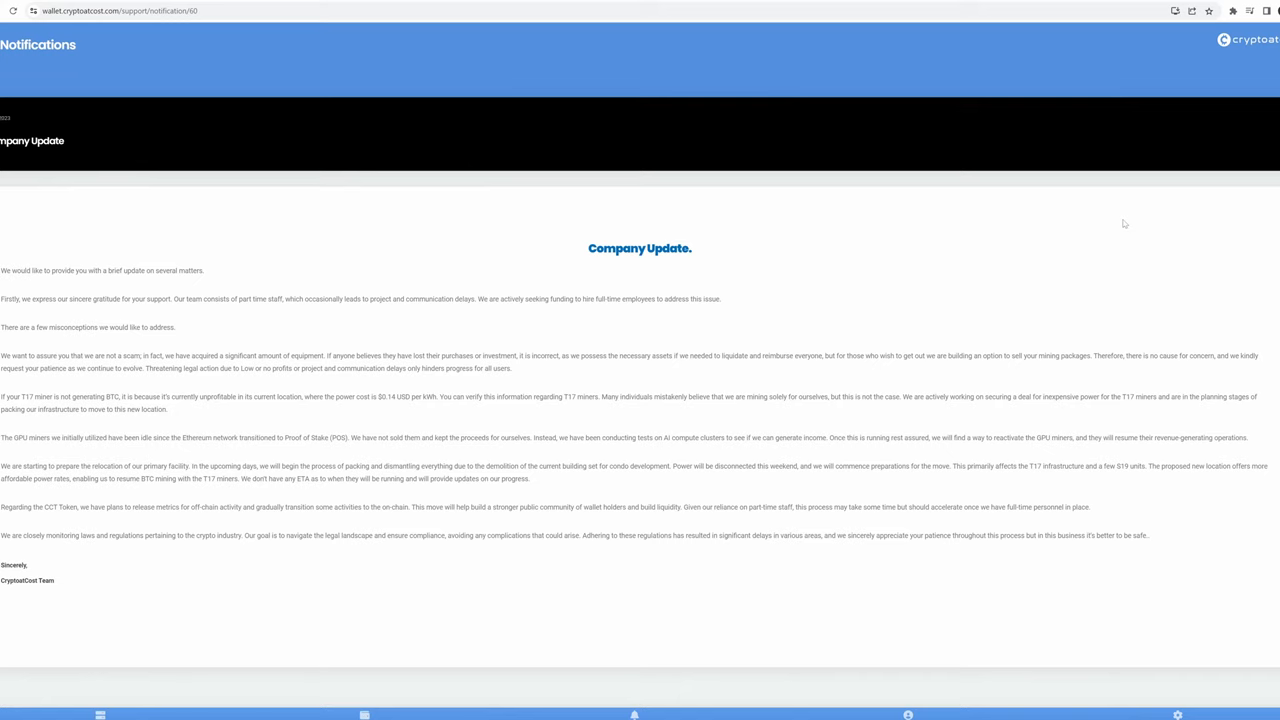
pyautogui.moveTo(975, 242)
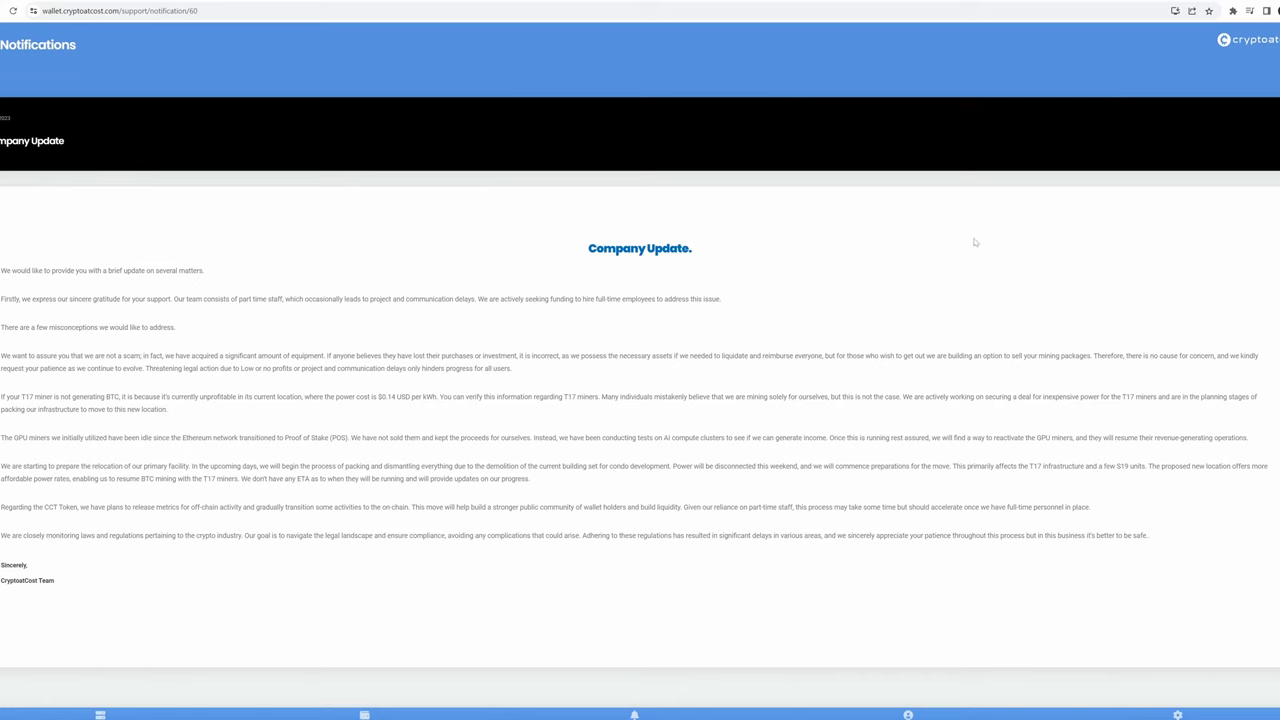
pyautogui.moveTo(998, 238)
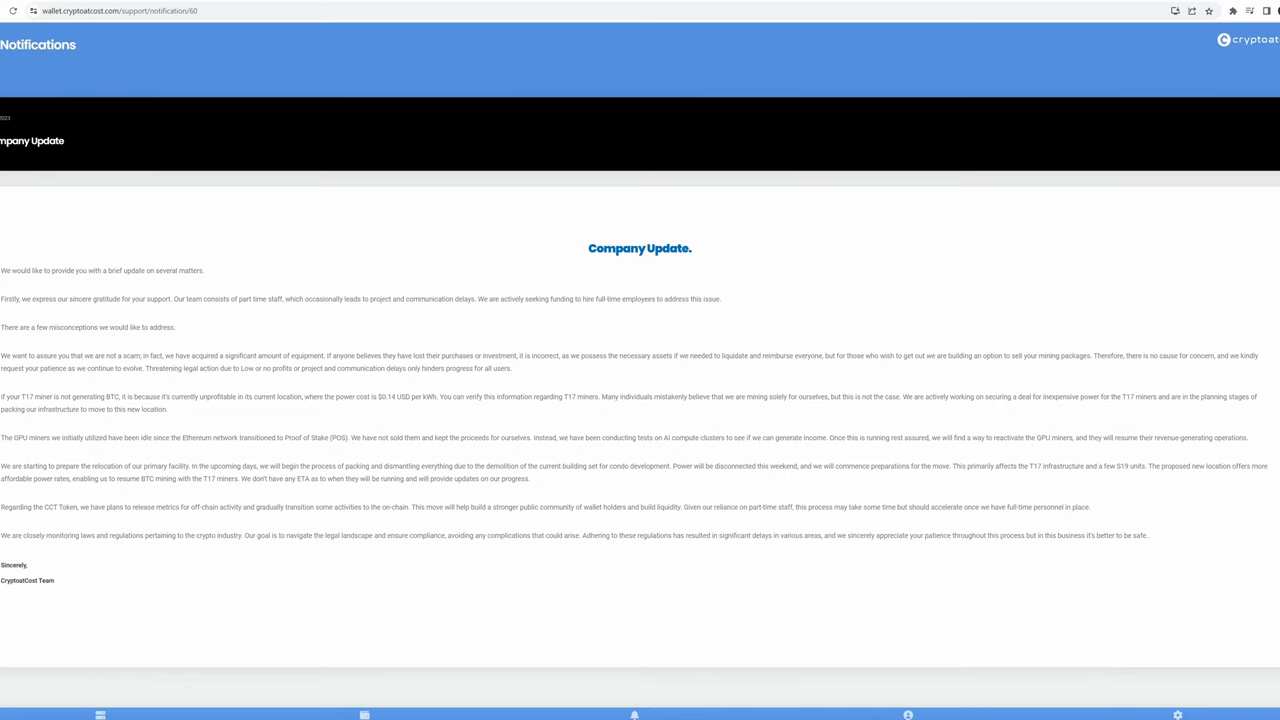
pyautogui.moveTo(253, 430)
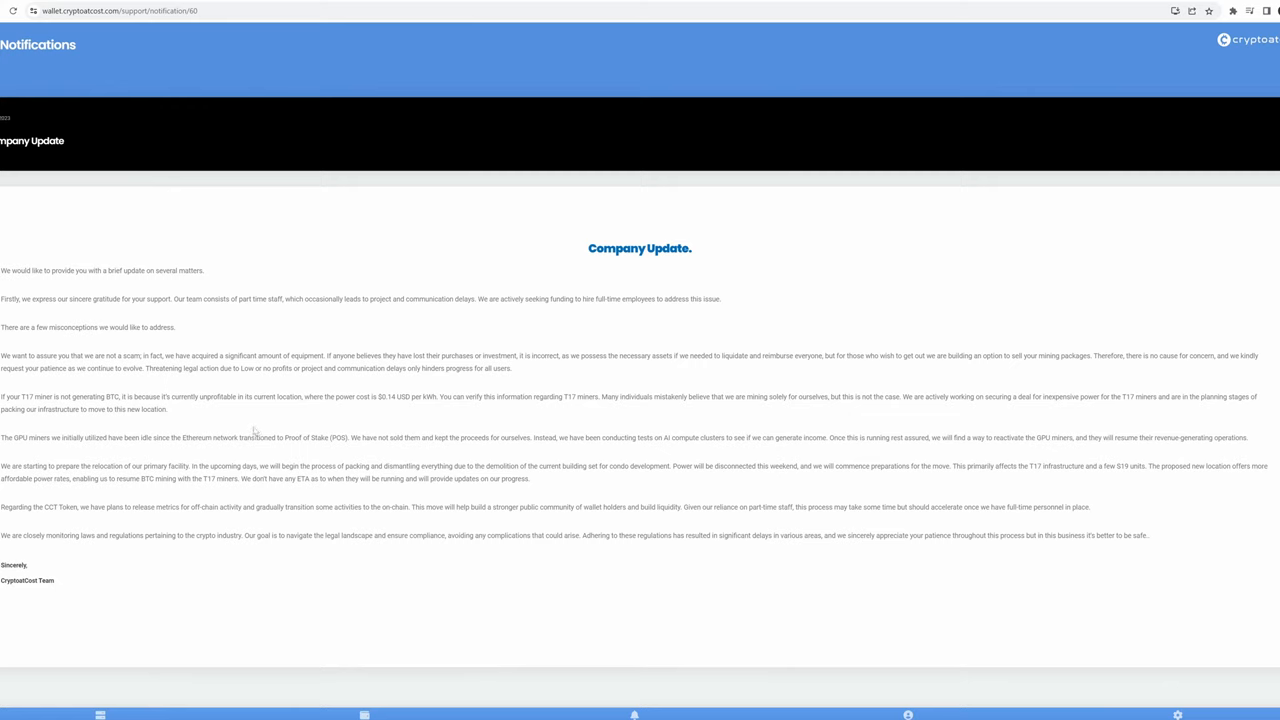
pyautogui.moveTo(449, 430)
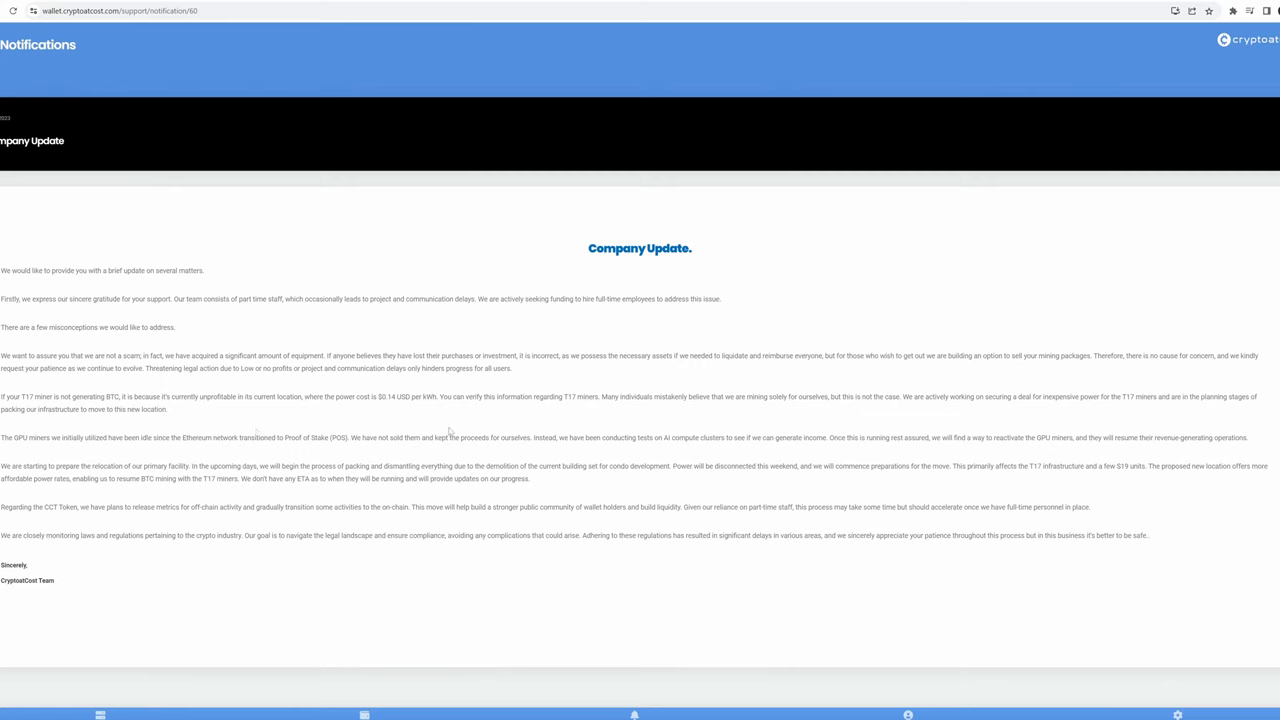
pyautogui.moveTo(907, 364)
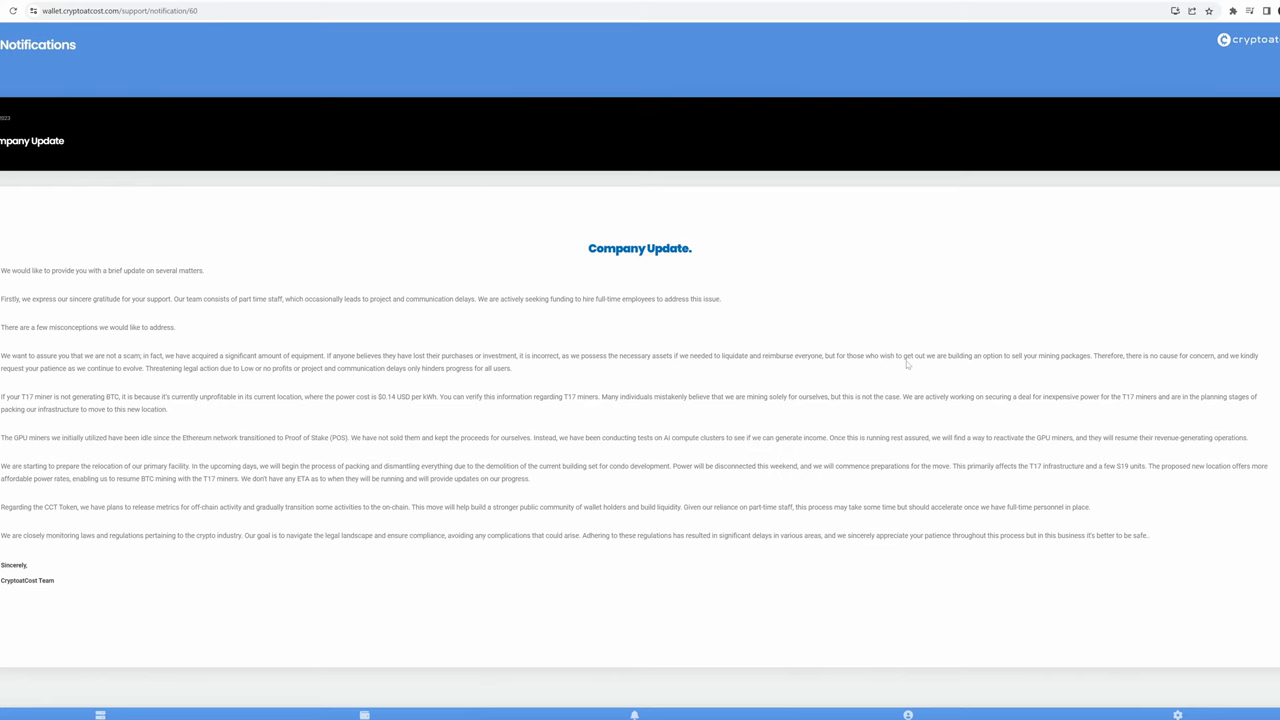
pyautogui.moveTo(688, 479)
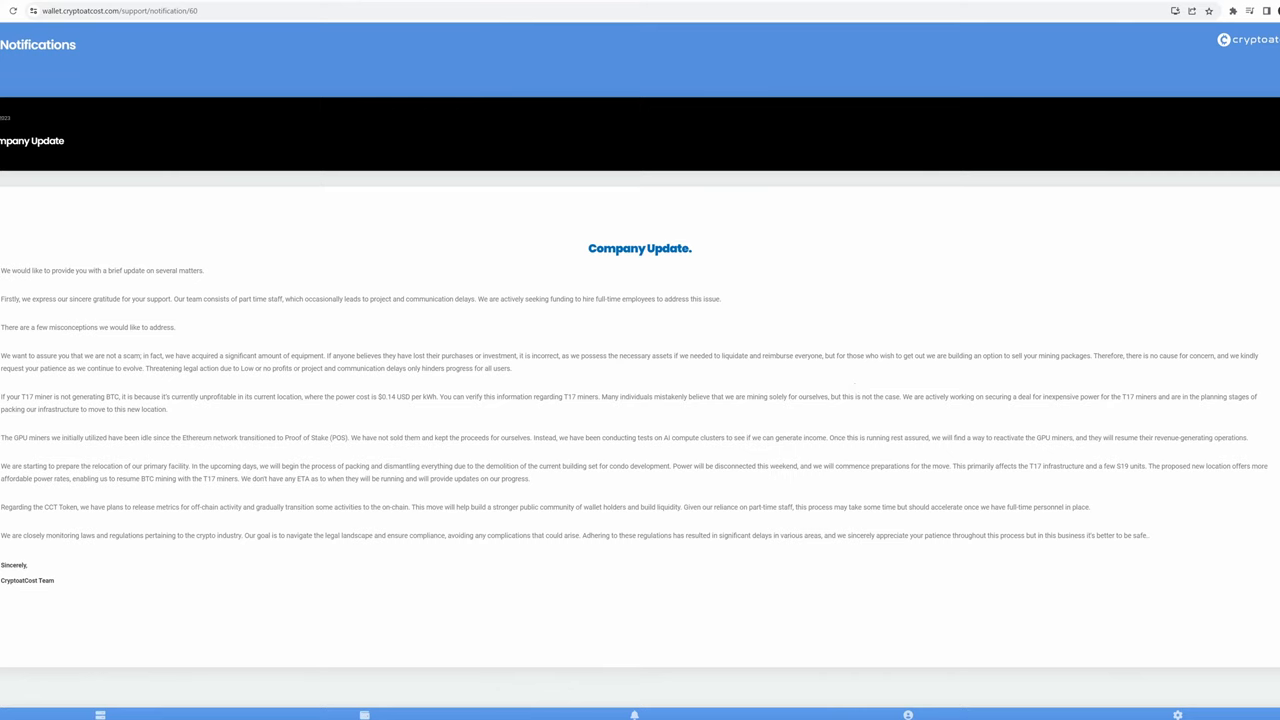
pyautogui.doubleClick(5, 117)
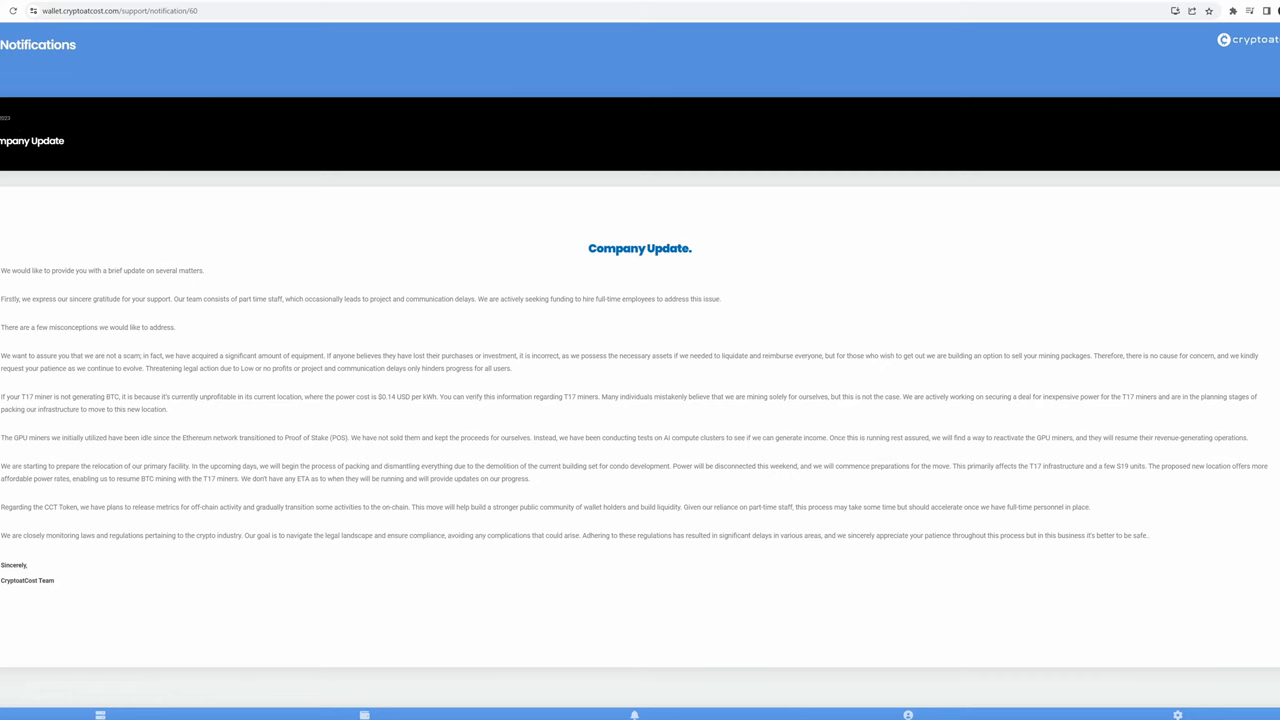
pyautogui.moveTo(672, 466); pyautogui.dragTo(530, 478)
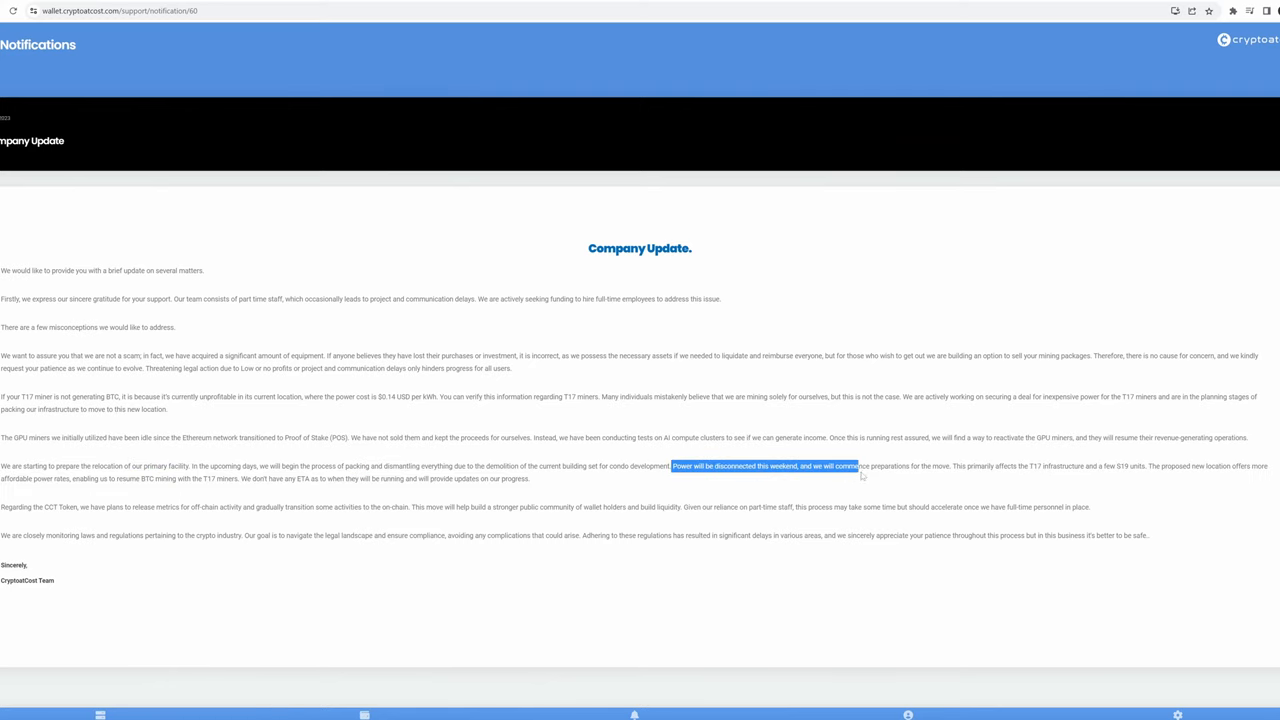
pyautogui.moveTo(860, 465); pyautogui.dragTo(948, 465)
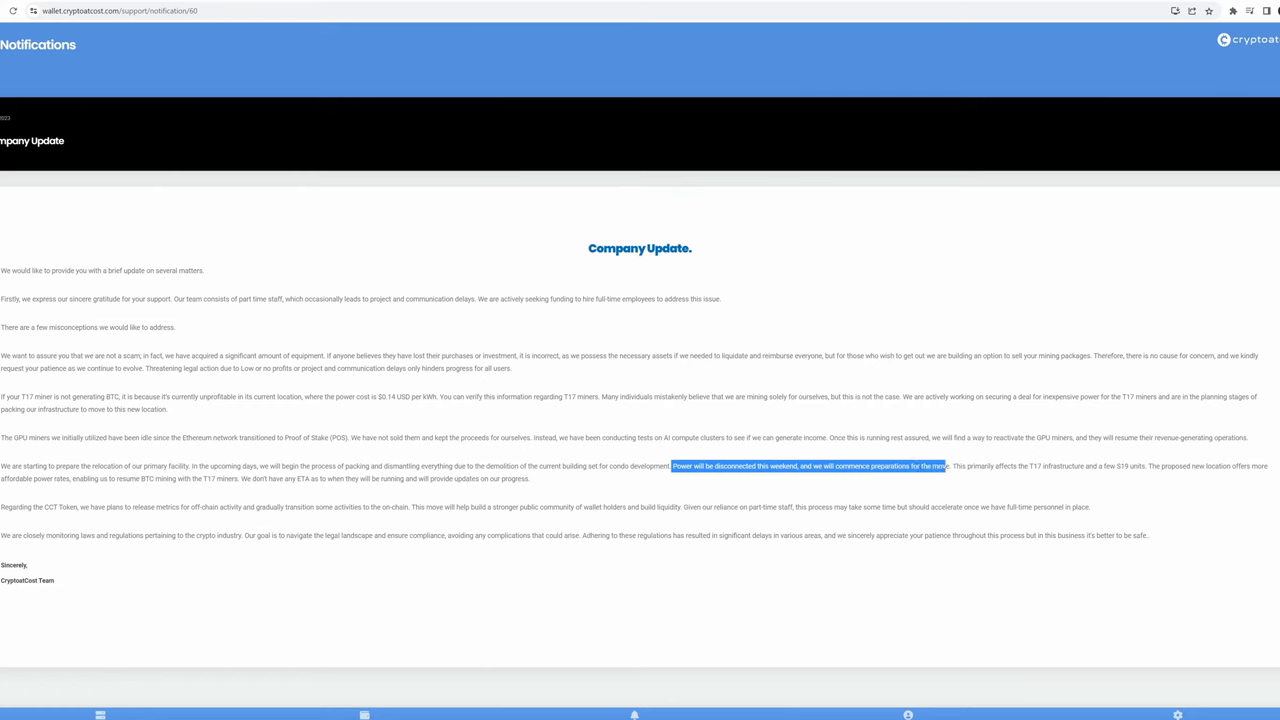
pyautogui.moveTo(945, 466); pyautogui.dragTo(965, 466)
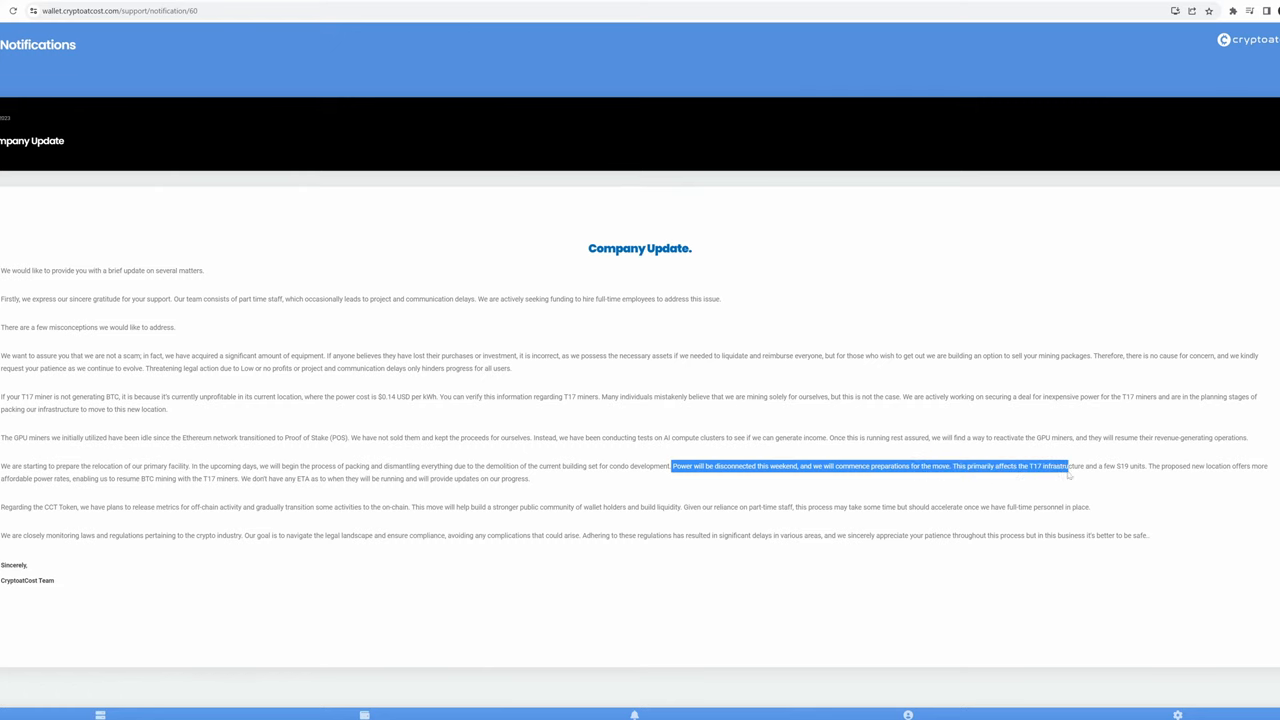
pyautogui.moveTo(1067, 466); pyautogui.dragTo(1128, 466)
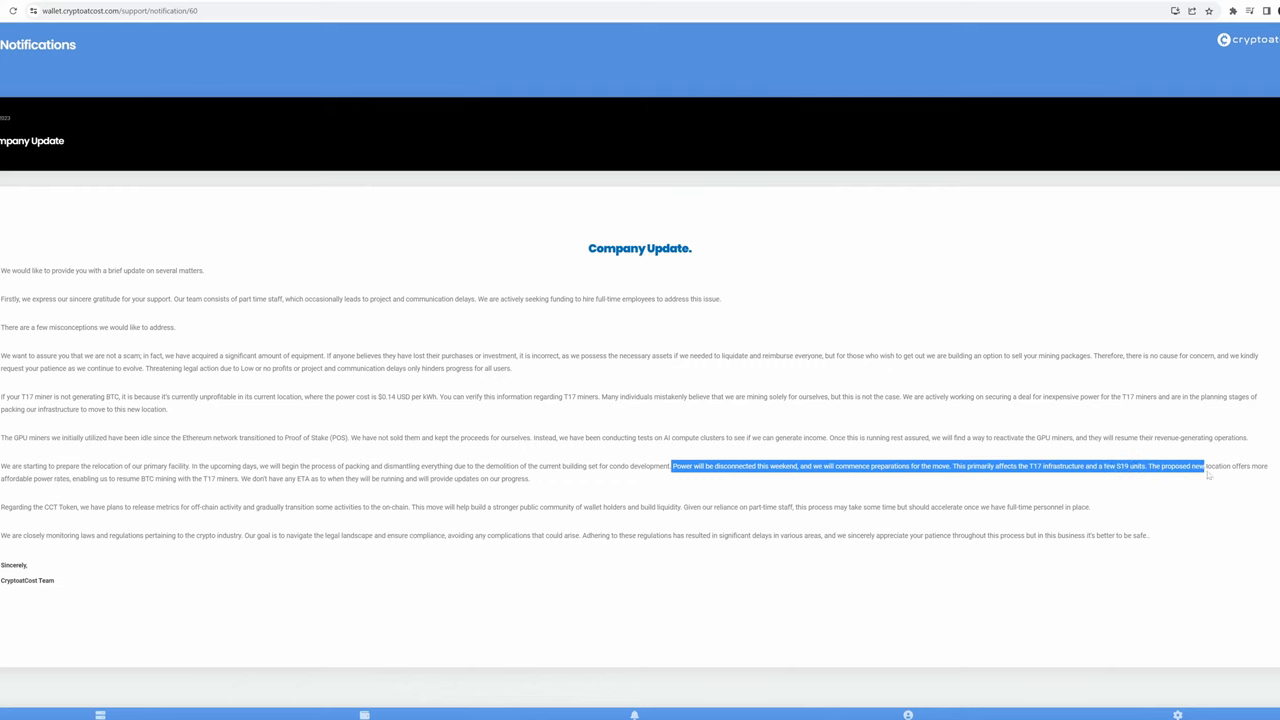
pyautogui.moveTo(1205, 466); pyautogui.dragTo(527, 478)
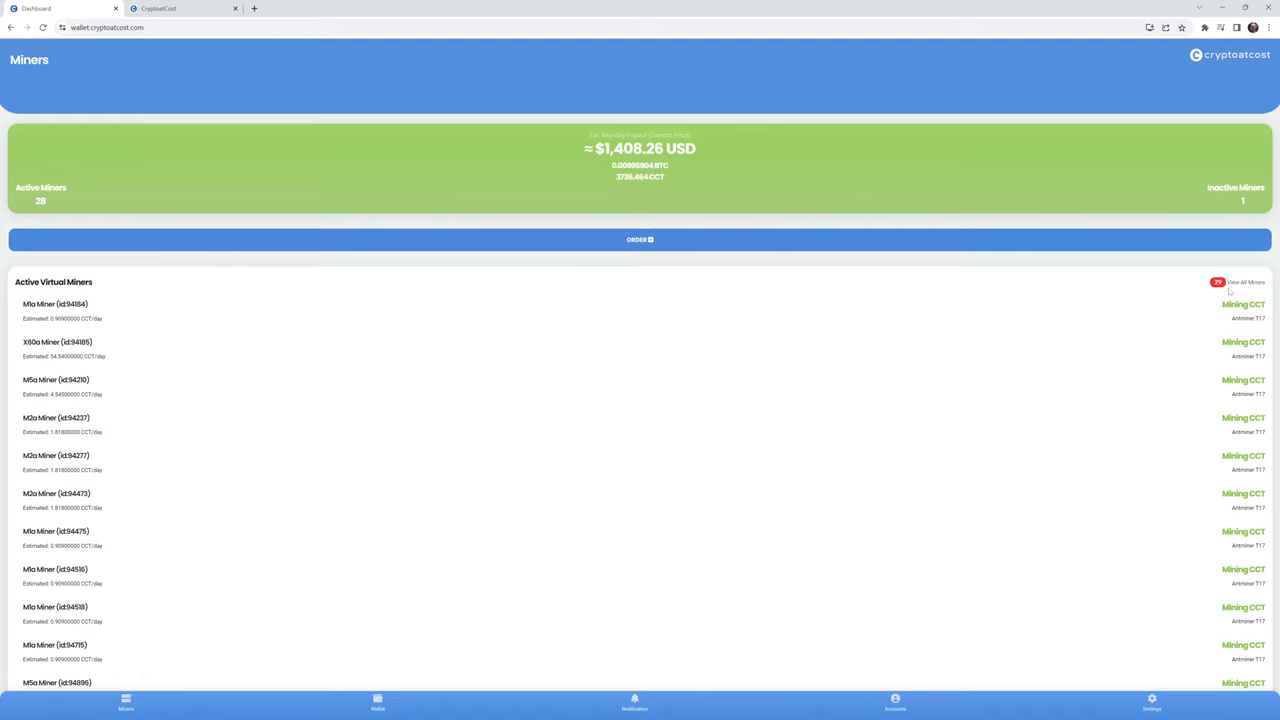
# - Reopen Company Update, highlight 'Power will be disconnected this weekend', then go back
pyautogui.click(634, 702)
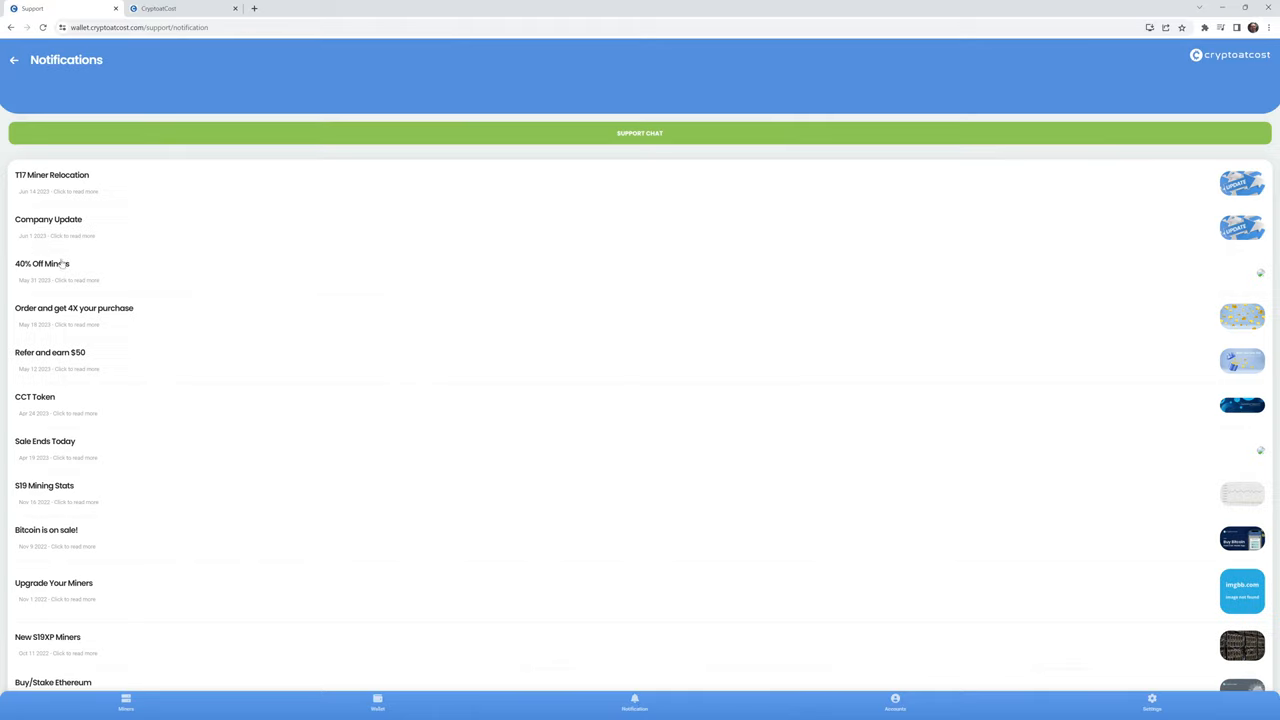
pyautogui.click(48, 219)
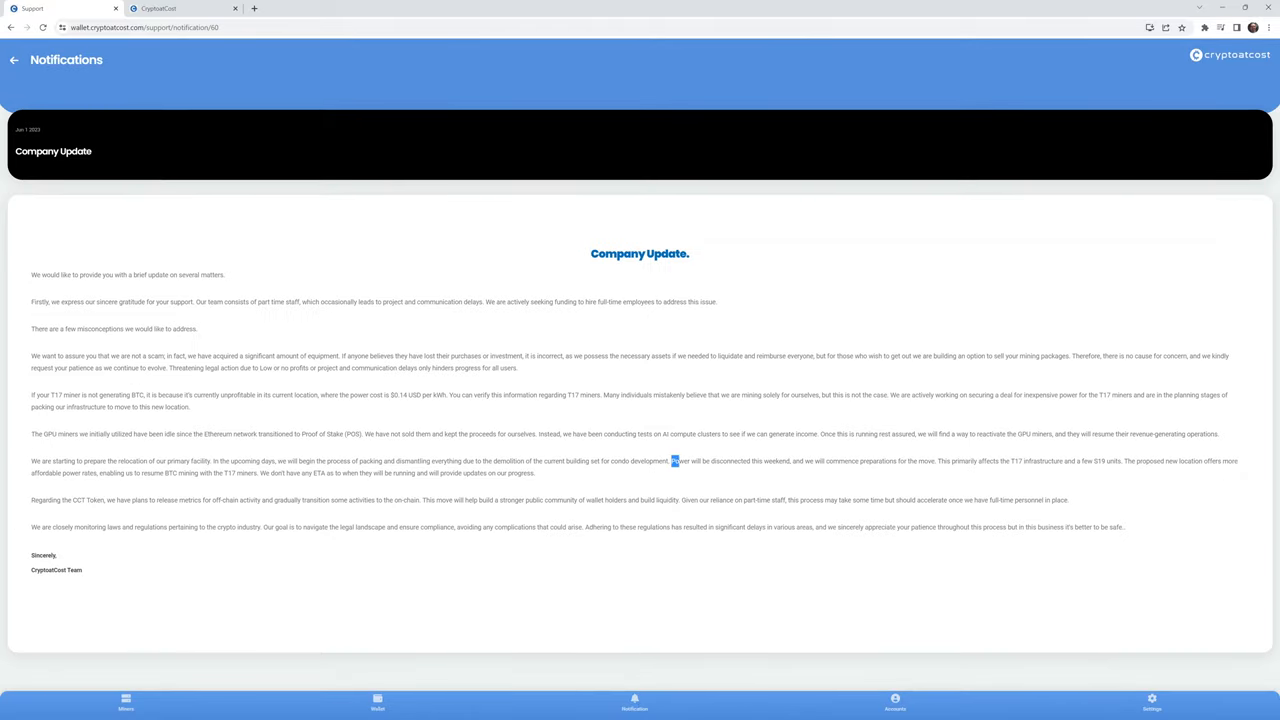
pyautogui.moveTo(672, 461); pyautogui.dragTo(790, 461)
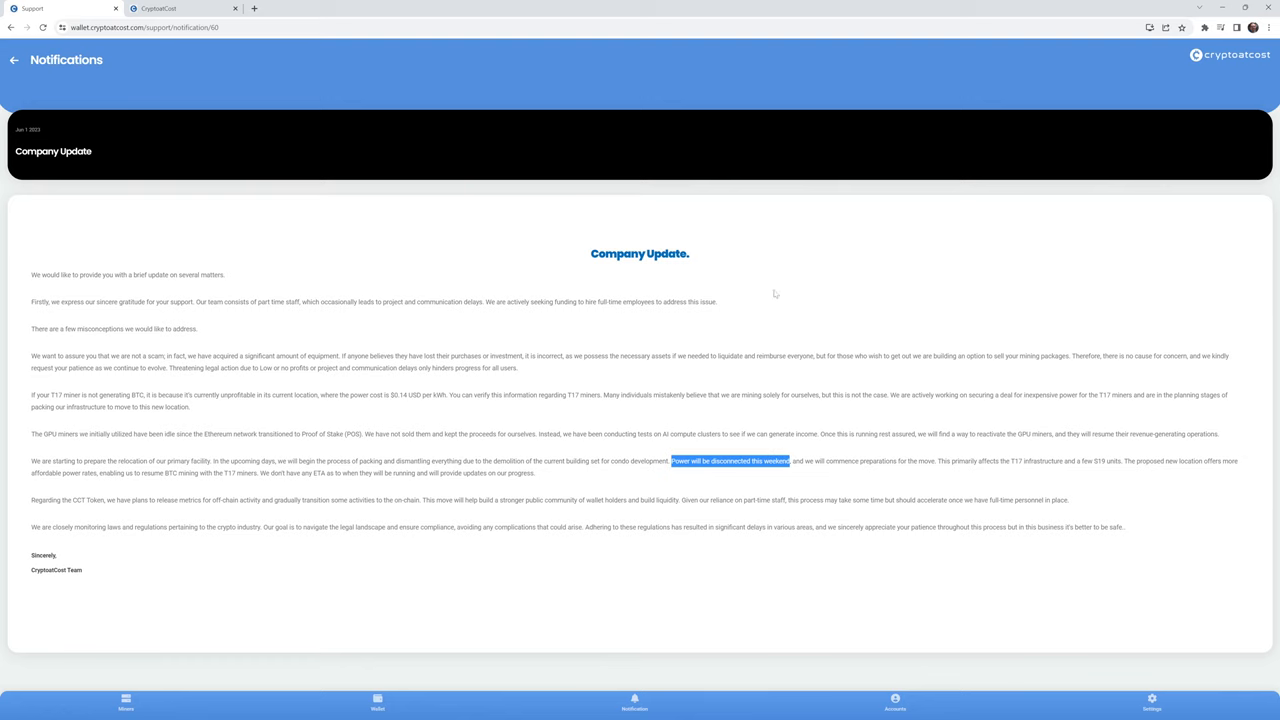
pyautogui.click(14, 60)
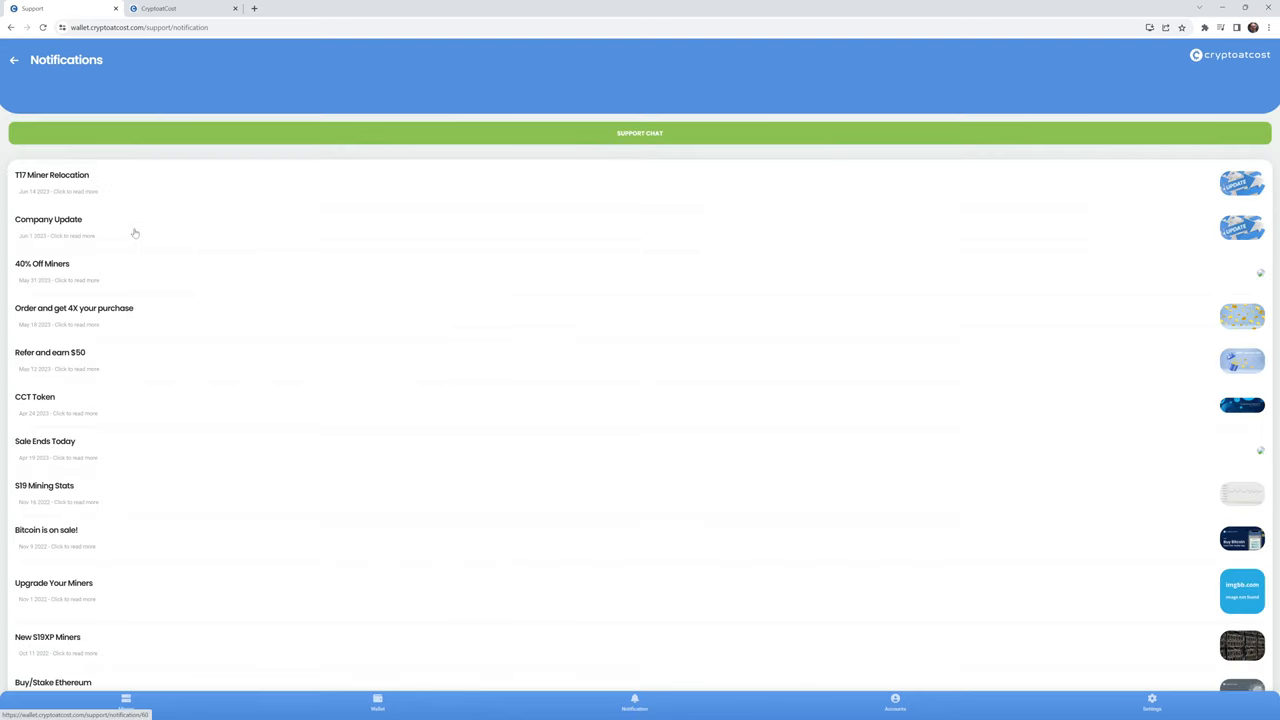
pyautogui.moveTo(85, 235)
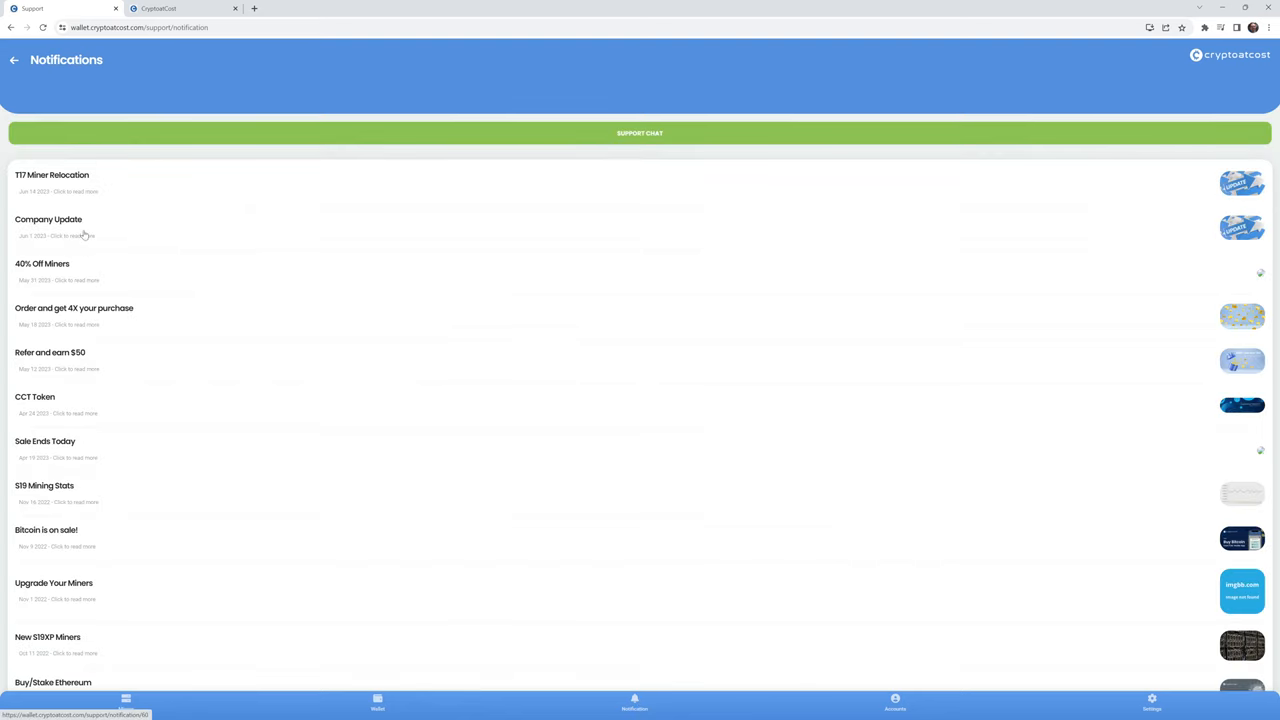
pyautogui.moveTo(187, 192)
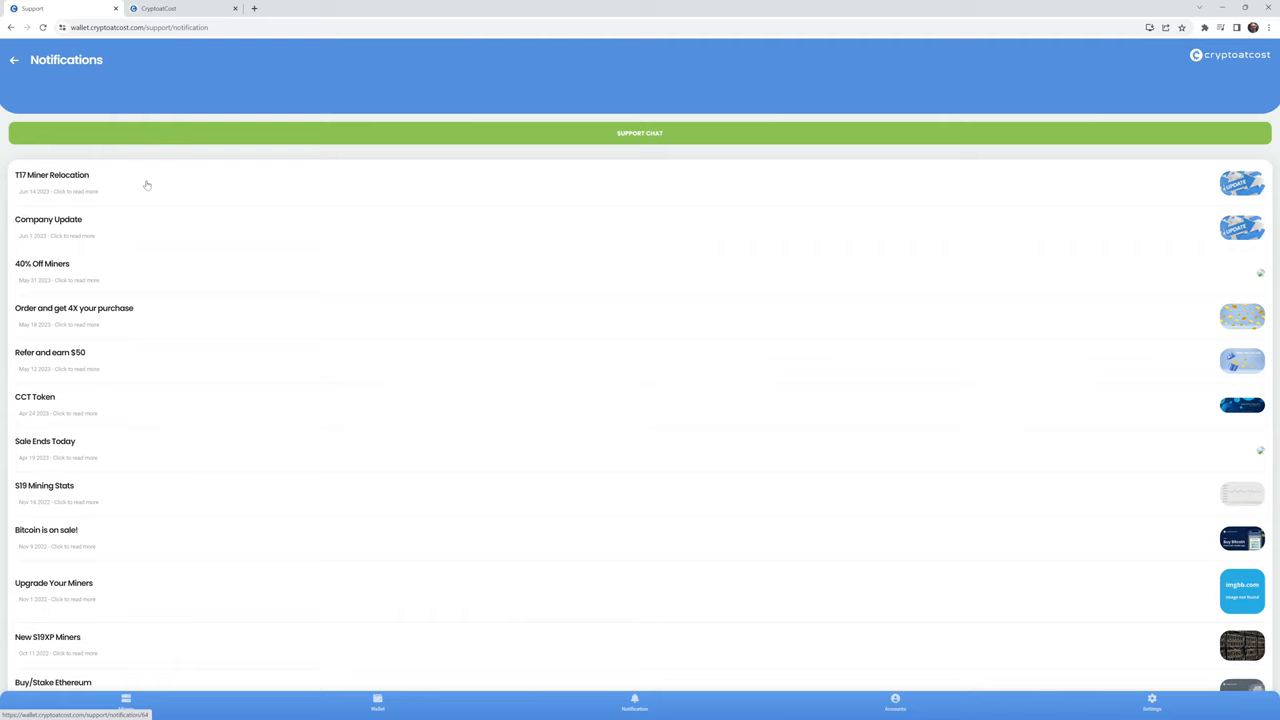
pyautogui.moveTo(66, 250)
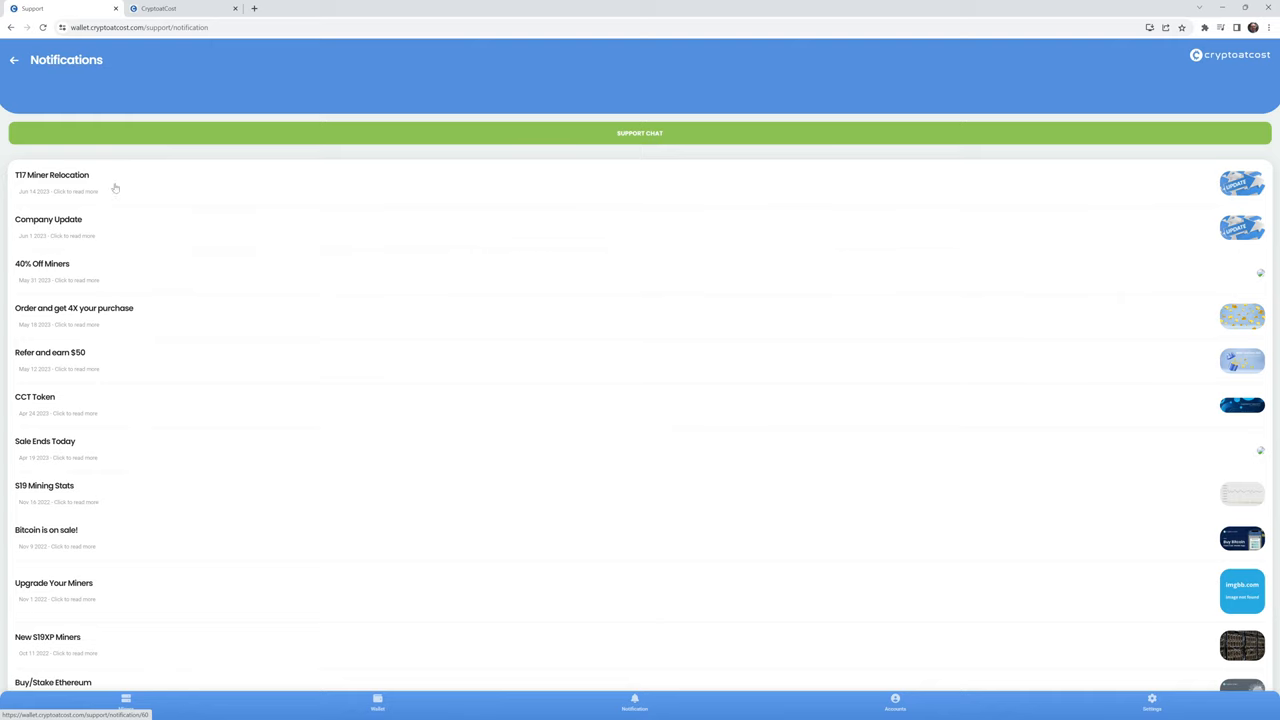
# - Open the 'T17 Miner Relocation' notice from the notifications list
pyautogui.click(52, 180)
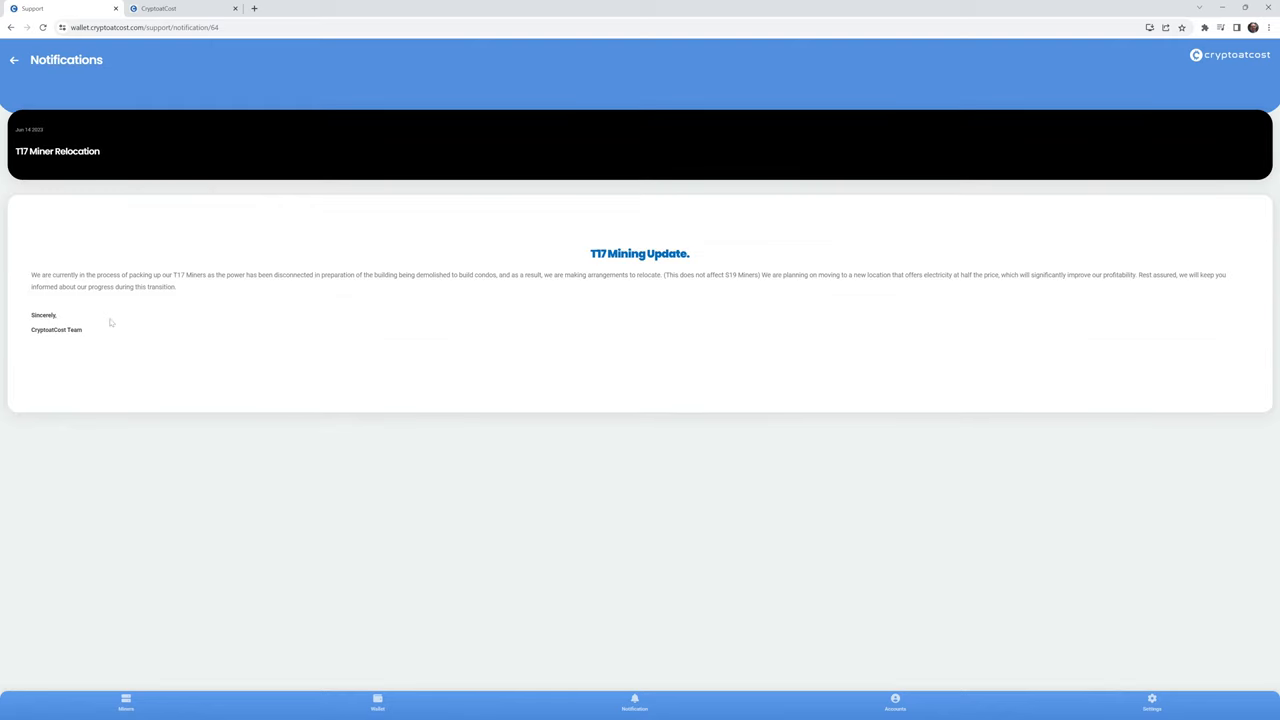
pyautogui.moveTo(193, 316)
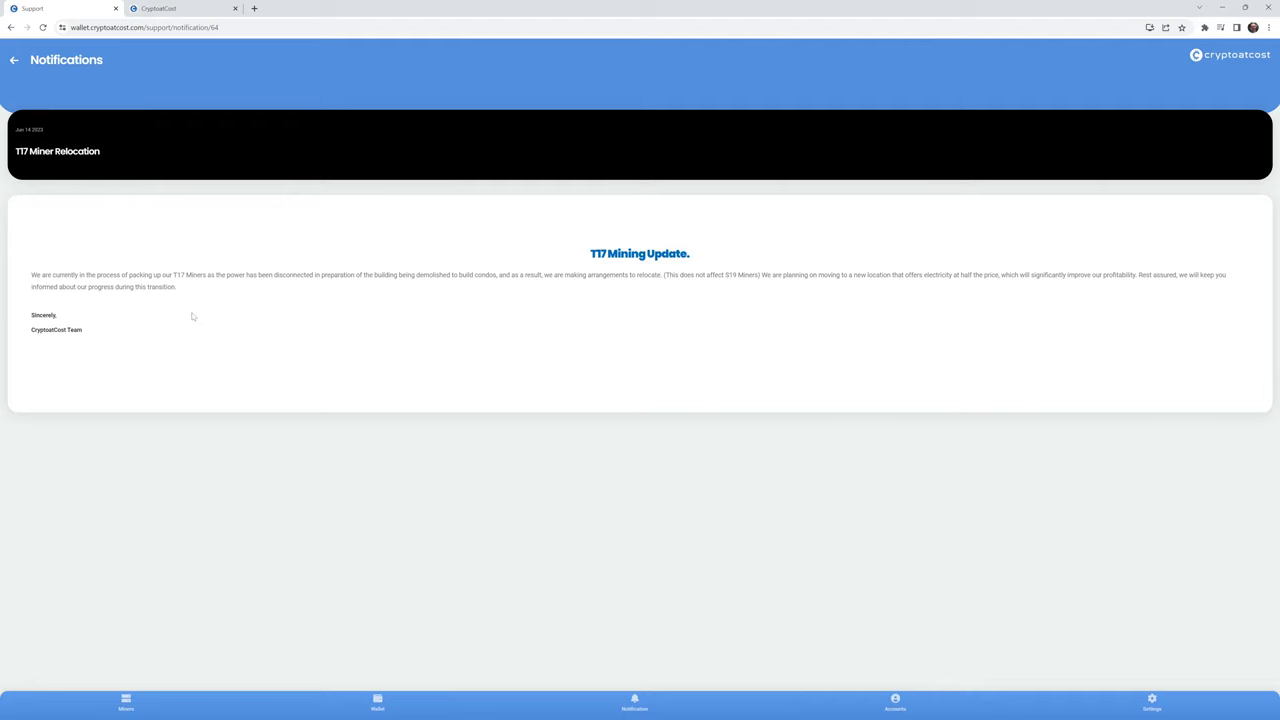
pyautogui.moveTo(666, 286)
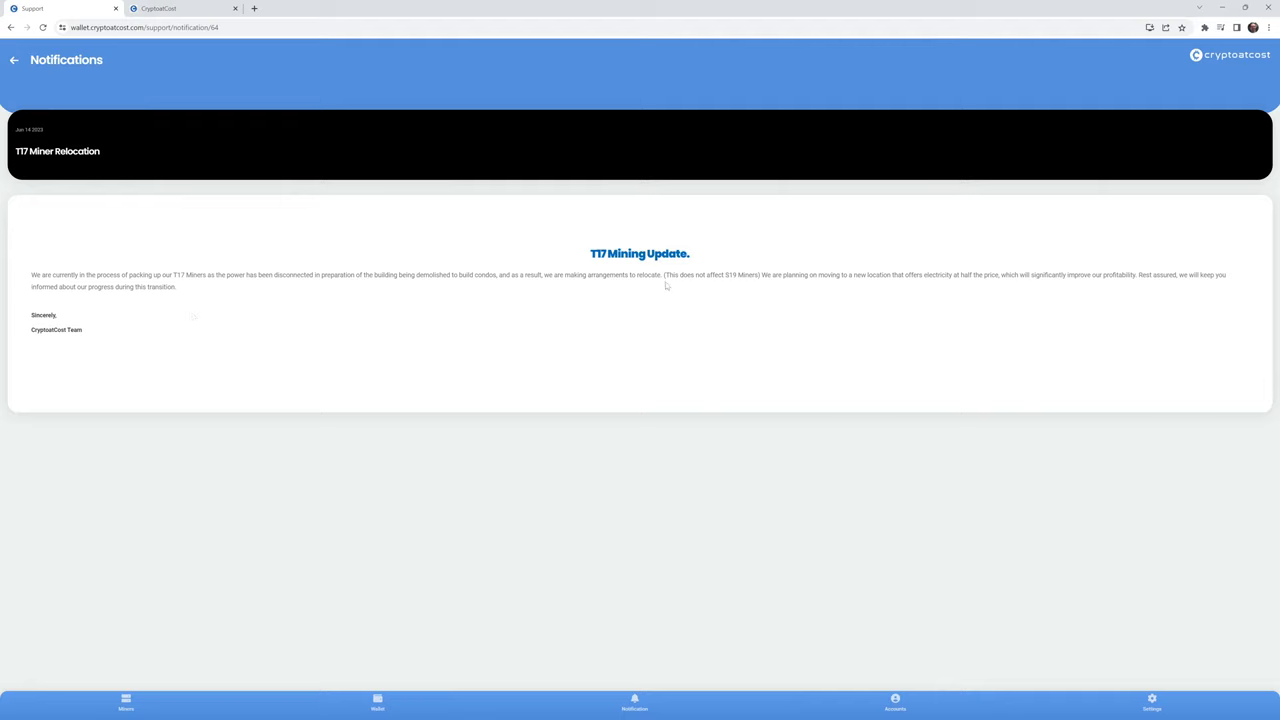
# - Reopen Company Update and highlight the sentence about T17 infrastructure and a few S19 units
pyautogui.click(14, 60)
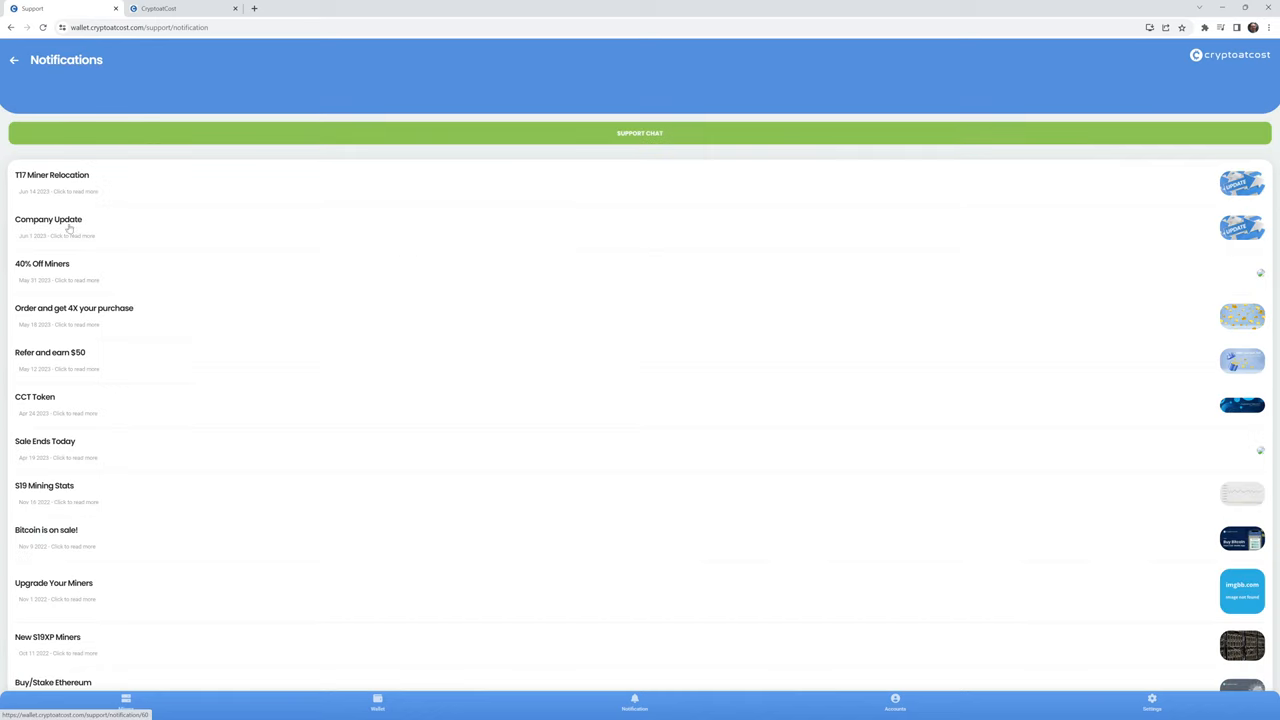
pyautogui.click(48, 219)
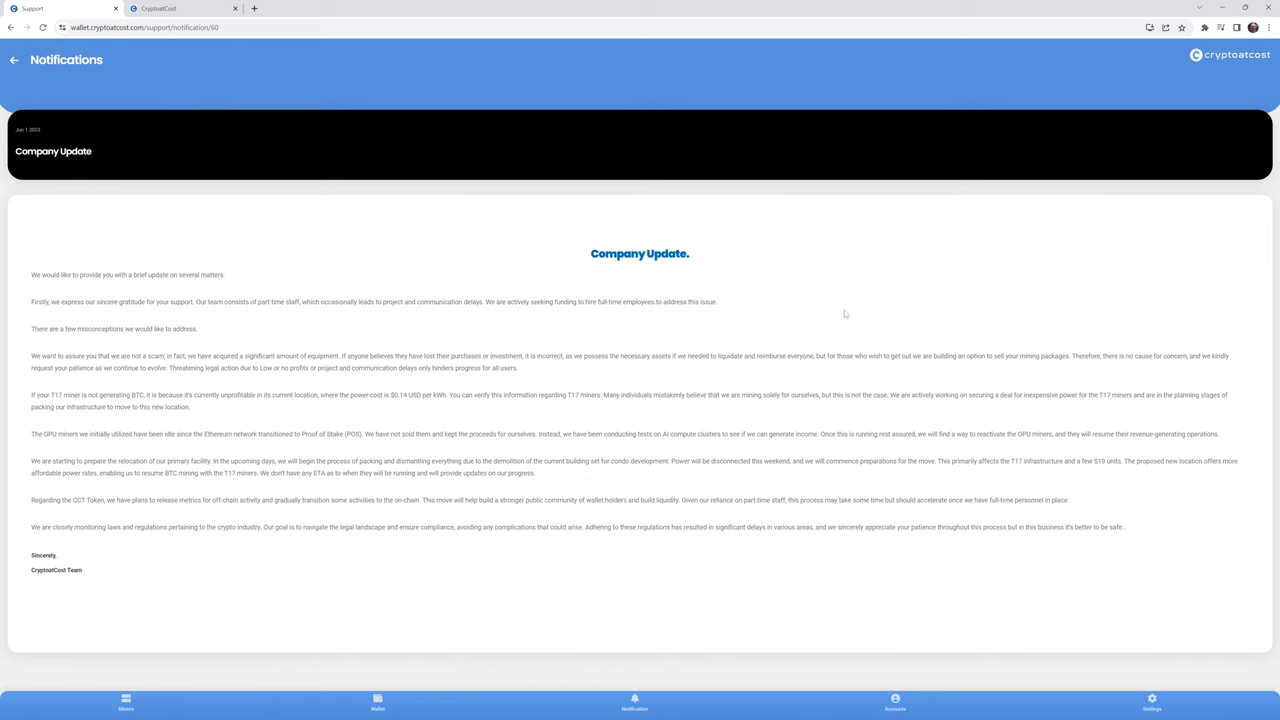
pyautogui.doubleClick(942, 461)
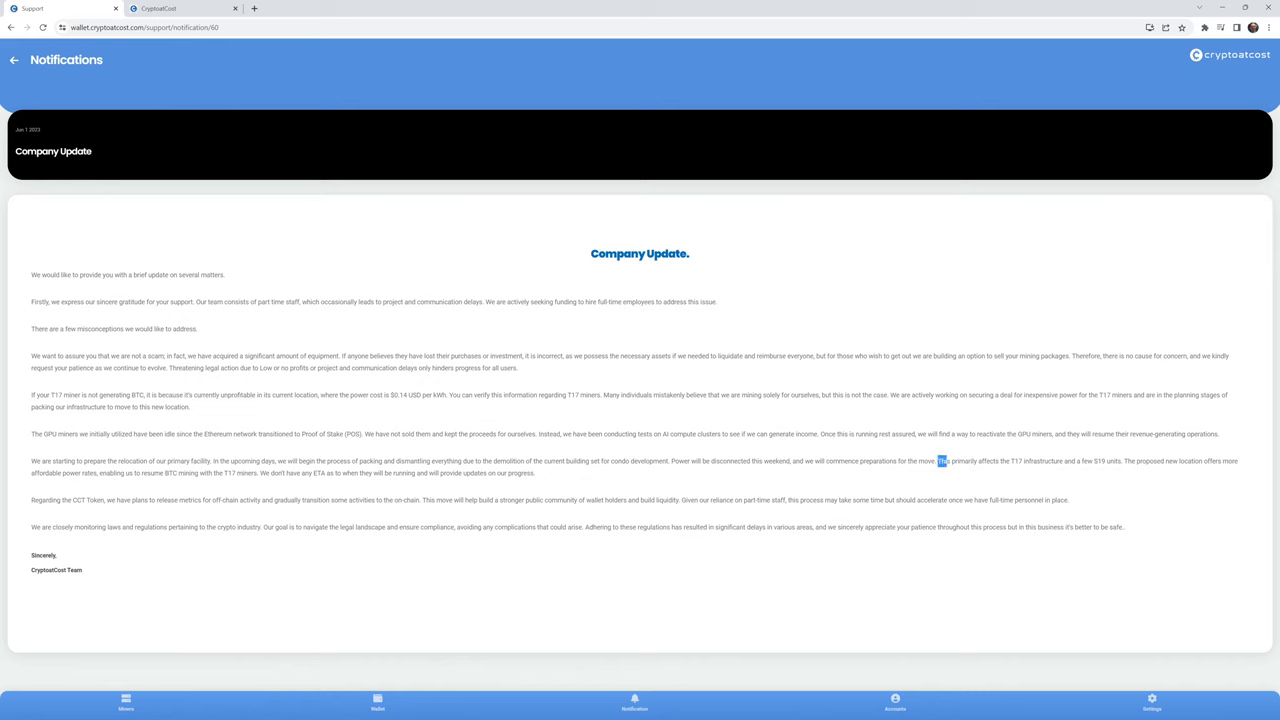
pyautogui.moveTo(940, 461); pyautogui.dragTo(1120, 461)
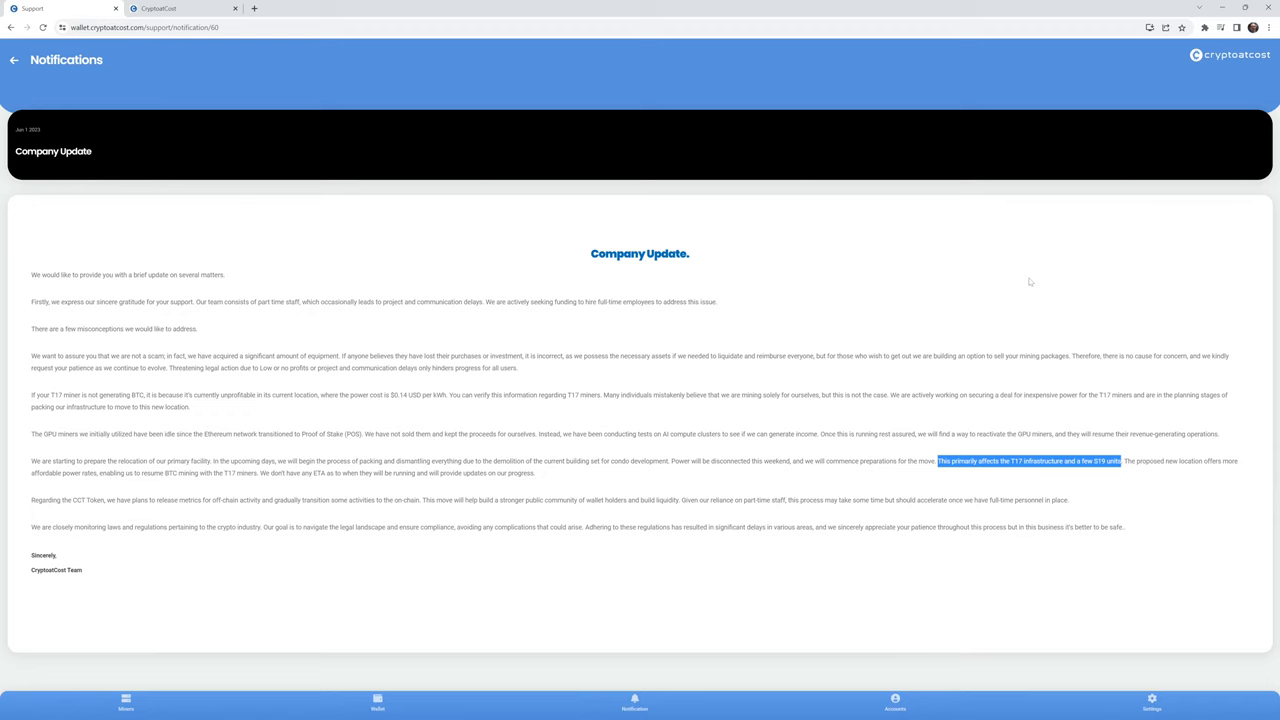
pyautogui.moveTo(469, 261)
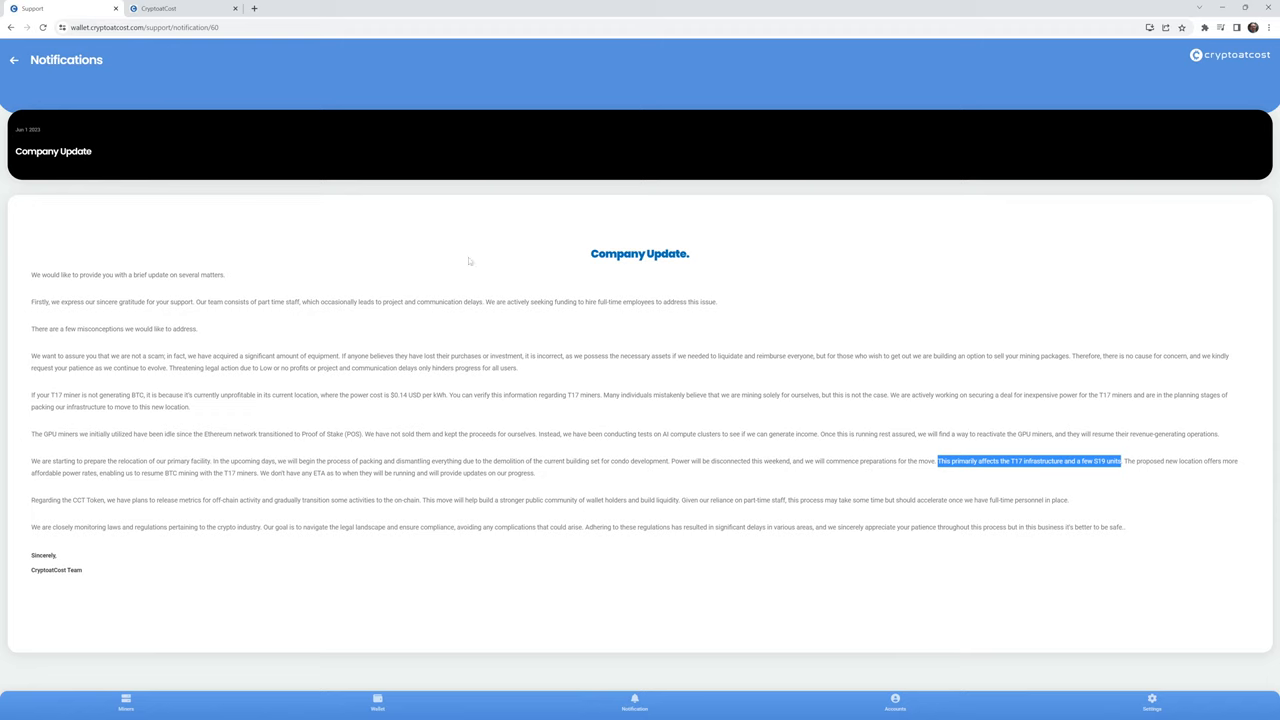
pyautogui.moveTo(366, 251)
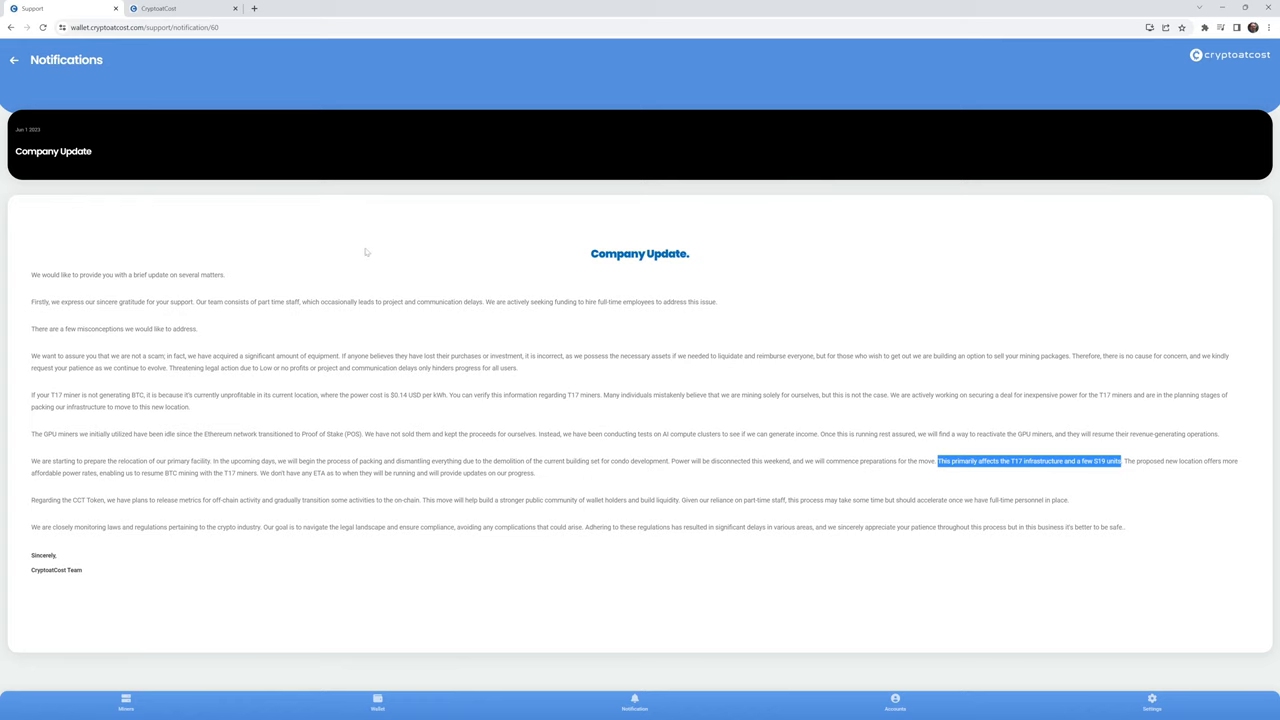
# - Go back to Notifications and reopen the T17 Miner Relocation notice
pyautogui.click(14, 60)
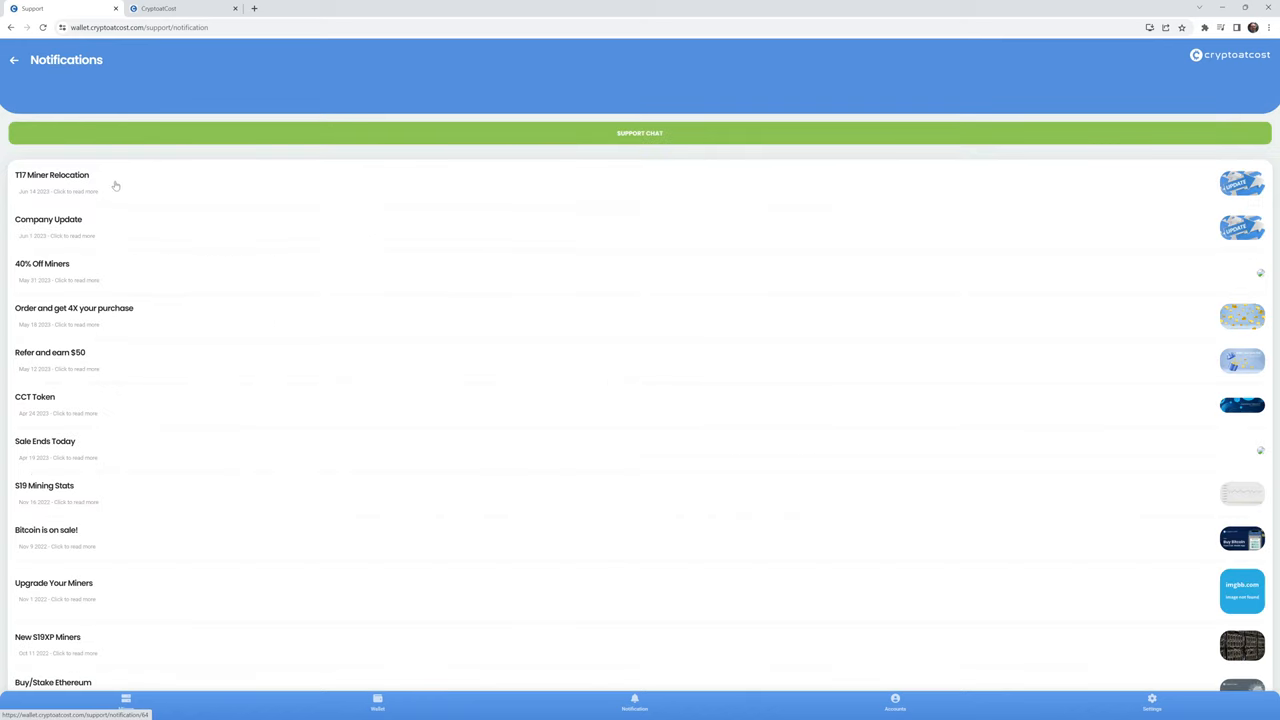
pyautogui.click(52, 175)
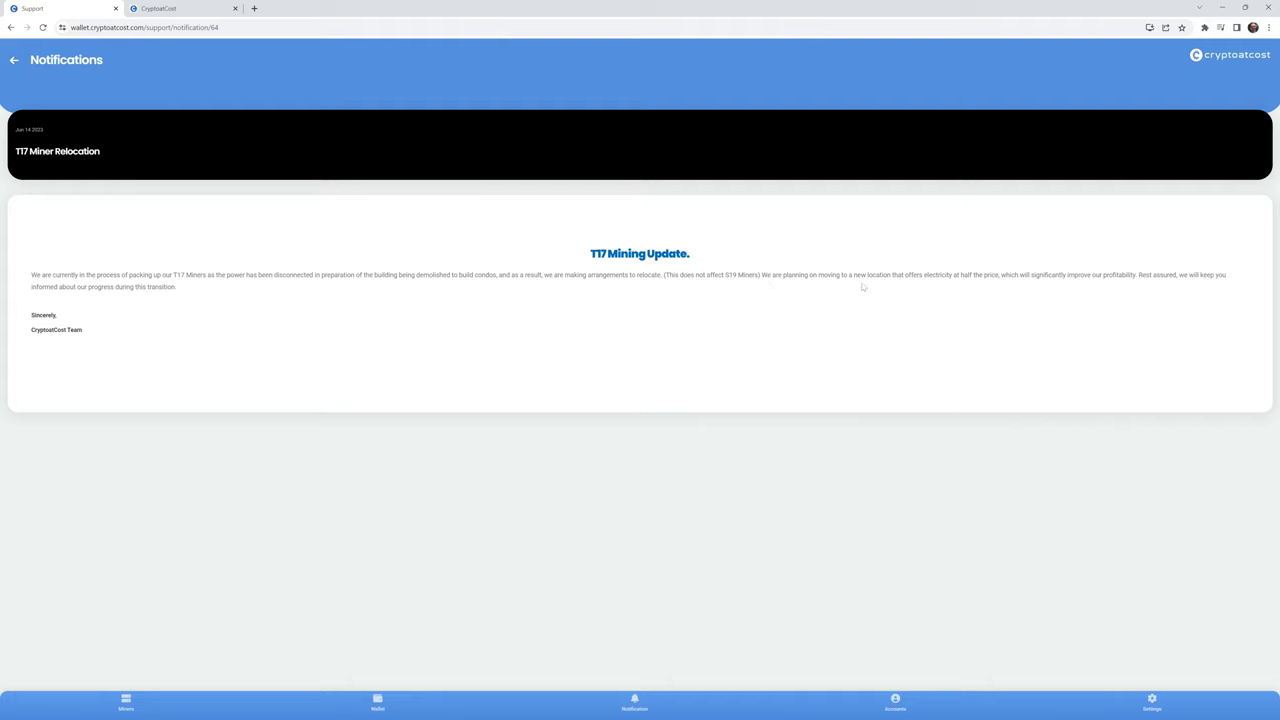
pyautogui.moveTo(948, 286)
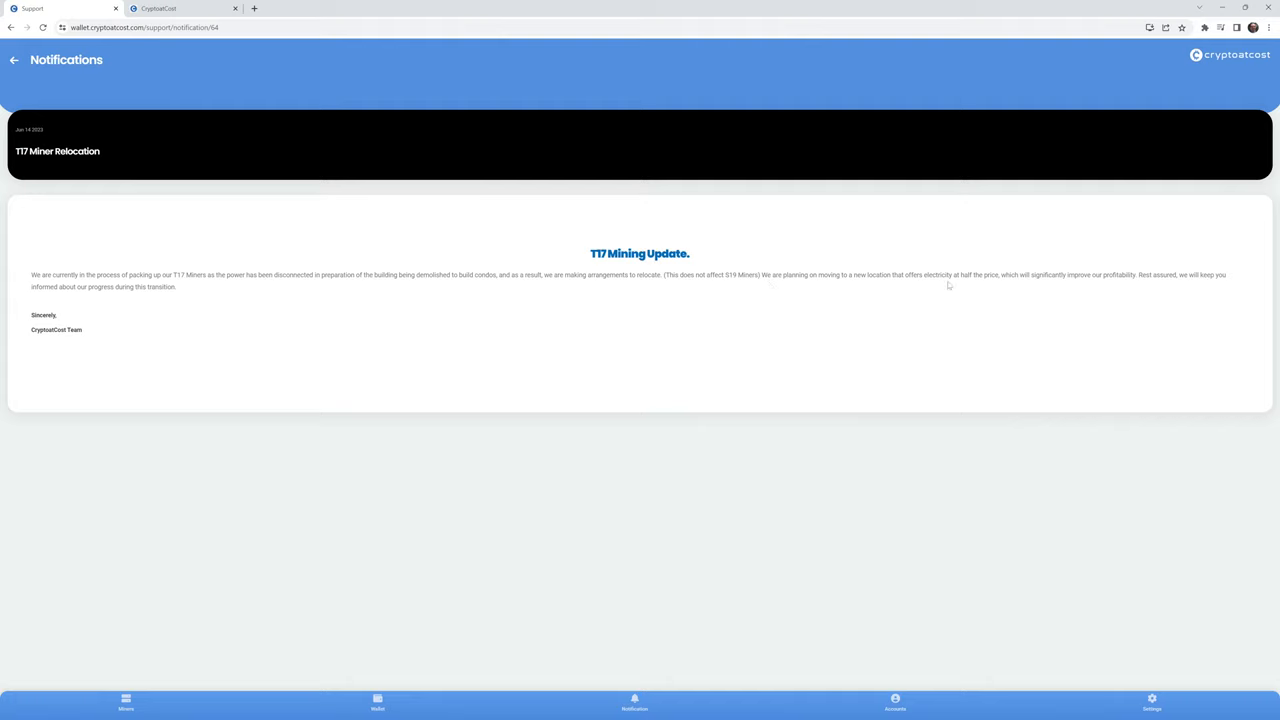
pyautogui.moveTo(1006, 289)
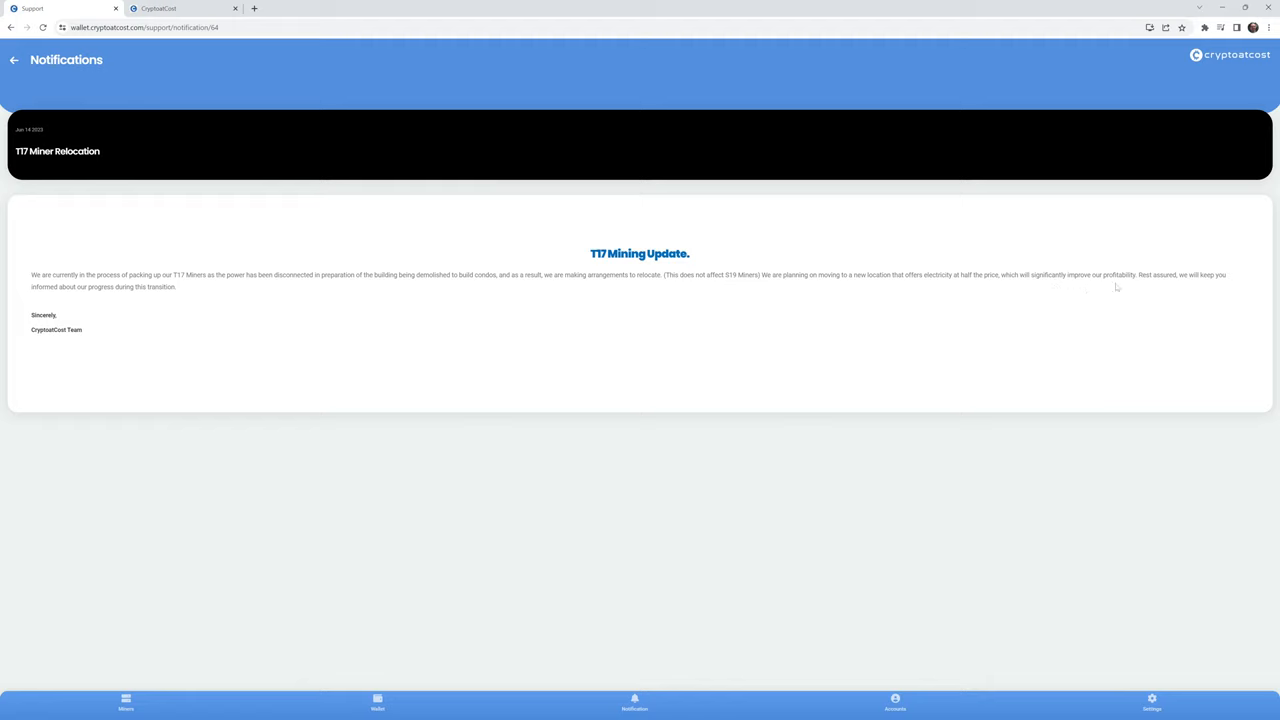
pyautogui.moveTo(1118, 287)
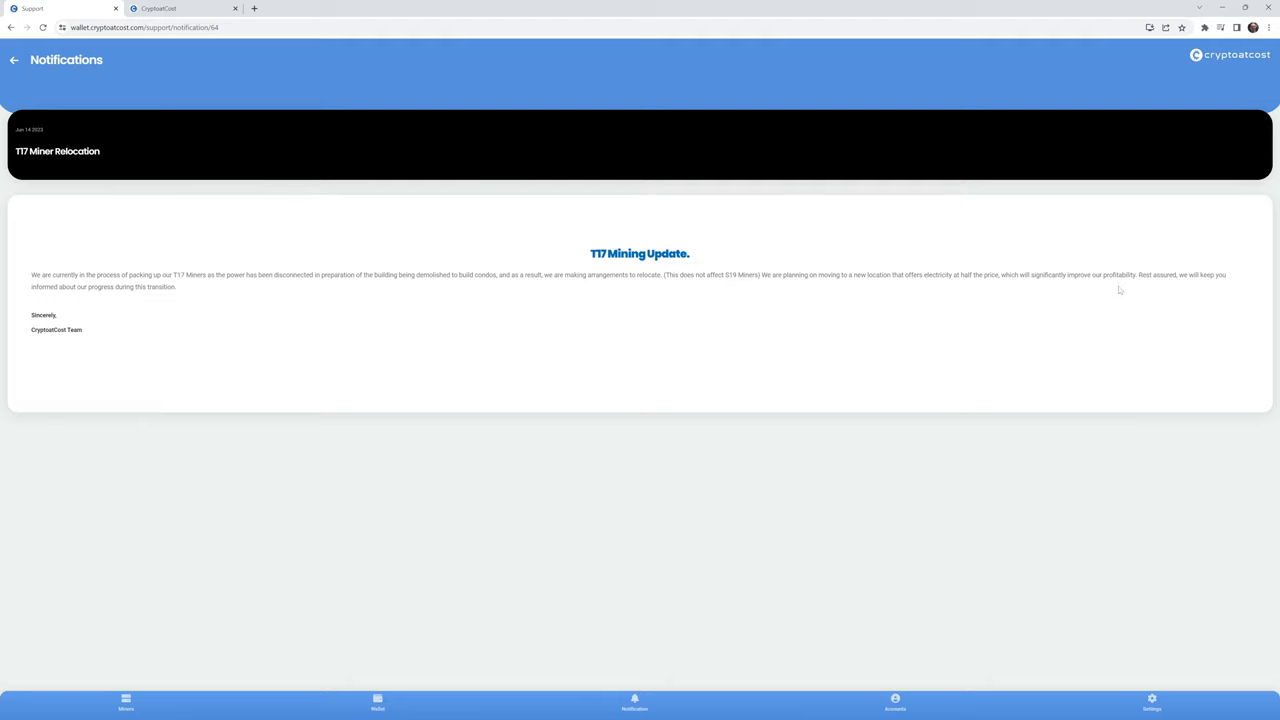
pyautogui.moveTo(363, 303)
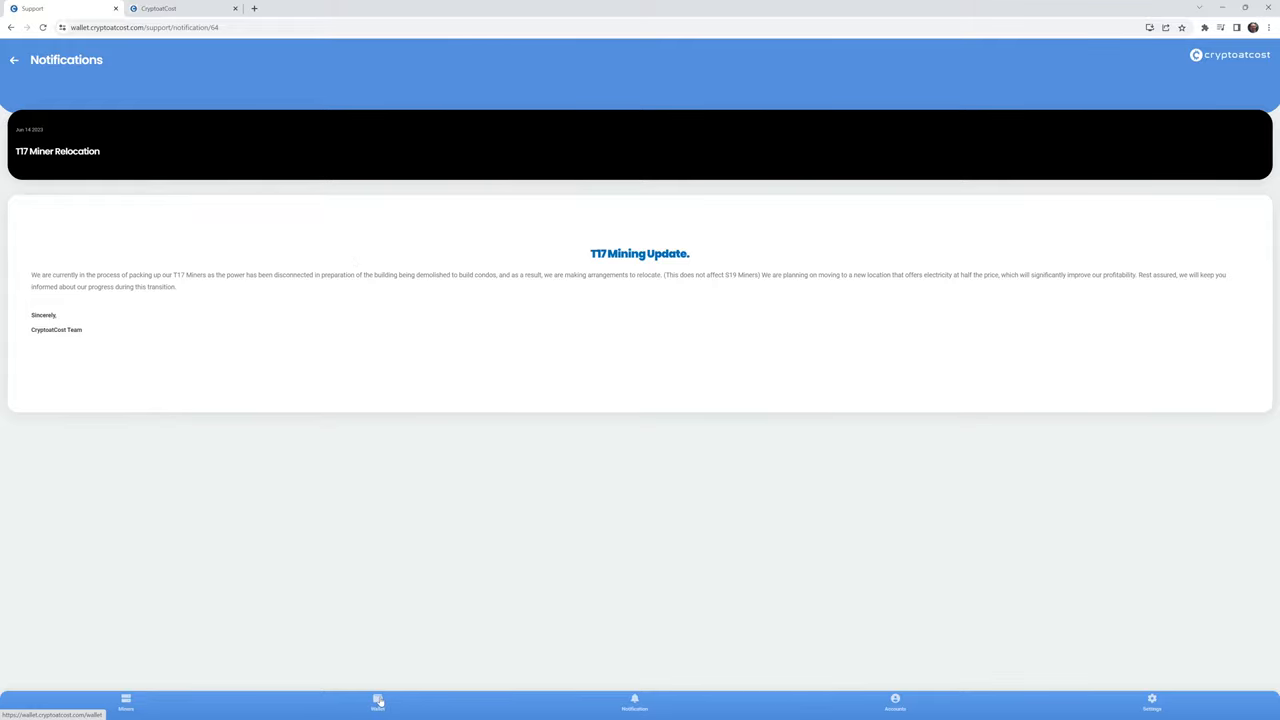
pyautogui.click(180, 8)
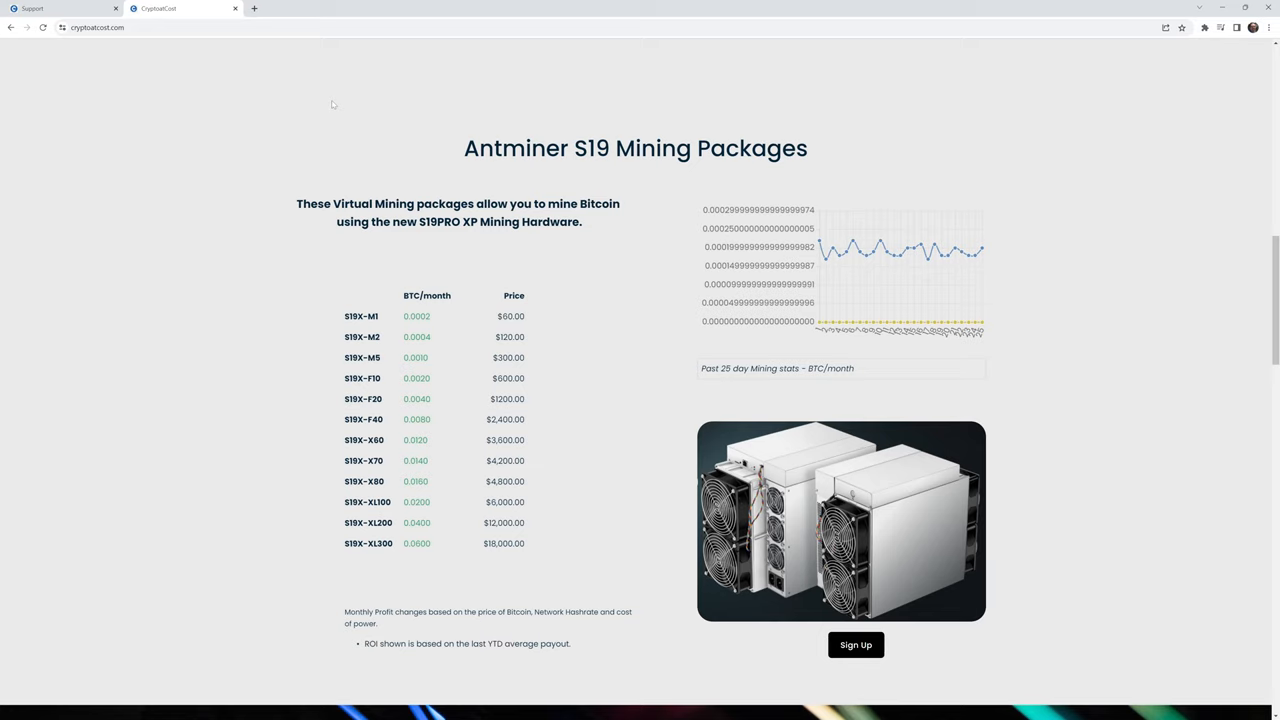
pyautogui.moveTo(419, 244)
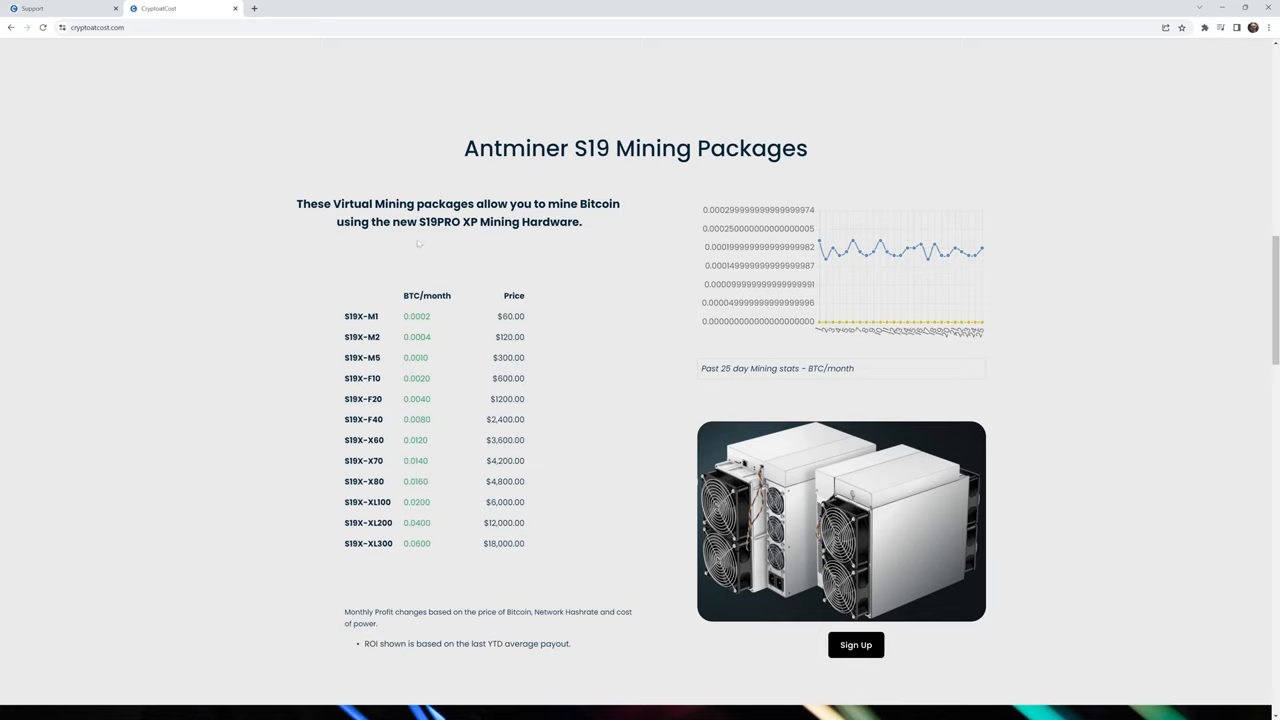
pyautogui.moveTo(464, 238)
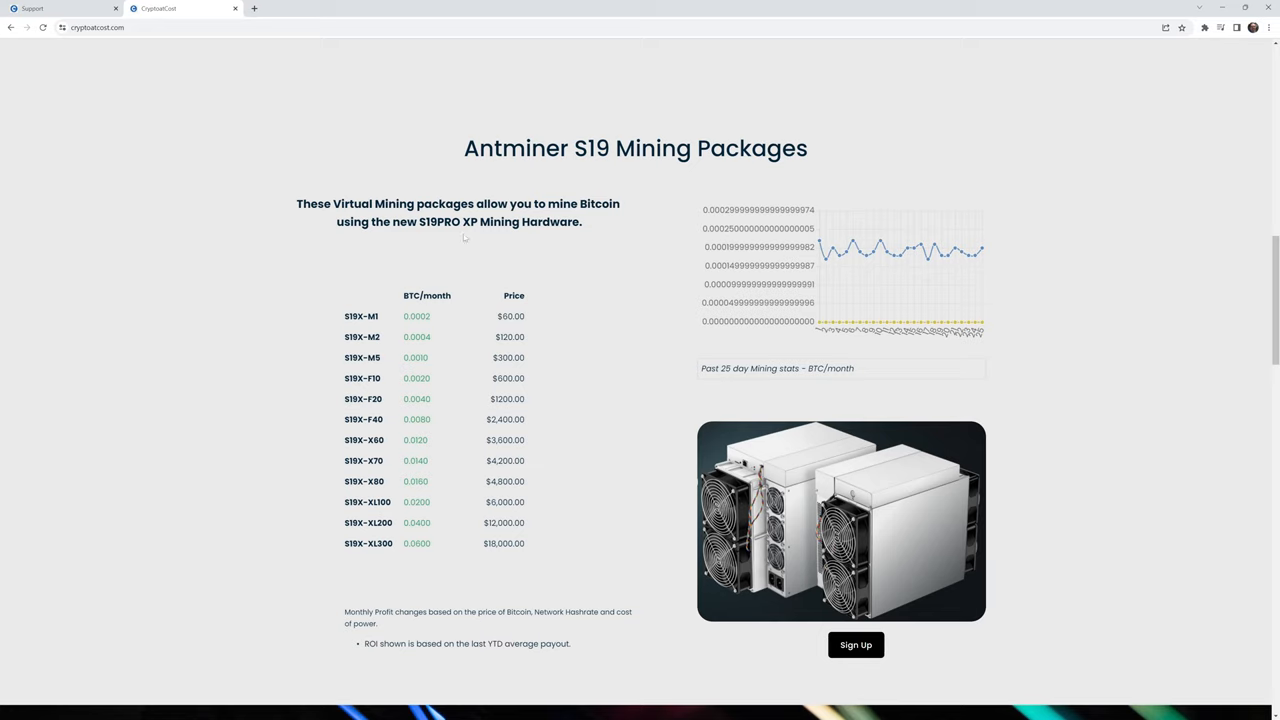
pyautogui.moveTo(618, 300)
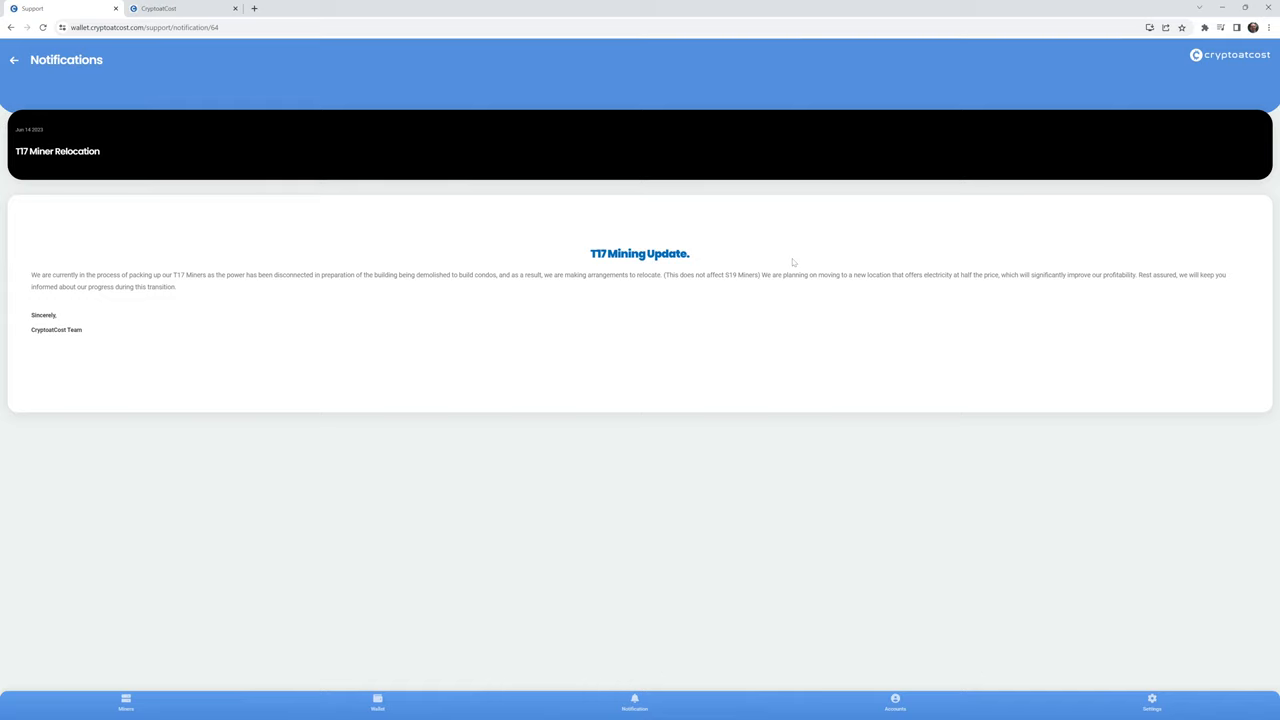
# - Switch to the Miners tab showing 28 active miners and about $1,408.26 monthly payout
pyautogui.click(125, 702)
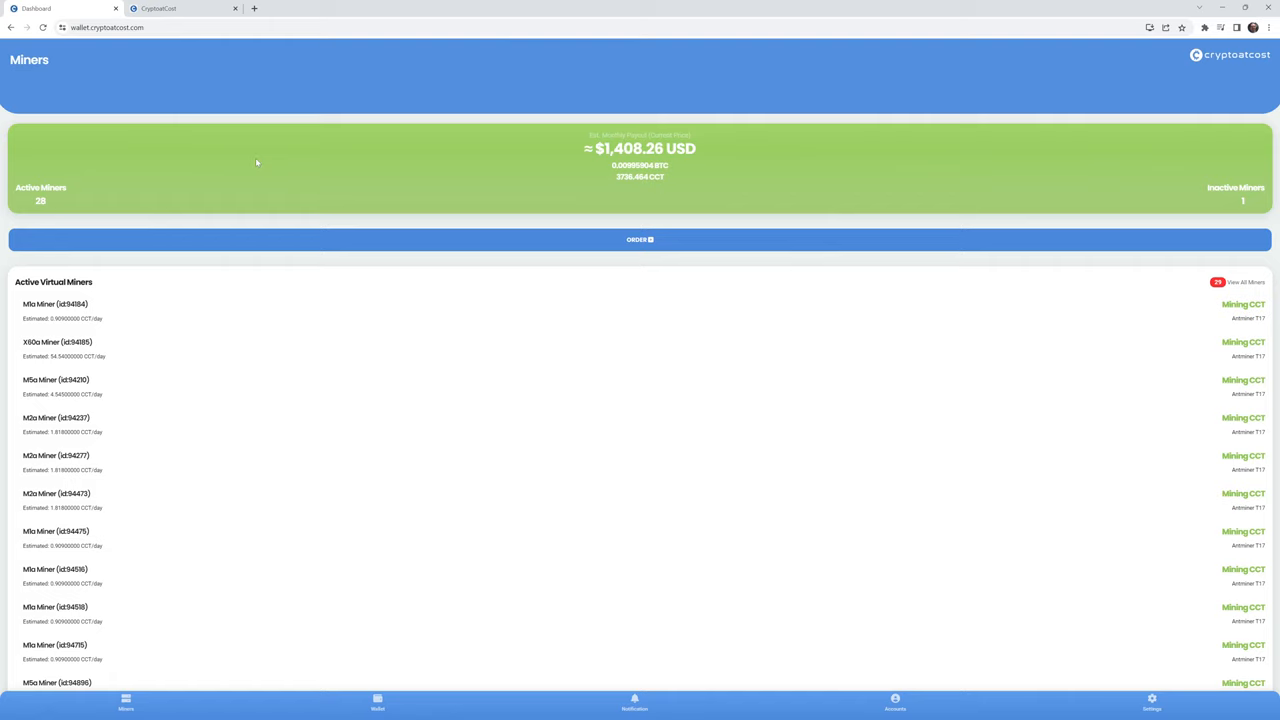
pyautogui.moveTo(257, 166)
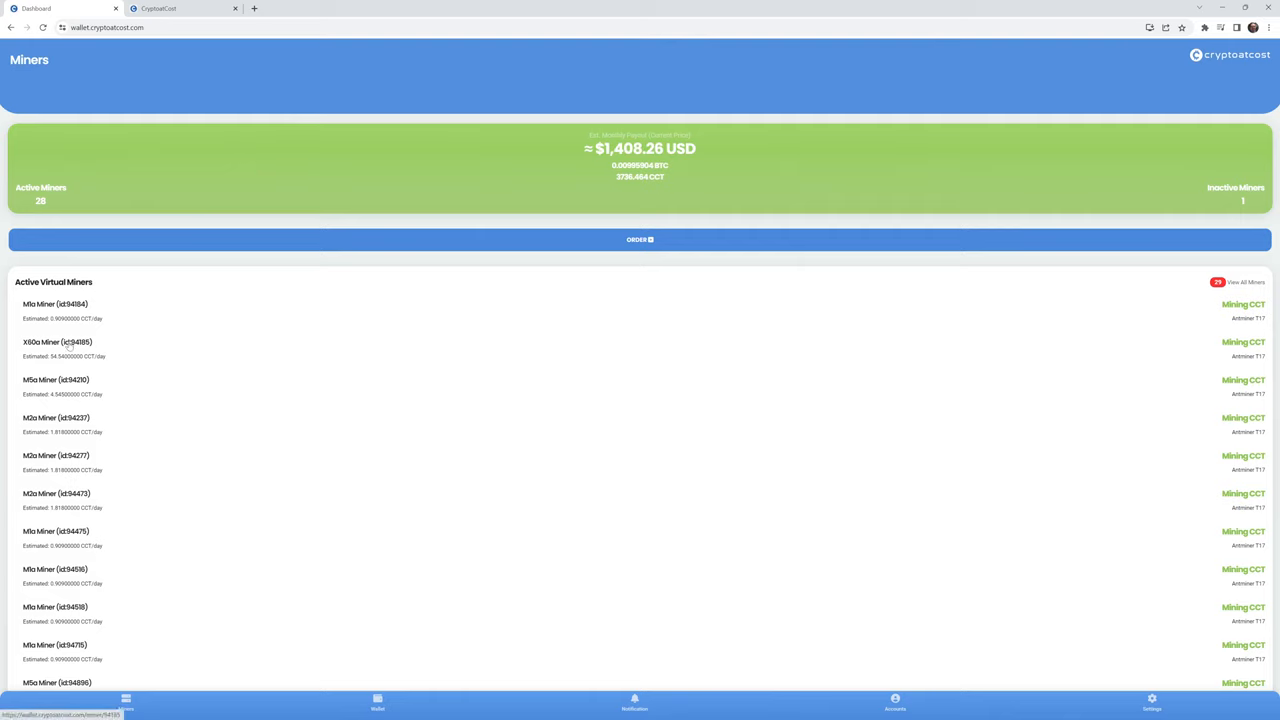
pyautogui.moveTo(182, 337)
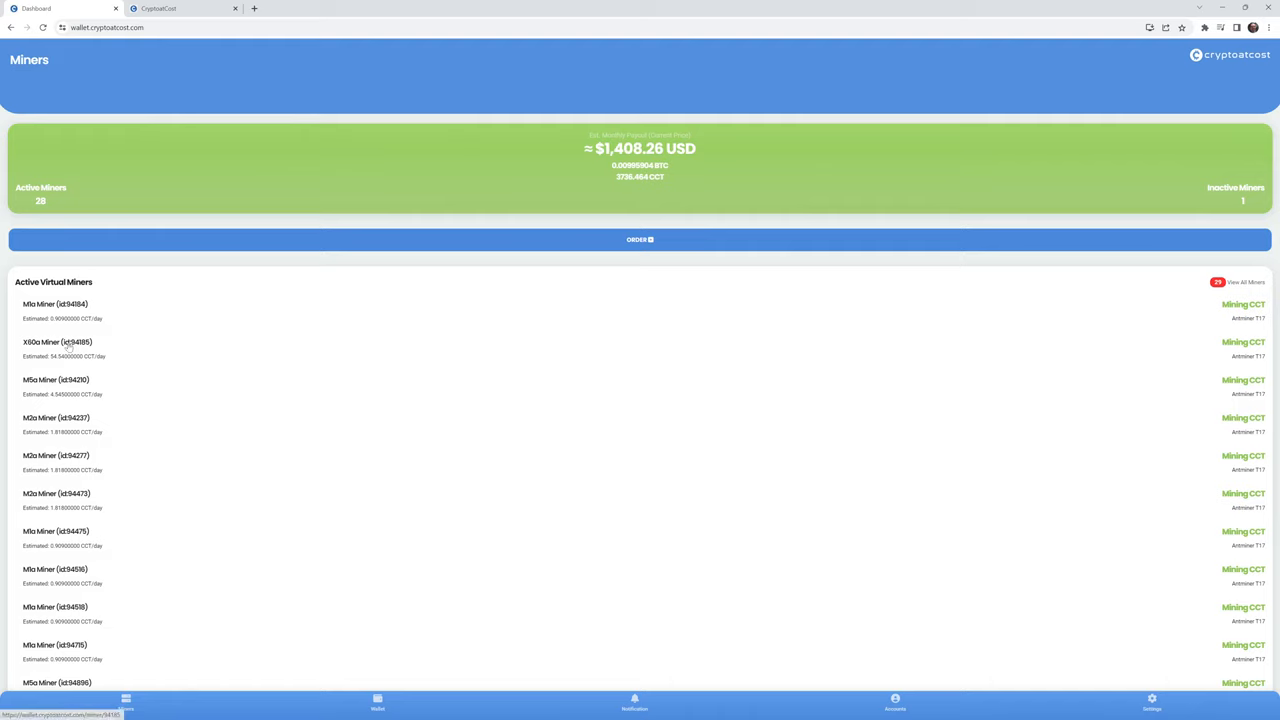
pyautogui.moveTo(232, 333)
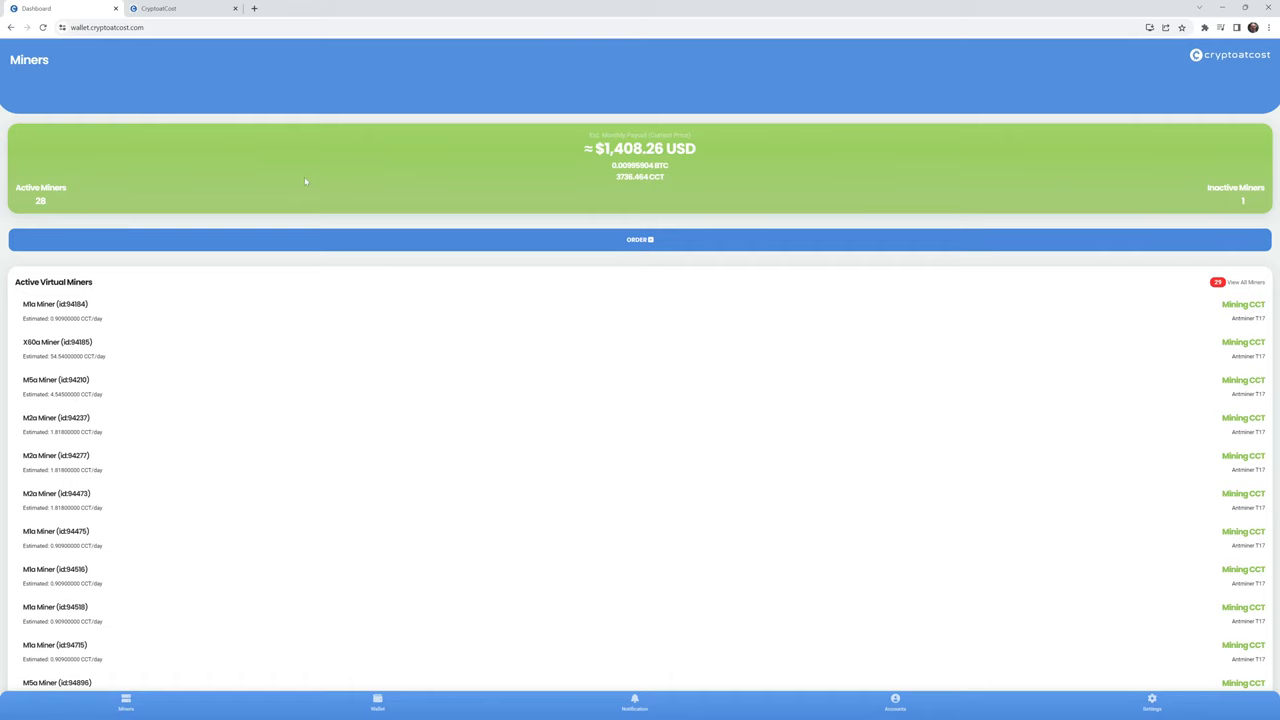
pyautogui.click(634, 702)
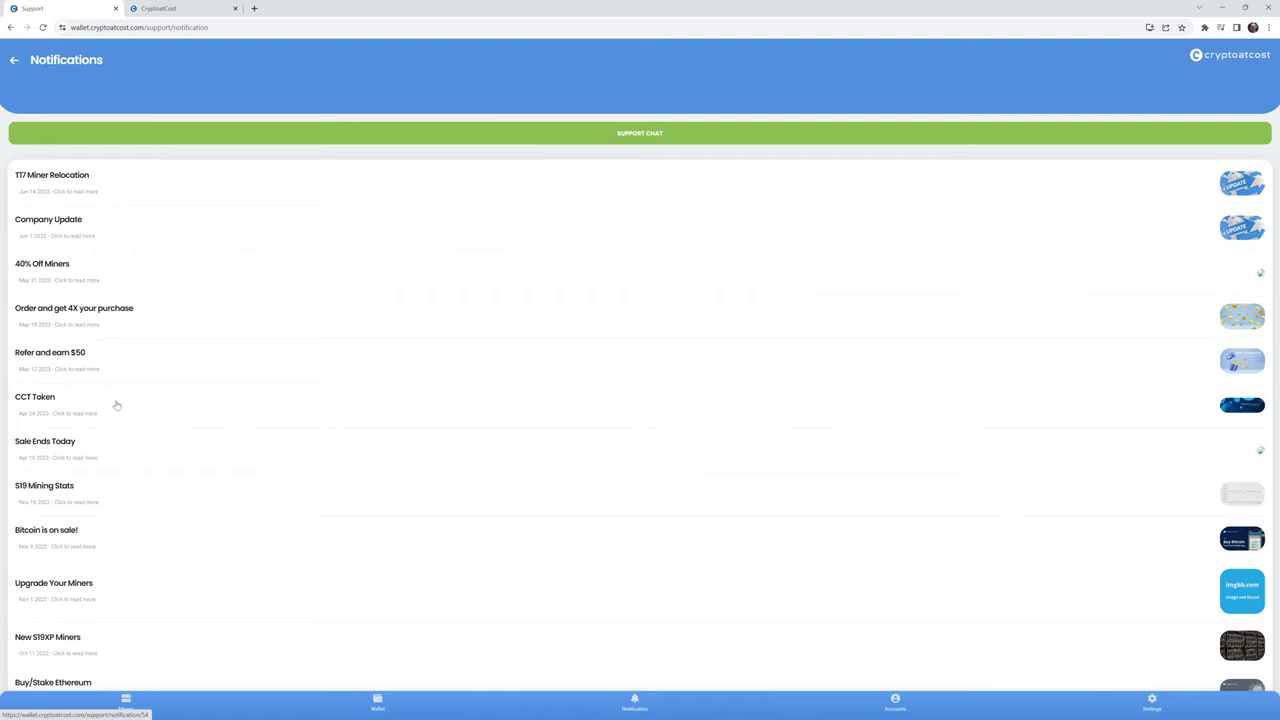
pyautogui.moveTo(95, 408)
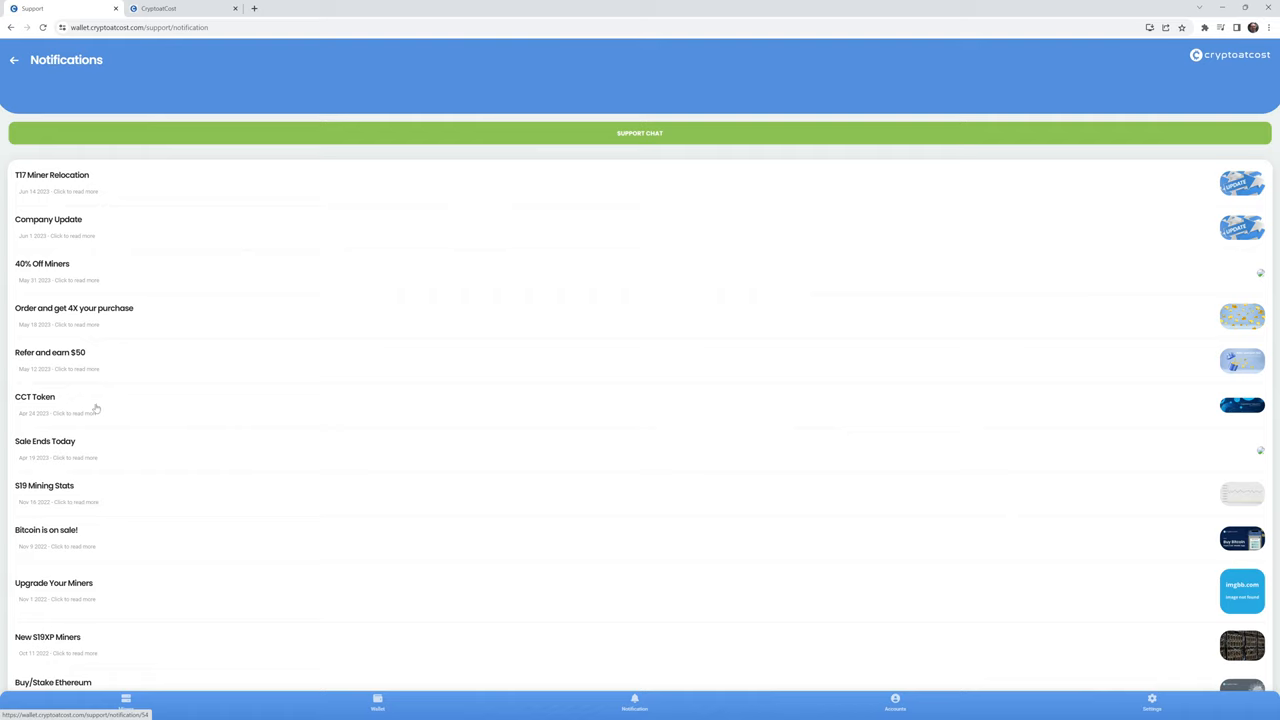
pyautogui.moveTo(147, 403)
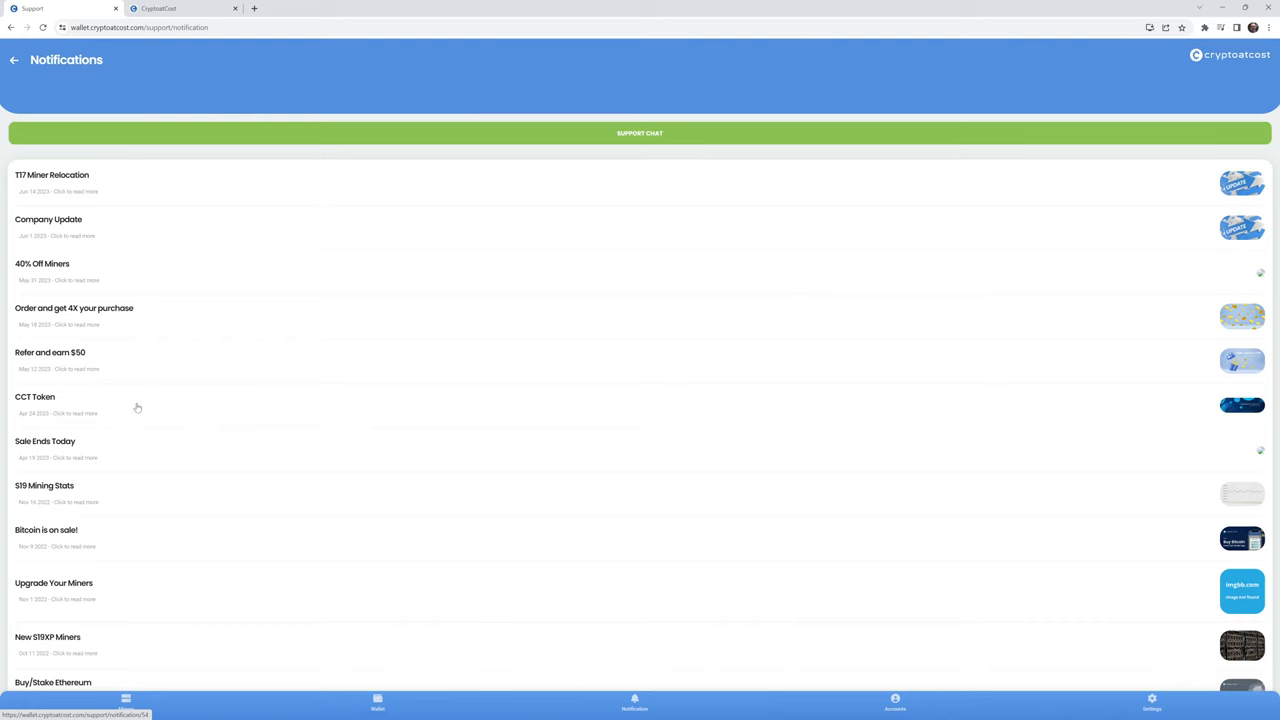
pyautogui.click(34, 397)
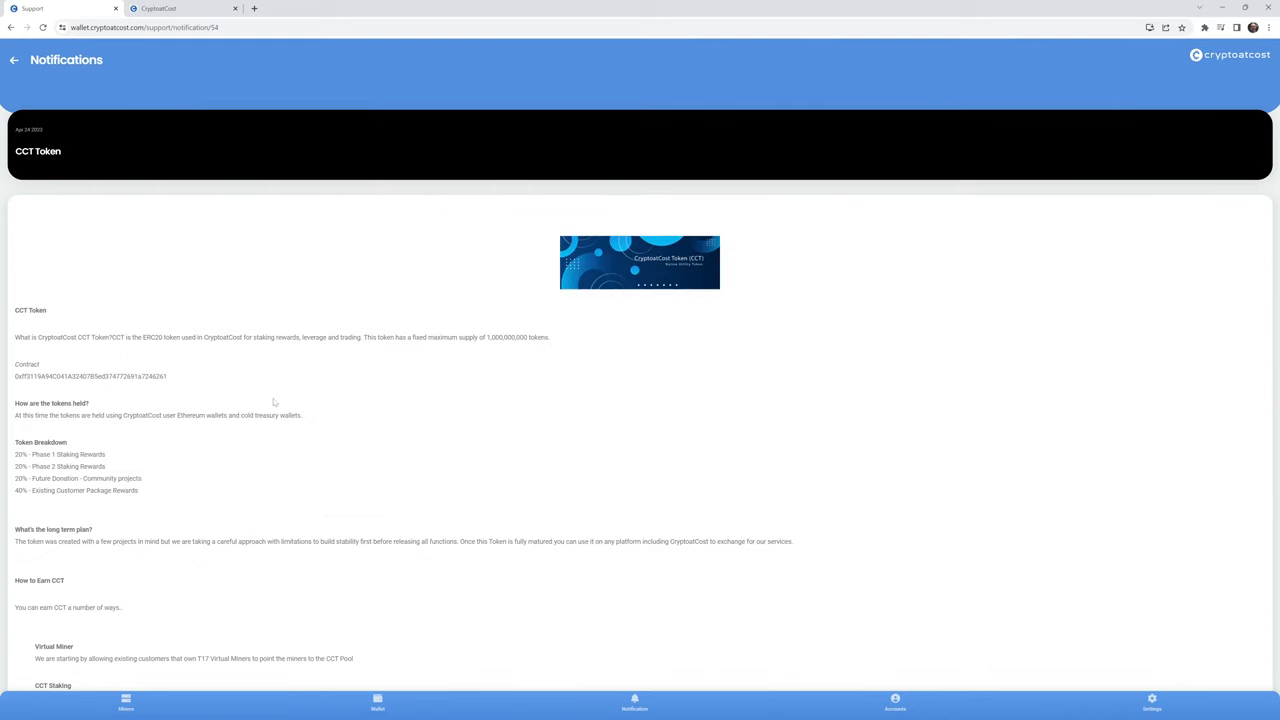
pyautogui.moveTo(456, 390)
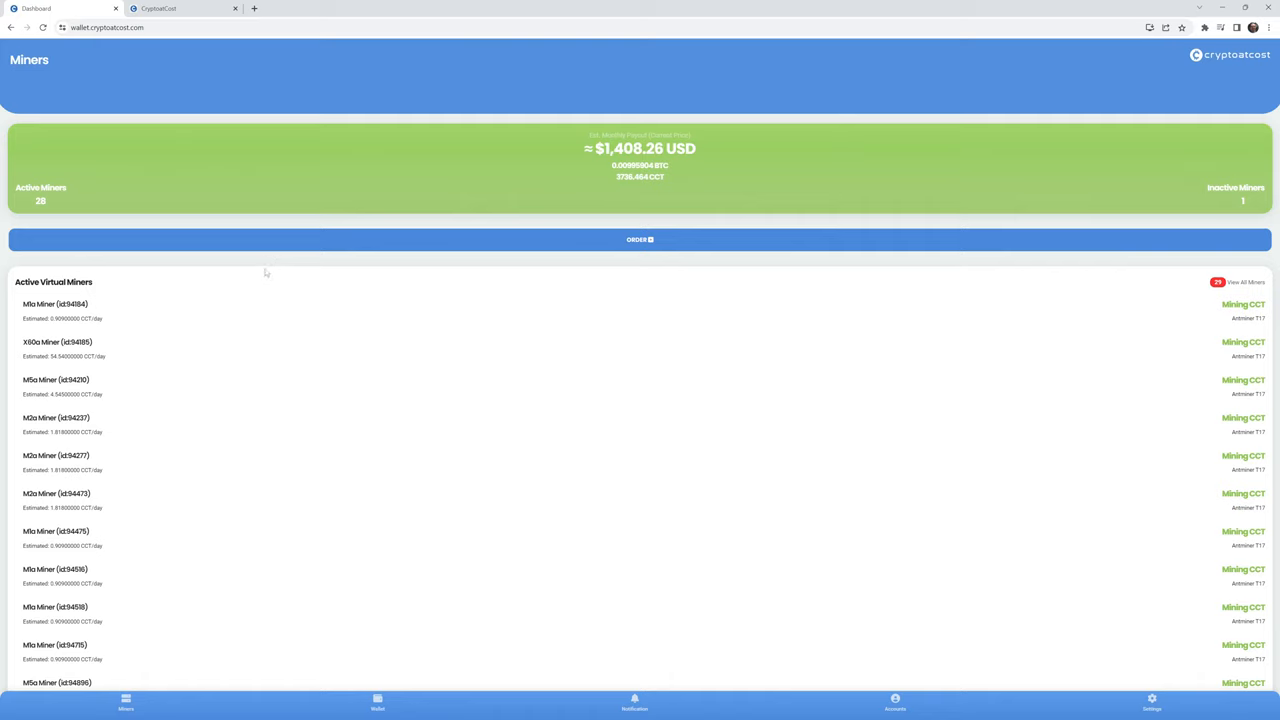
pyautogui.moveTo(267, 272)
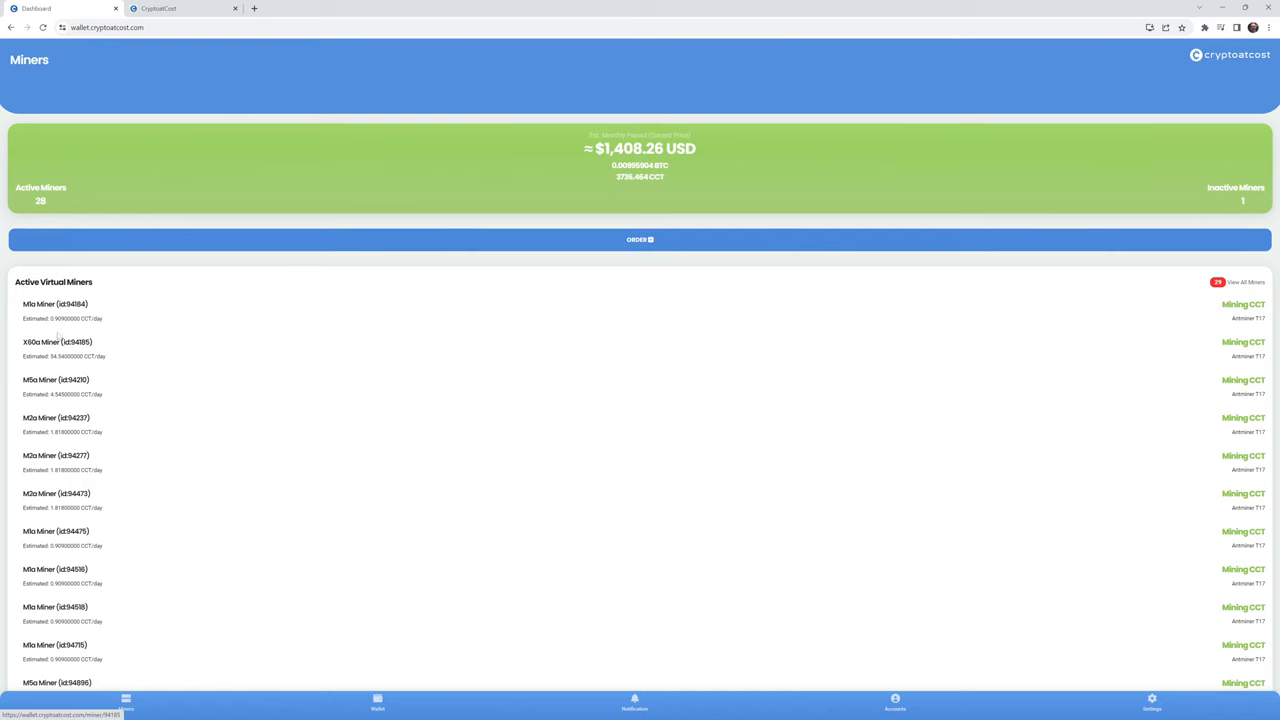
pyautogui.click(56, 342)
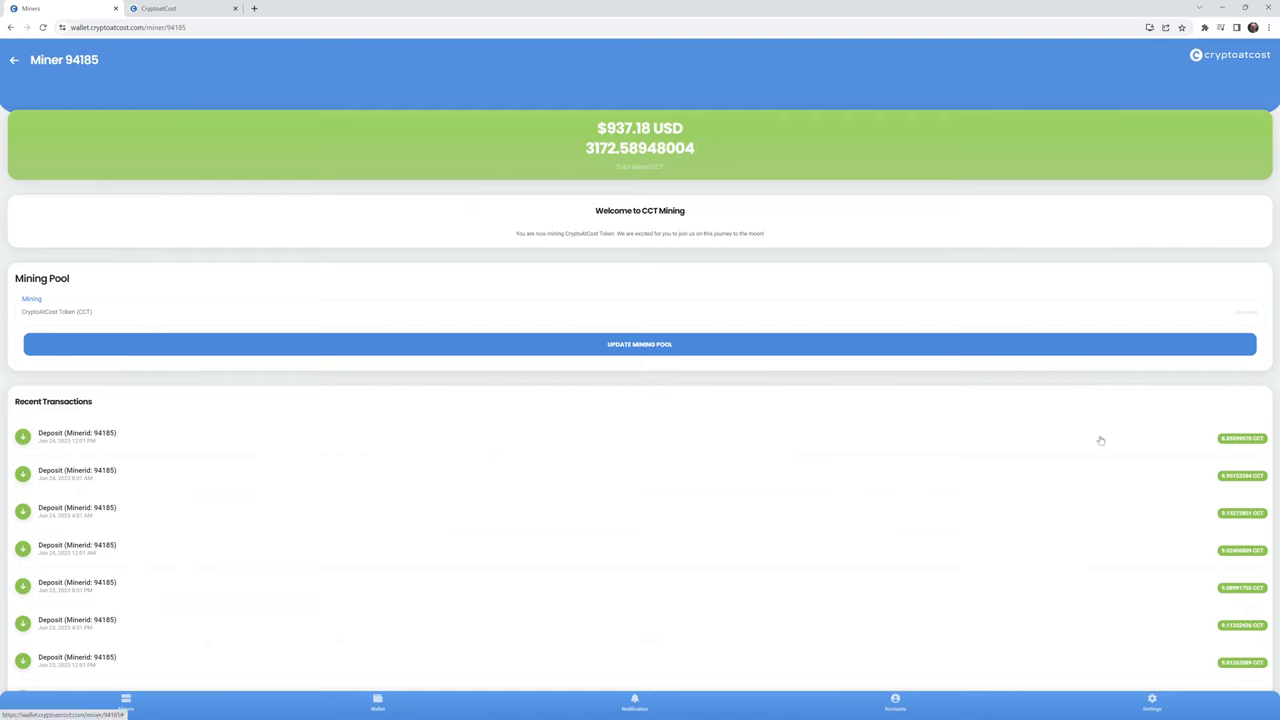
pyautogui.moveTo(128, 441)
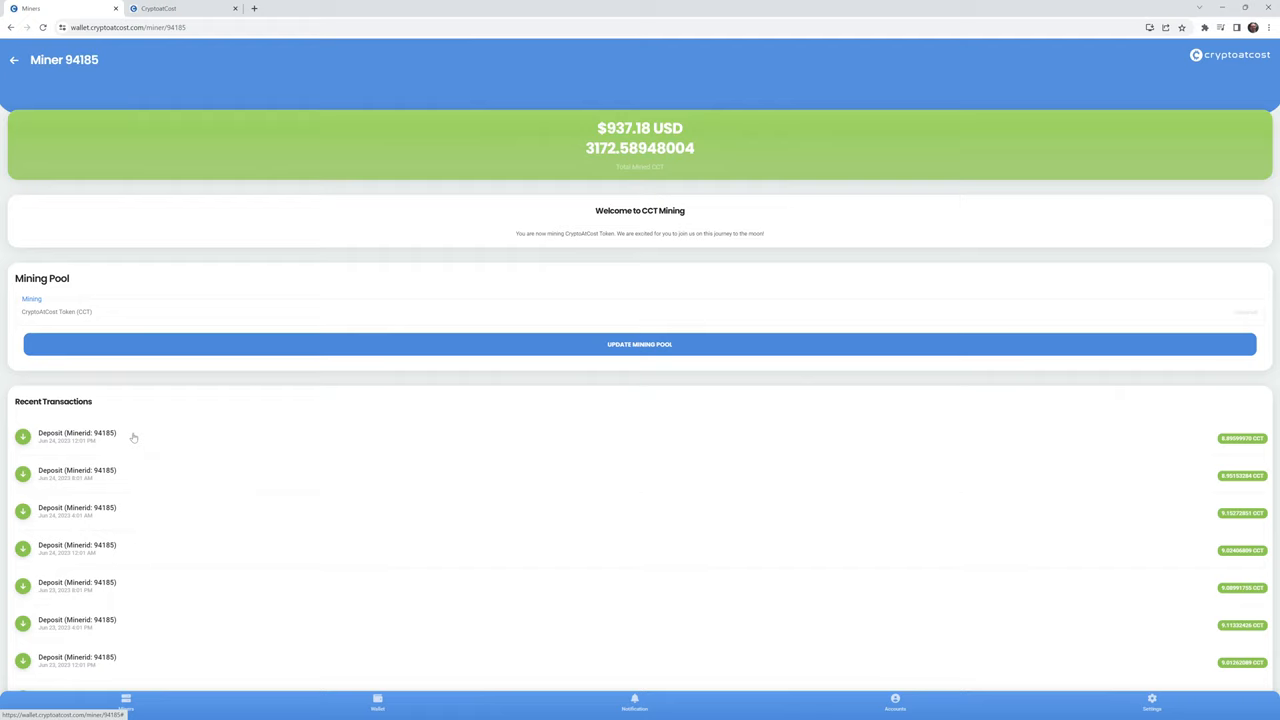
pyautogui.moveTo(294, 359)
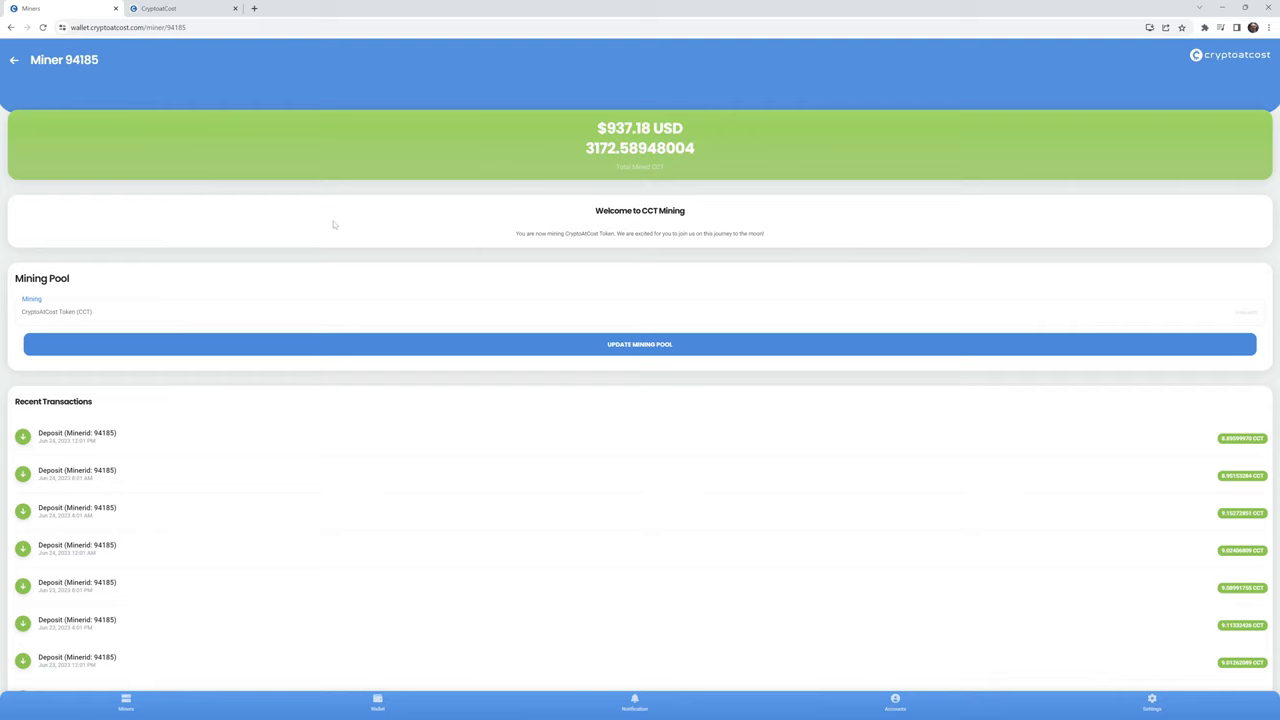
# - Return to the Miners dashboard and open the BTC wallet showing about $51.60
pyautogui.click(14, 59)
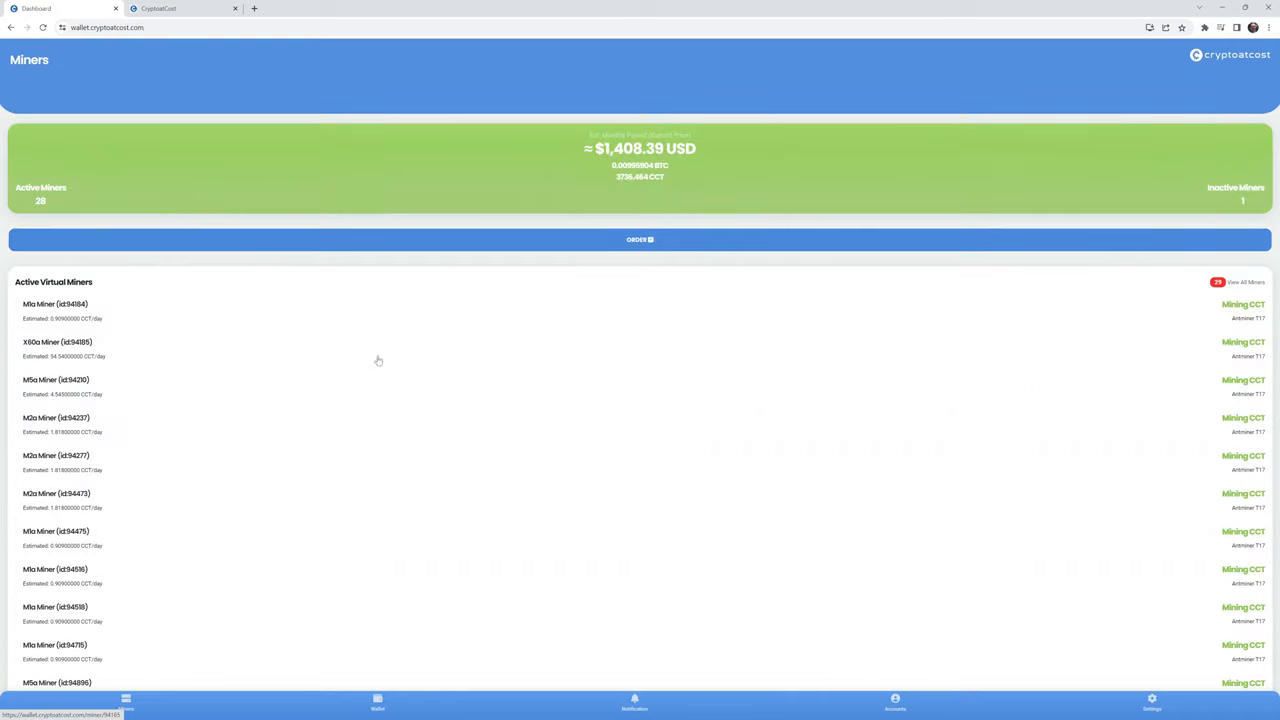
pyautogui.moveTo(390, 671)
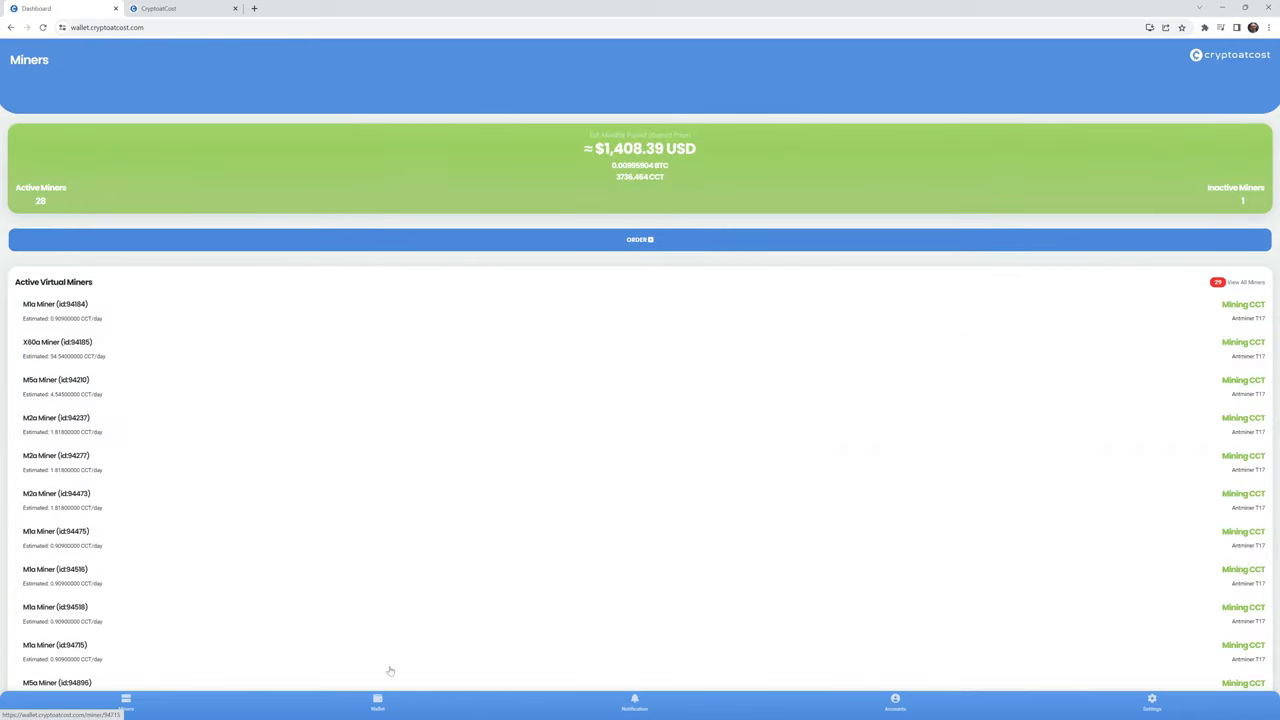
pyautogui.click(377, 702)
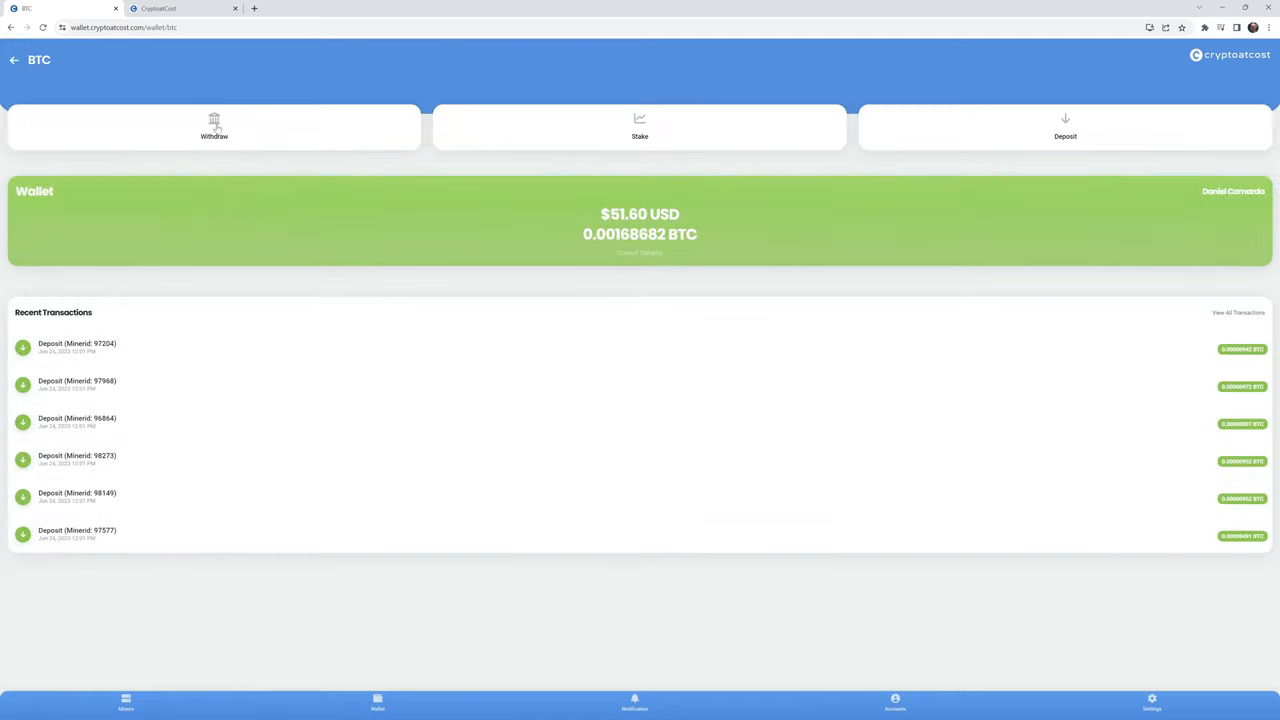
pyautogui.moveTo(253, 126)
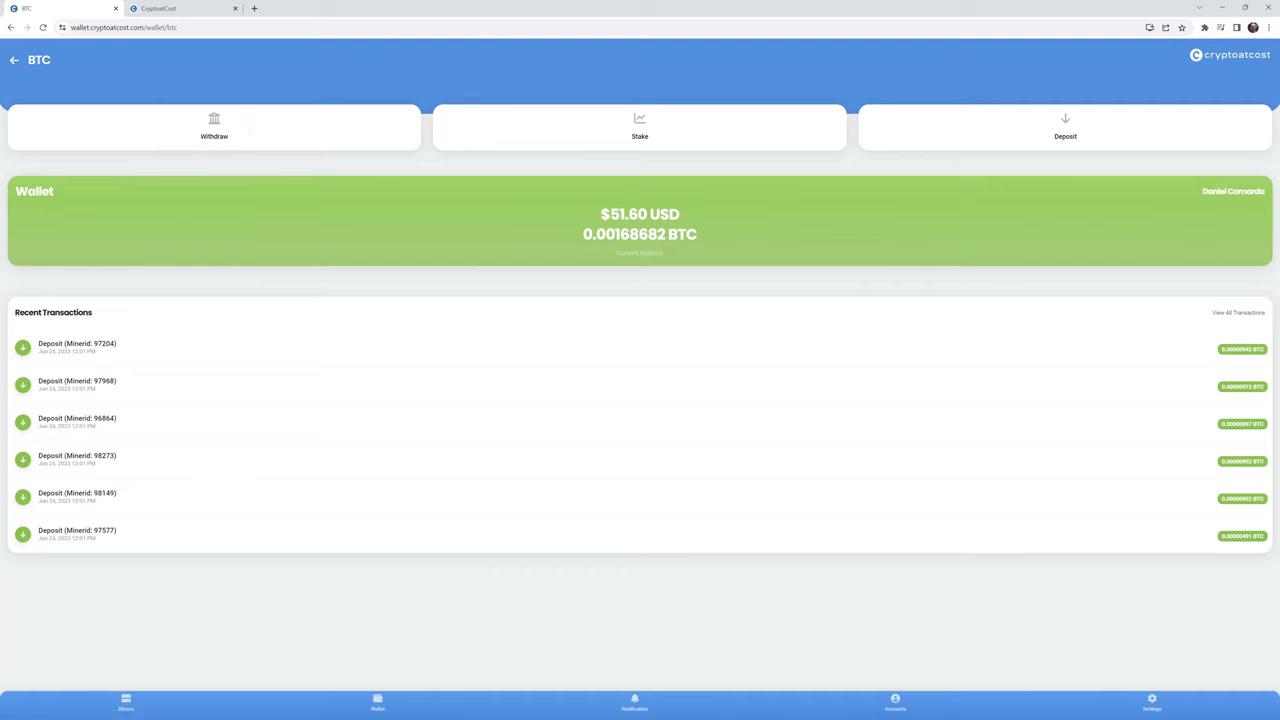
pyautogui.moveTo(705, 216)
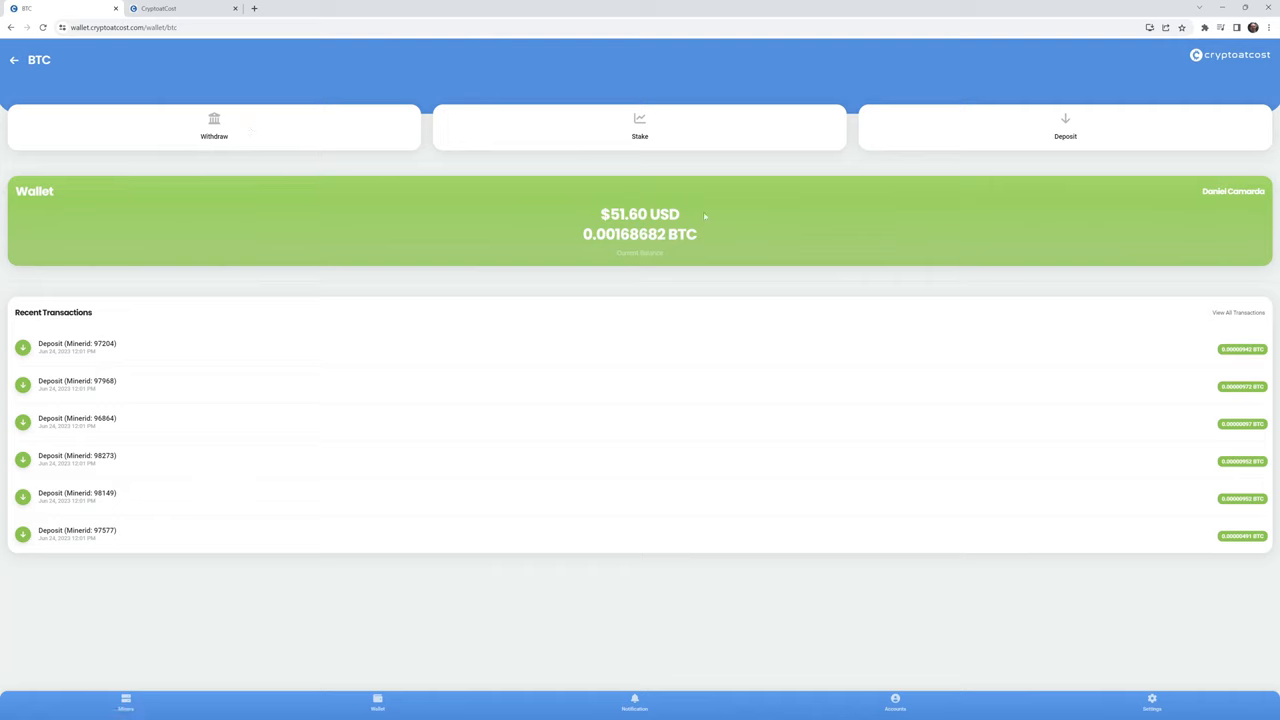
pyautogui.moveTo(546, 76)
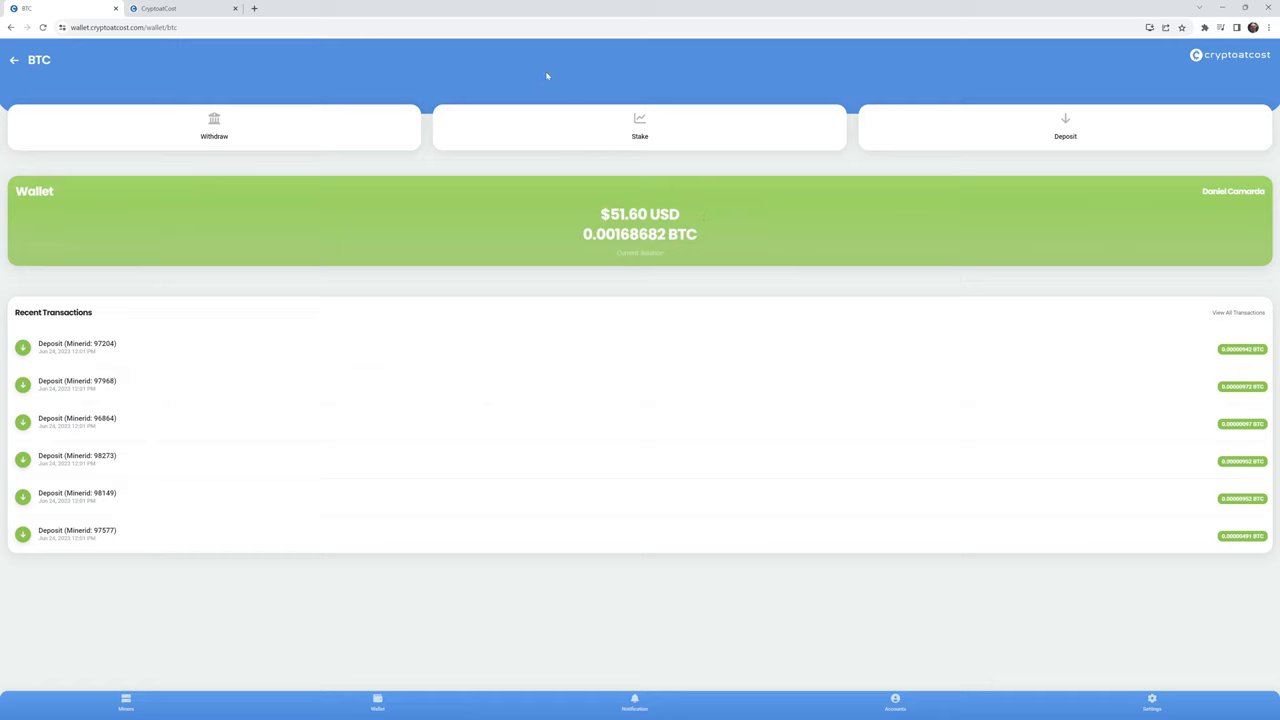
pyautogui.moveTo(503, 79)
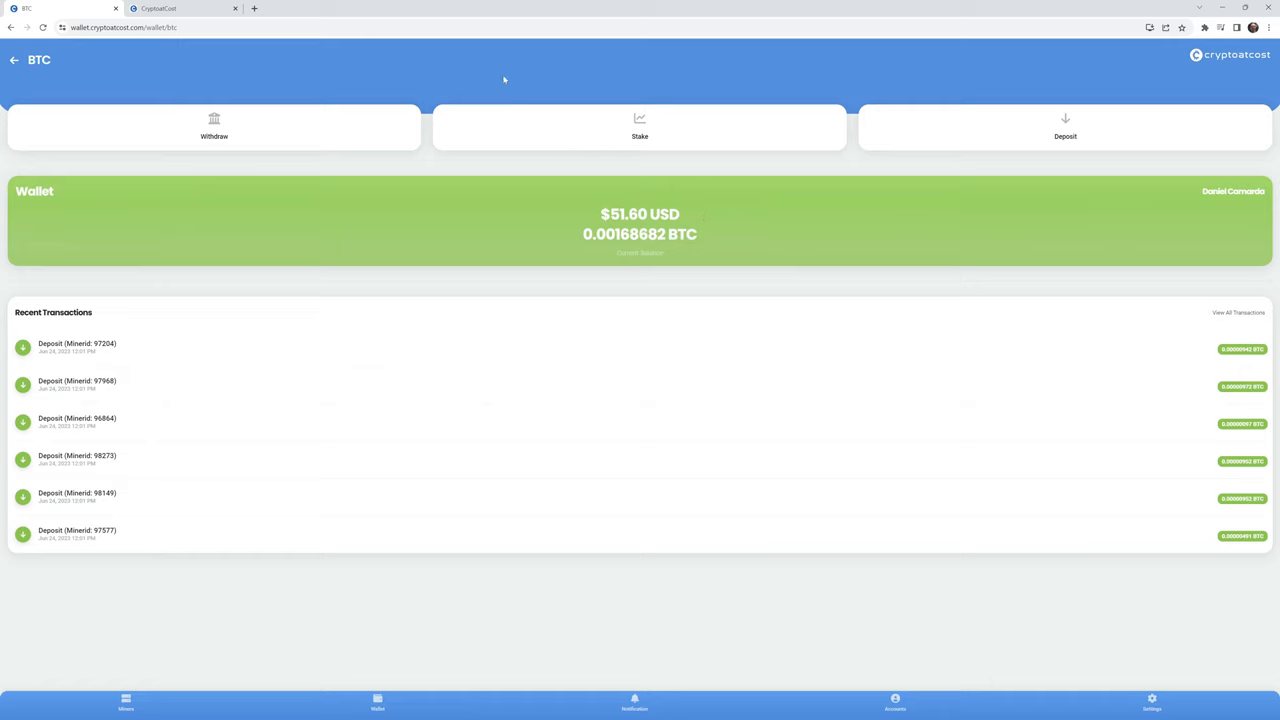
pyautogui.moveTo(378, 700)
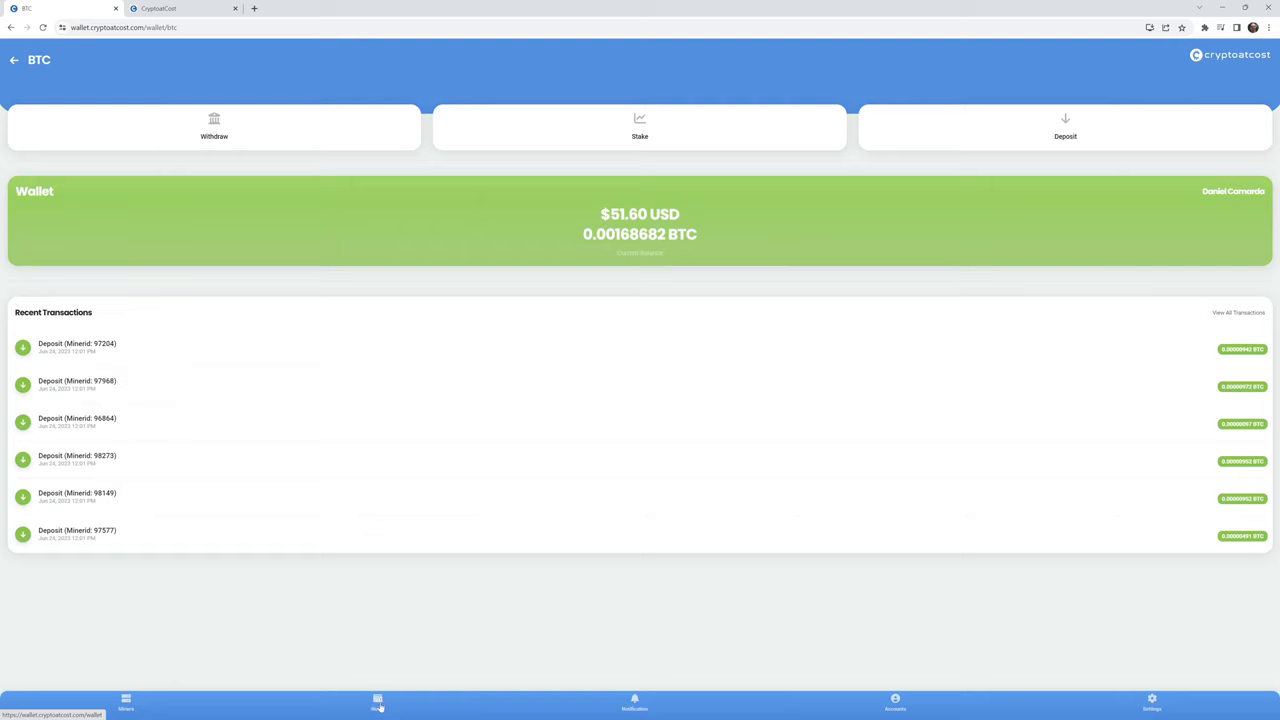
pyautogui.moveTo(571, 210)
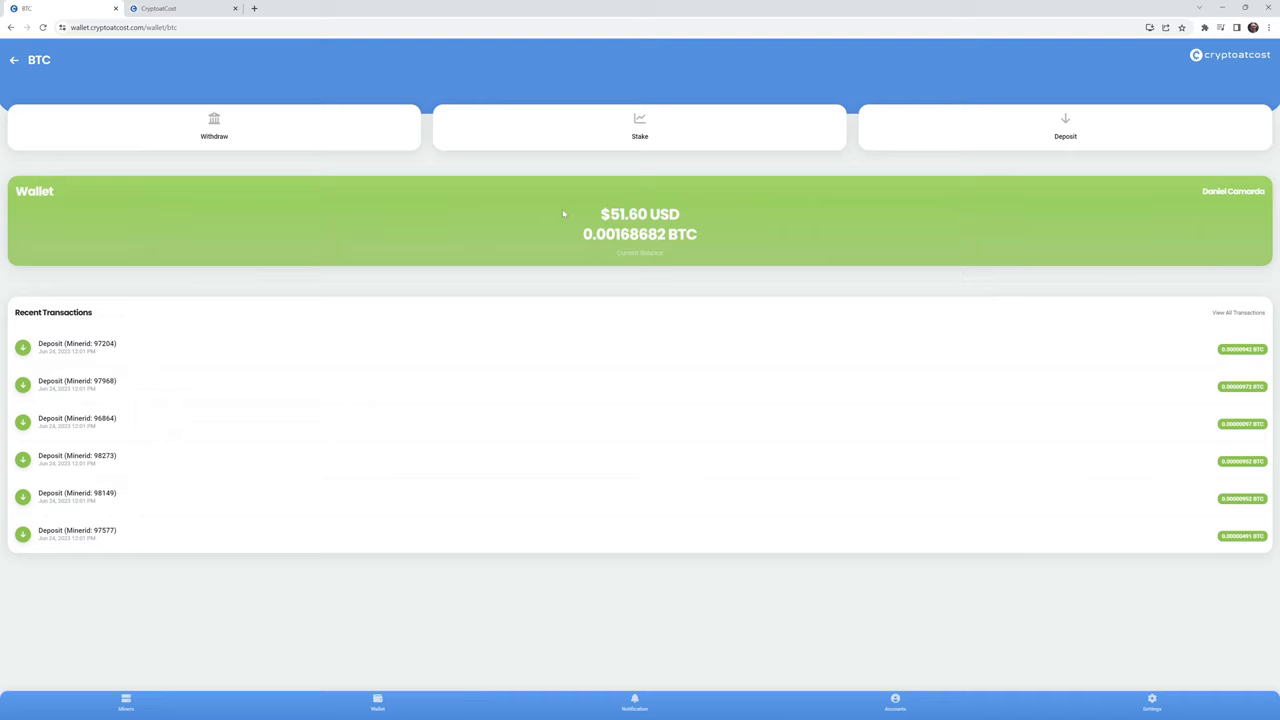
pyautogui.moveTo(112, 690)
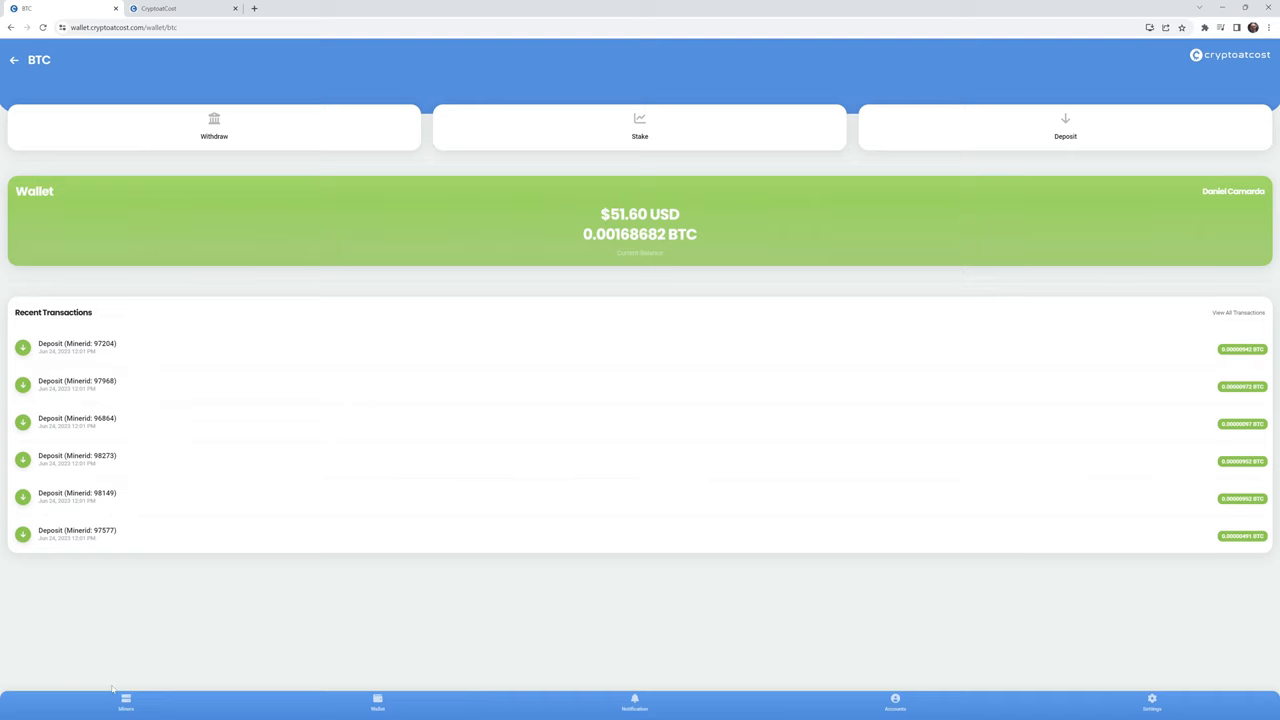
# - Return to the Miners dashboard and scroll down to the S19 BTC miners
pyautogui.click(125, 703)
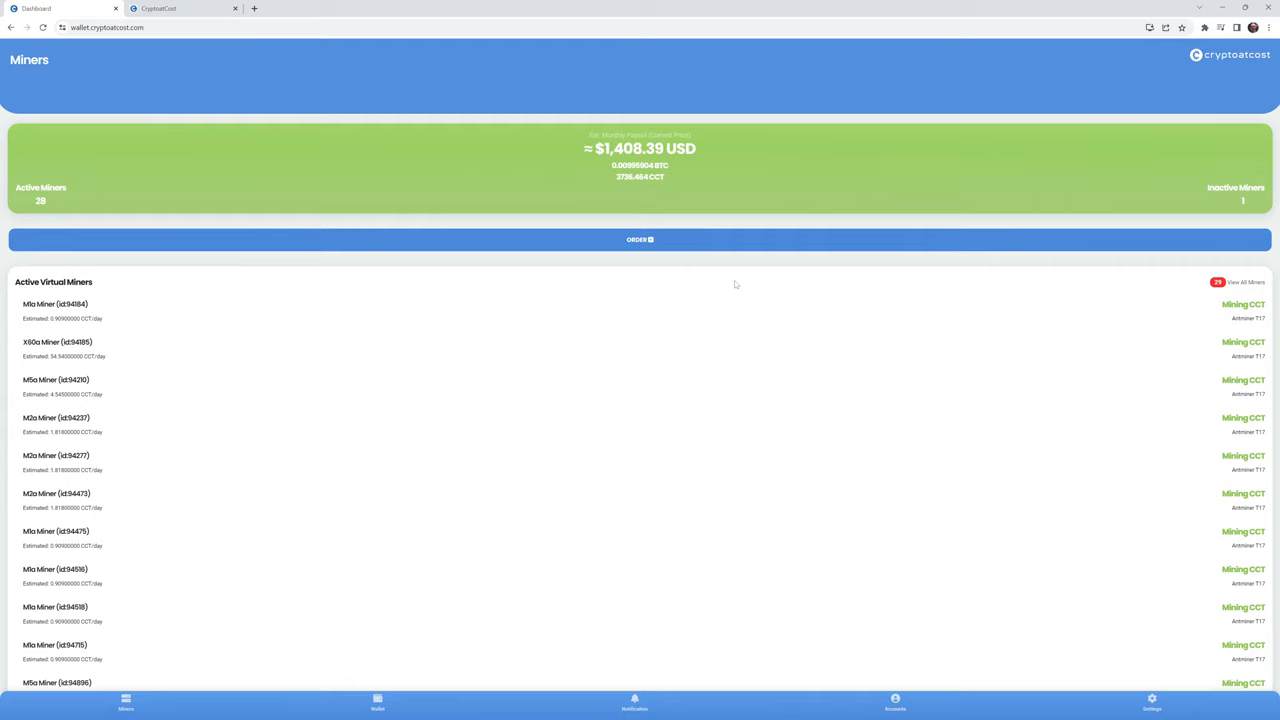
pyautogui.scroll(-3)
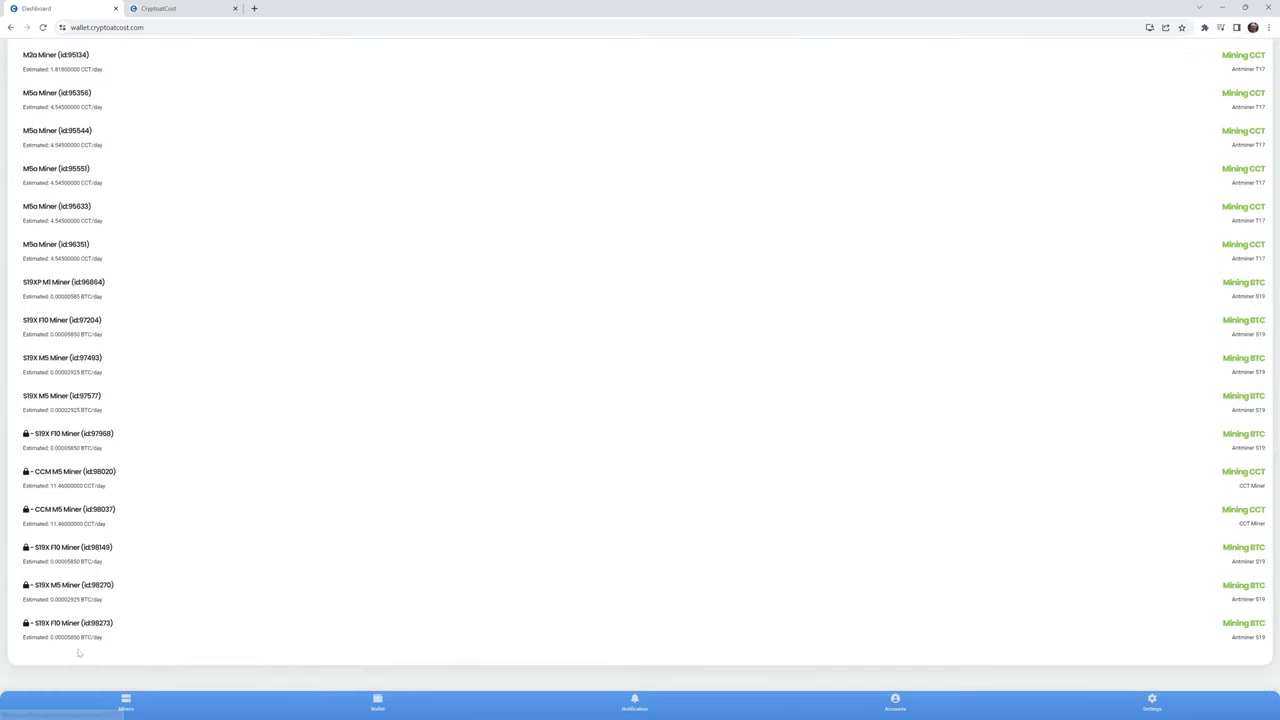
pyautogui.moveTo(73, 647)
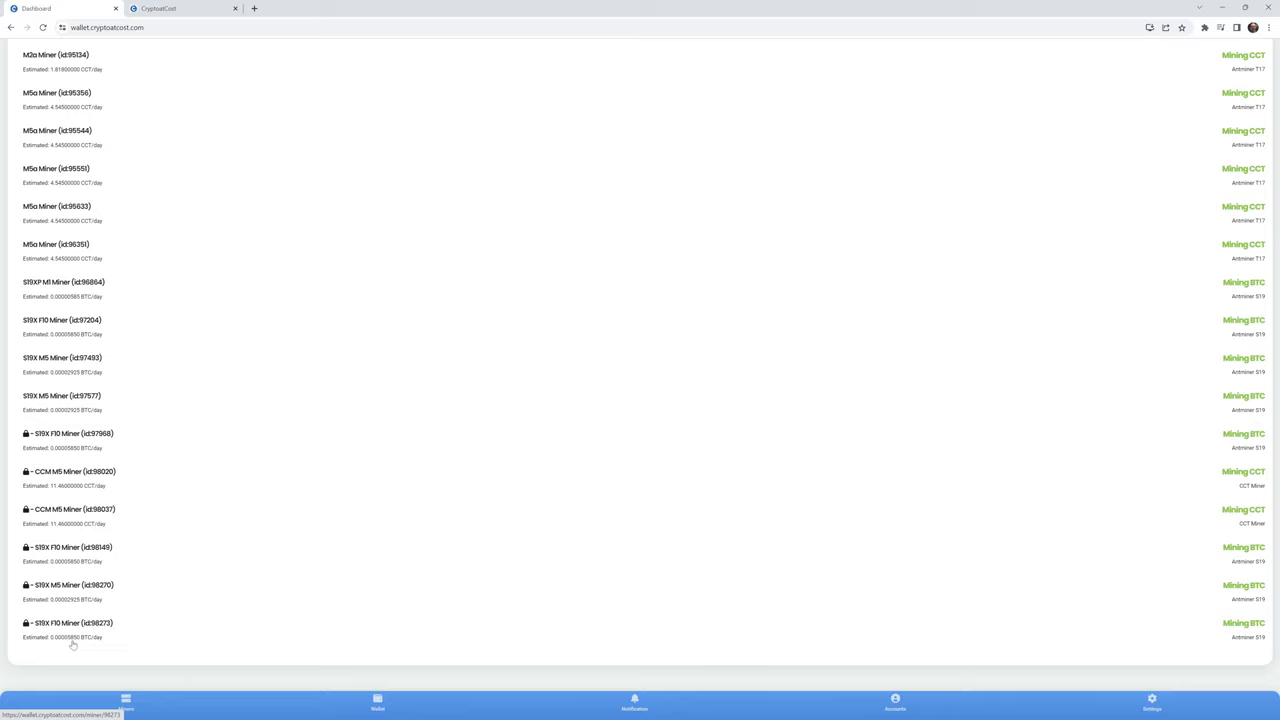
pyautogui.moveTo(68, 643)
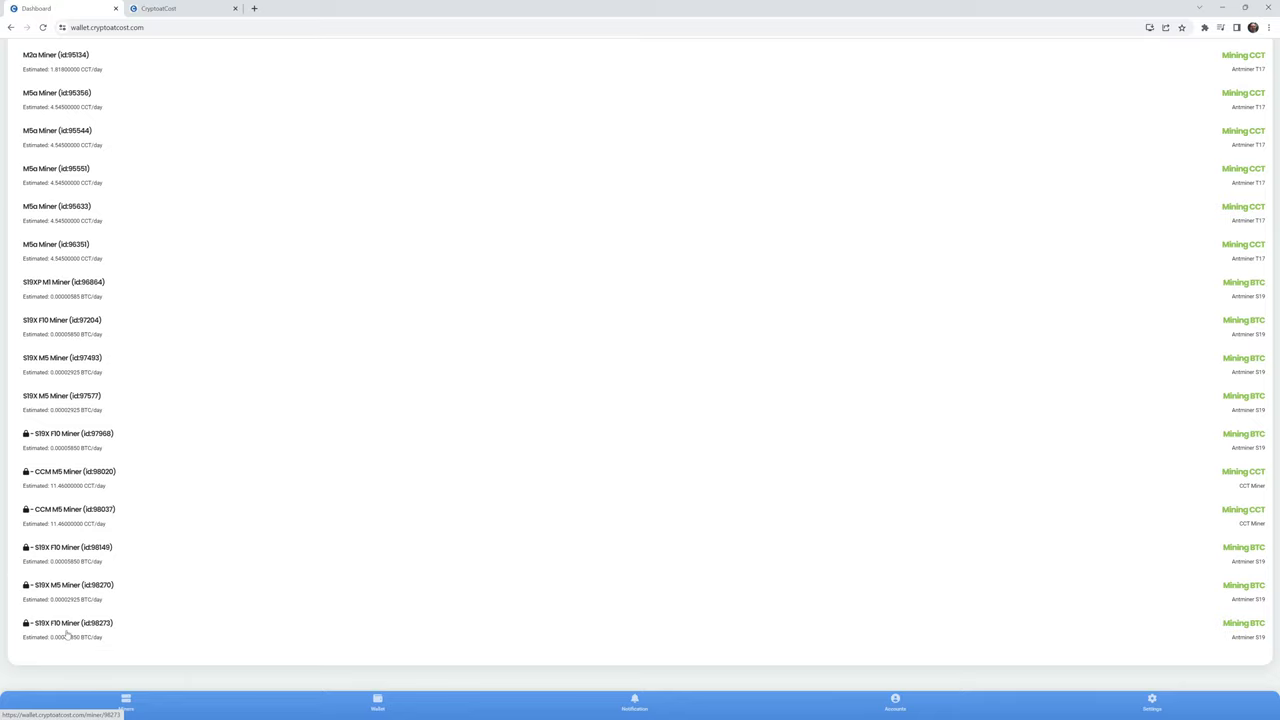
pyautogui.moveTo(66, 642)
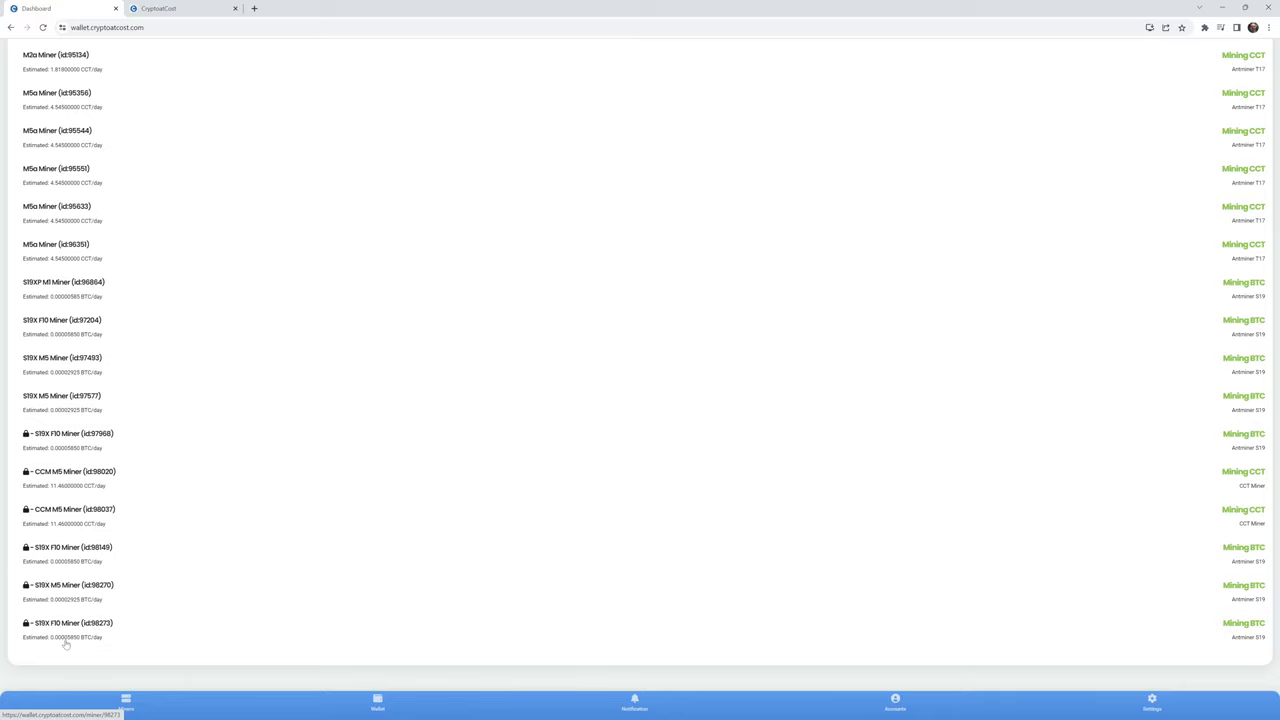
pyautogui.moveTo(559, 573)
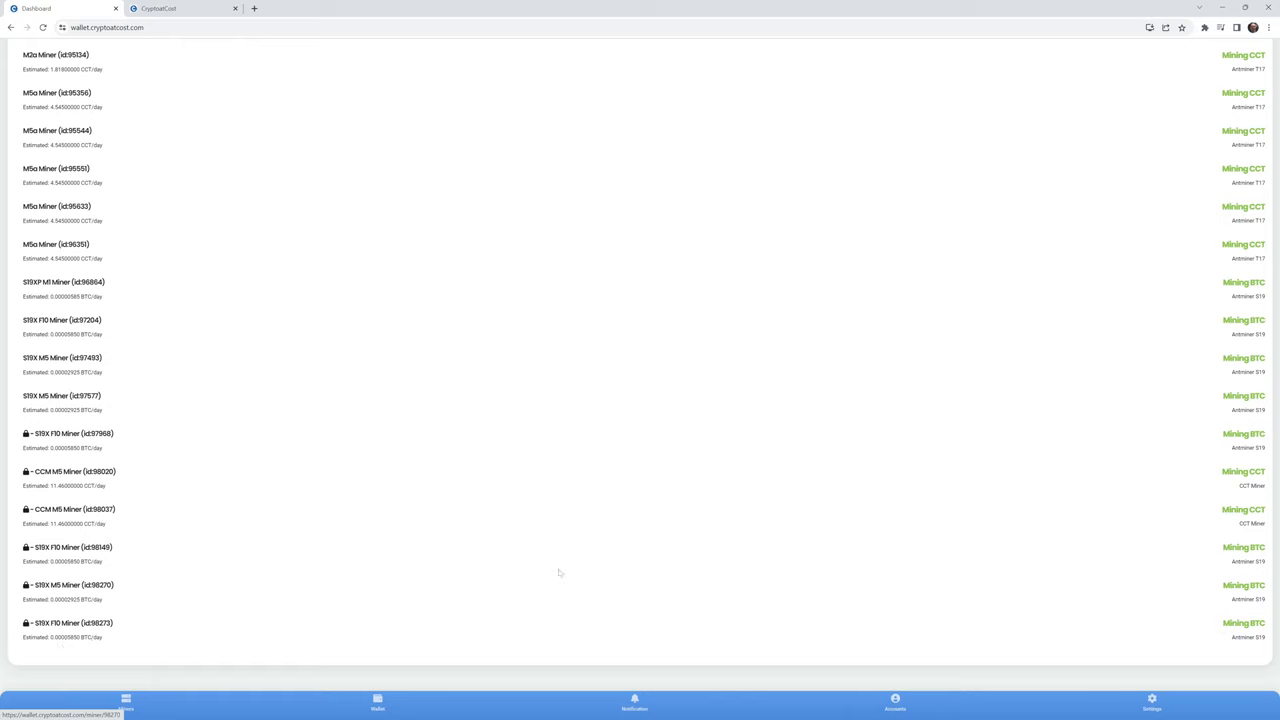
pyautogui.moveTo(931, 502)
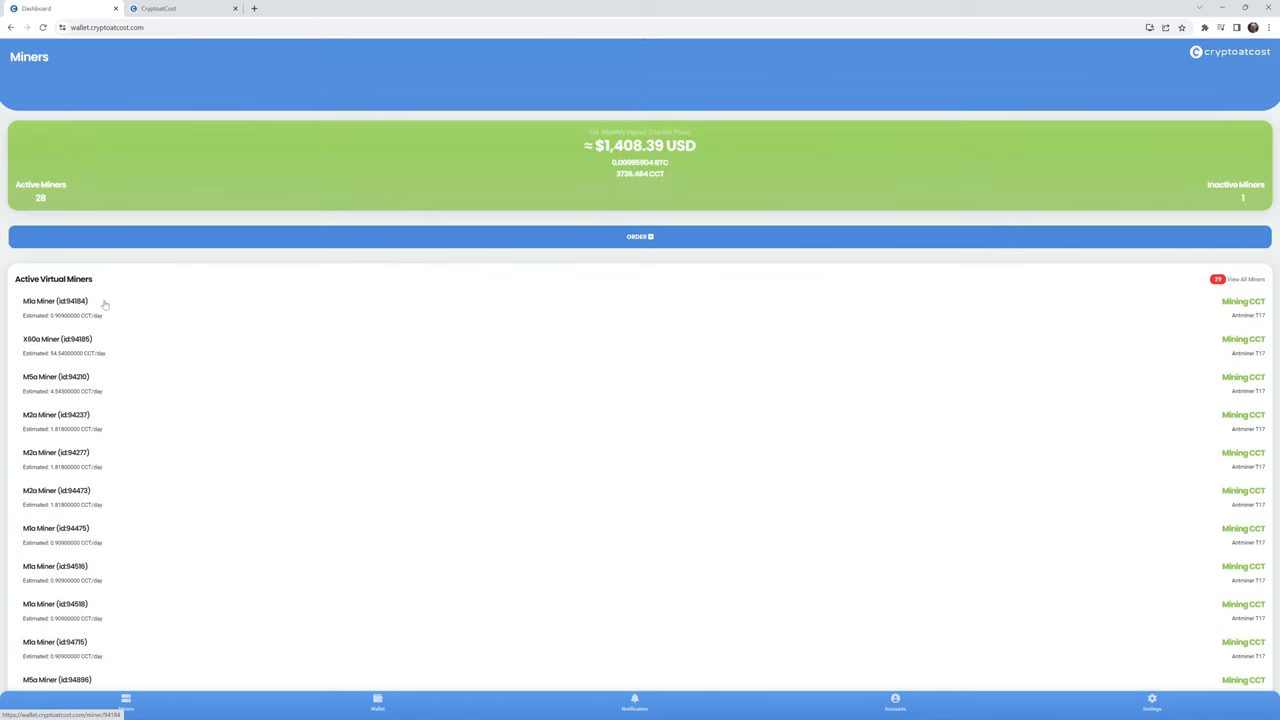
pyautogui.moveTo(105, 305)
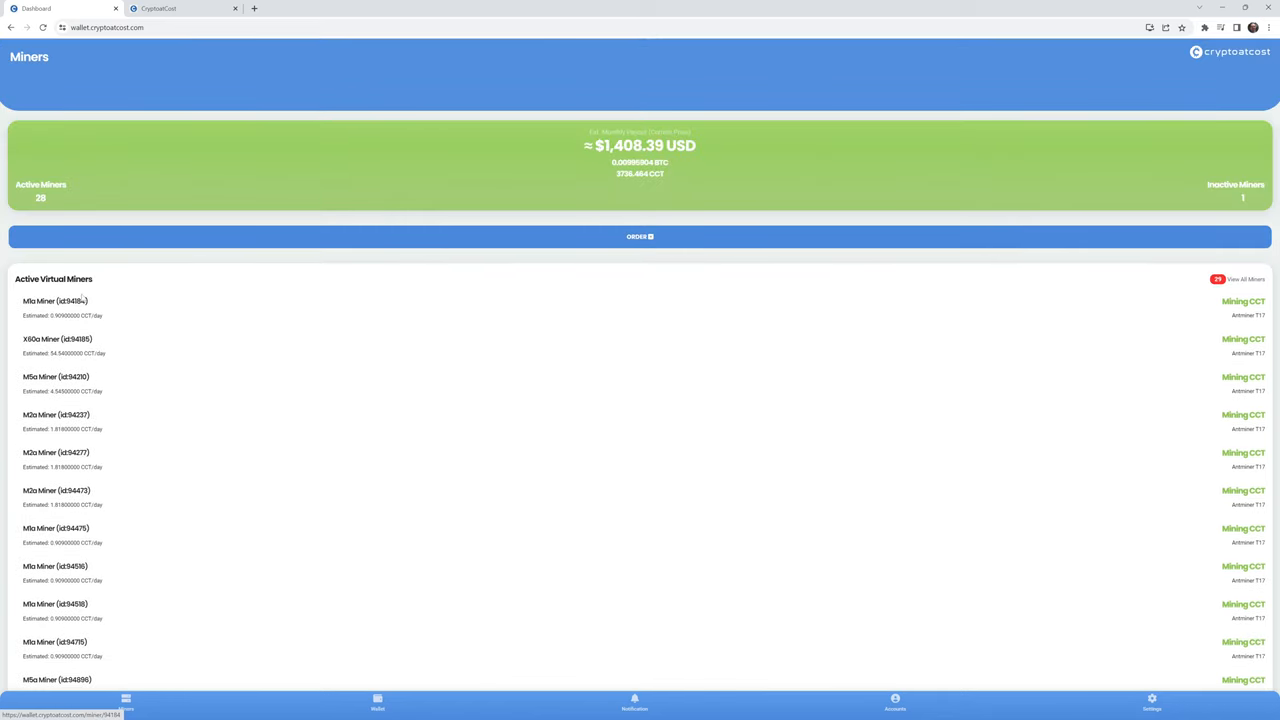
# - Open miner 94185, apply the Bitcoin (BTC) pool, and view its November 2022 deposits
pyautogui.click(57, 345)
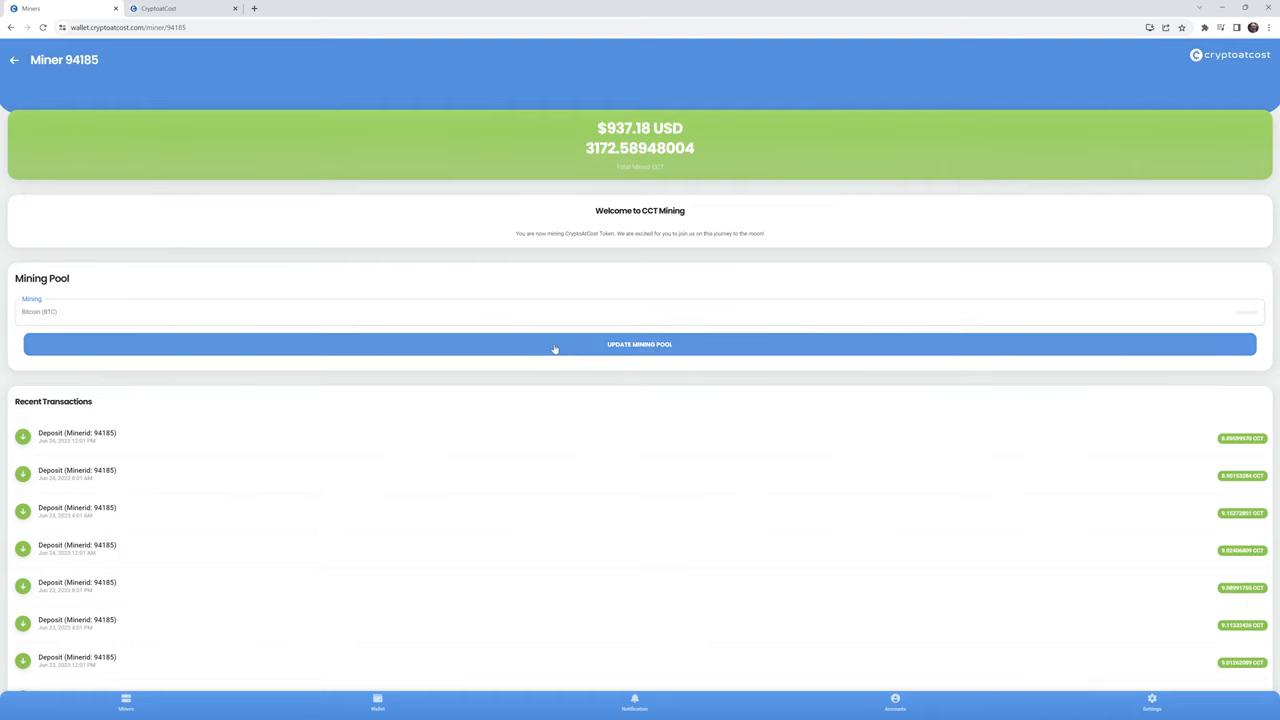
pyautogui.click(639, 344)
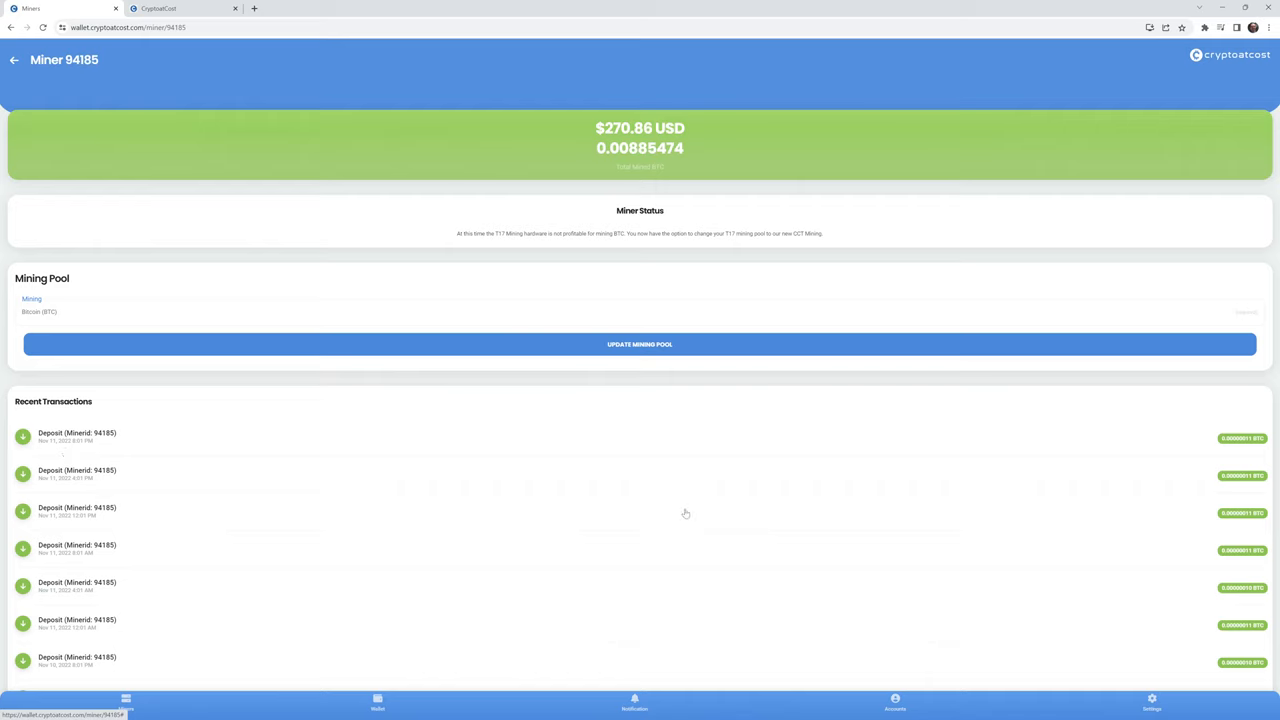
pyautogui.moveTo(1248, 449)
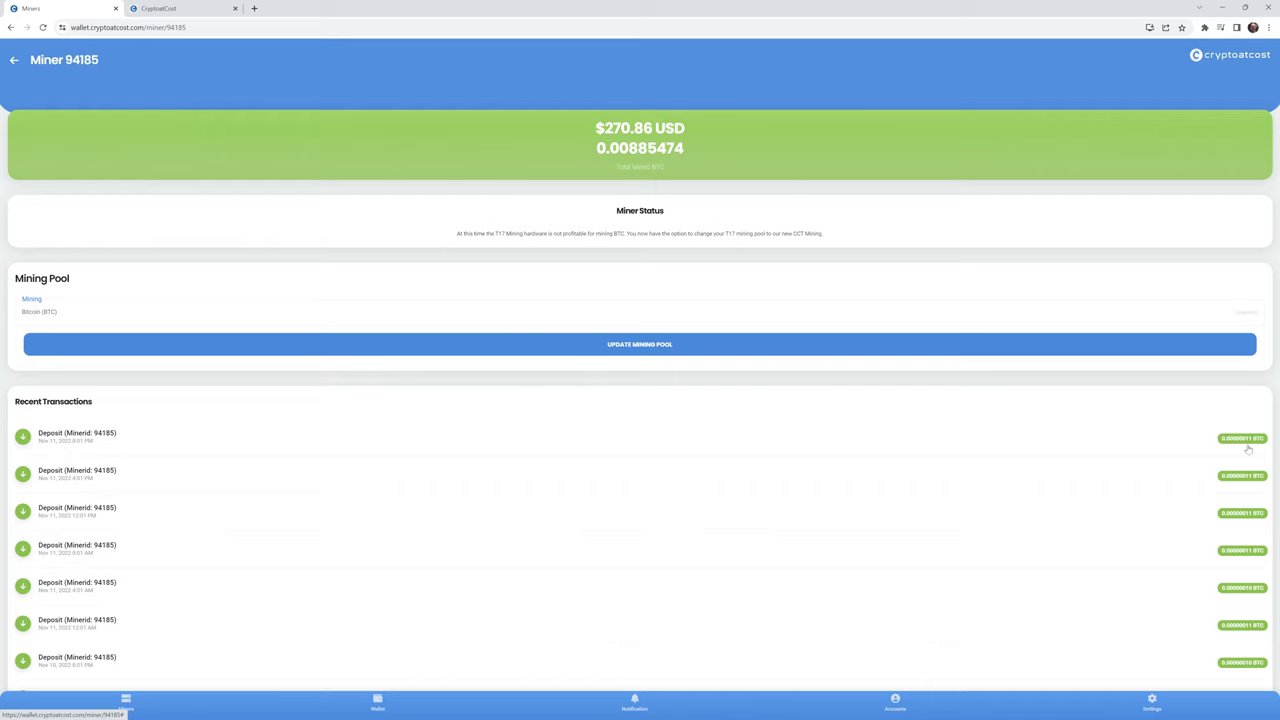
pyautogui.moveTo(1250, 488)
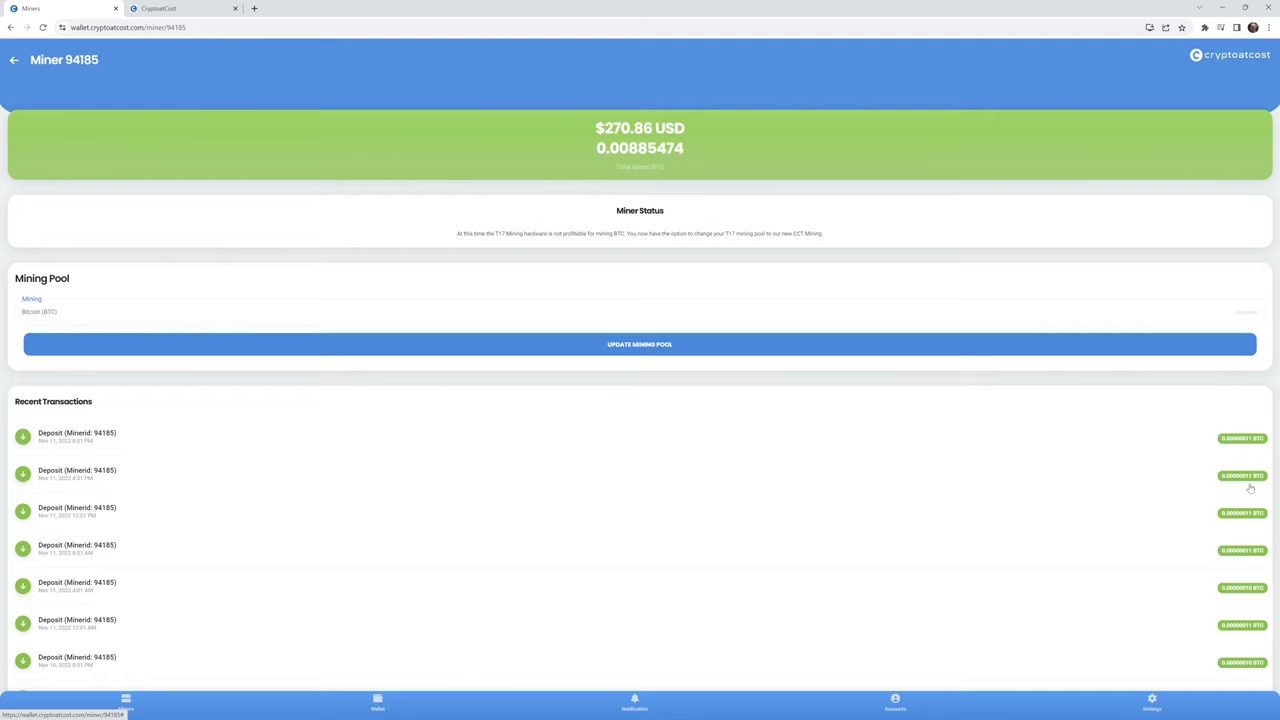
pyautogui.scroll(-3)
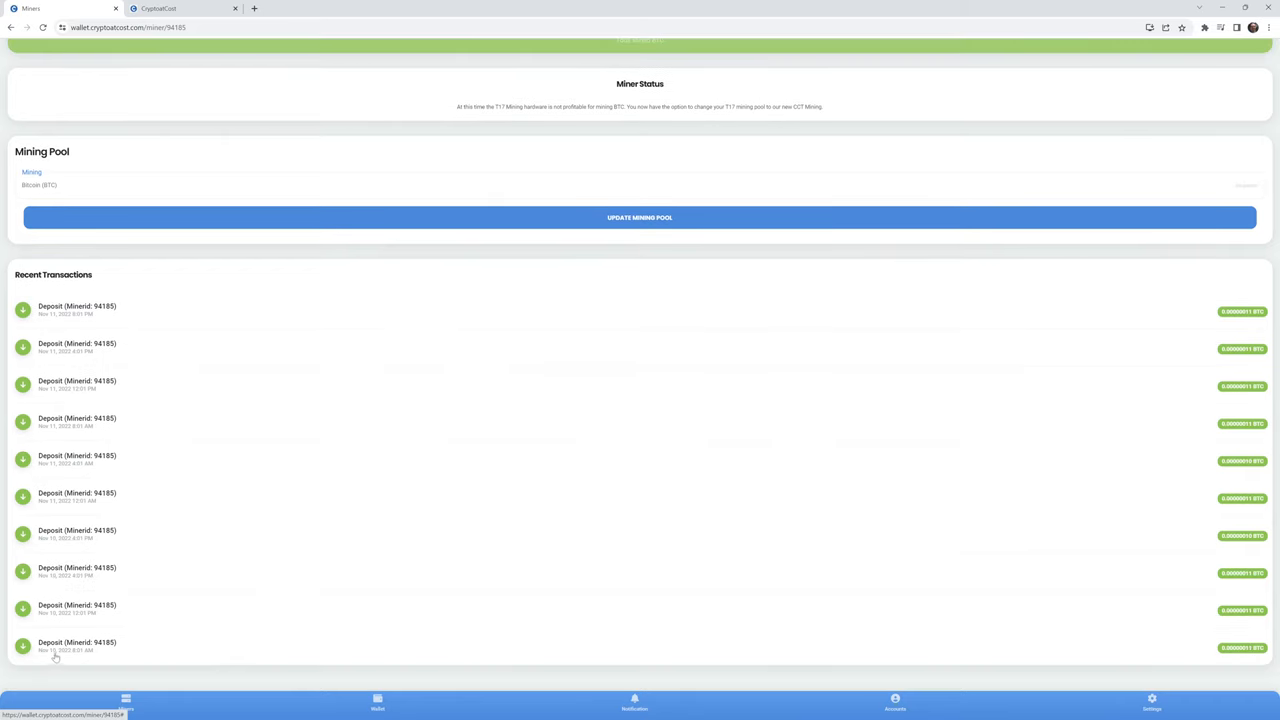
pyautogui.moveTo(181, 450)
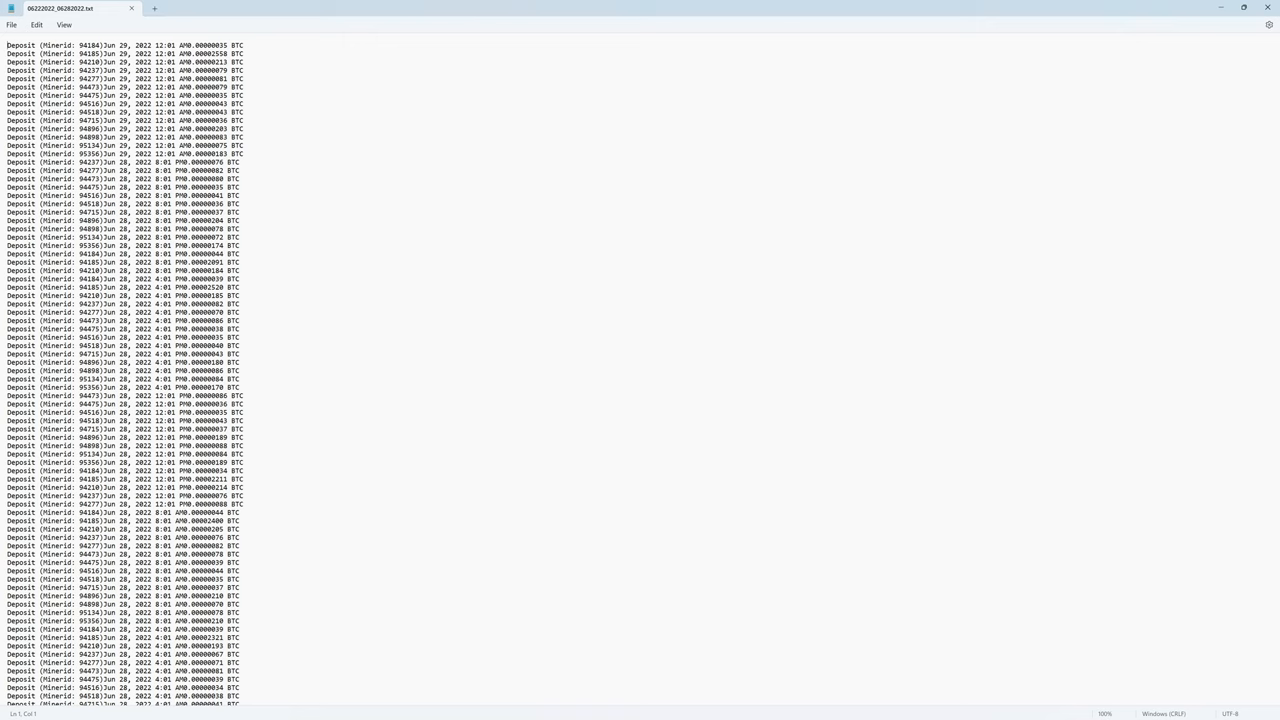
# - Search the June 2022 Notepad deposit log for 94185, then return to CryptoAtCost
pyautogui.doubleClick(87, 53)
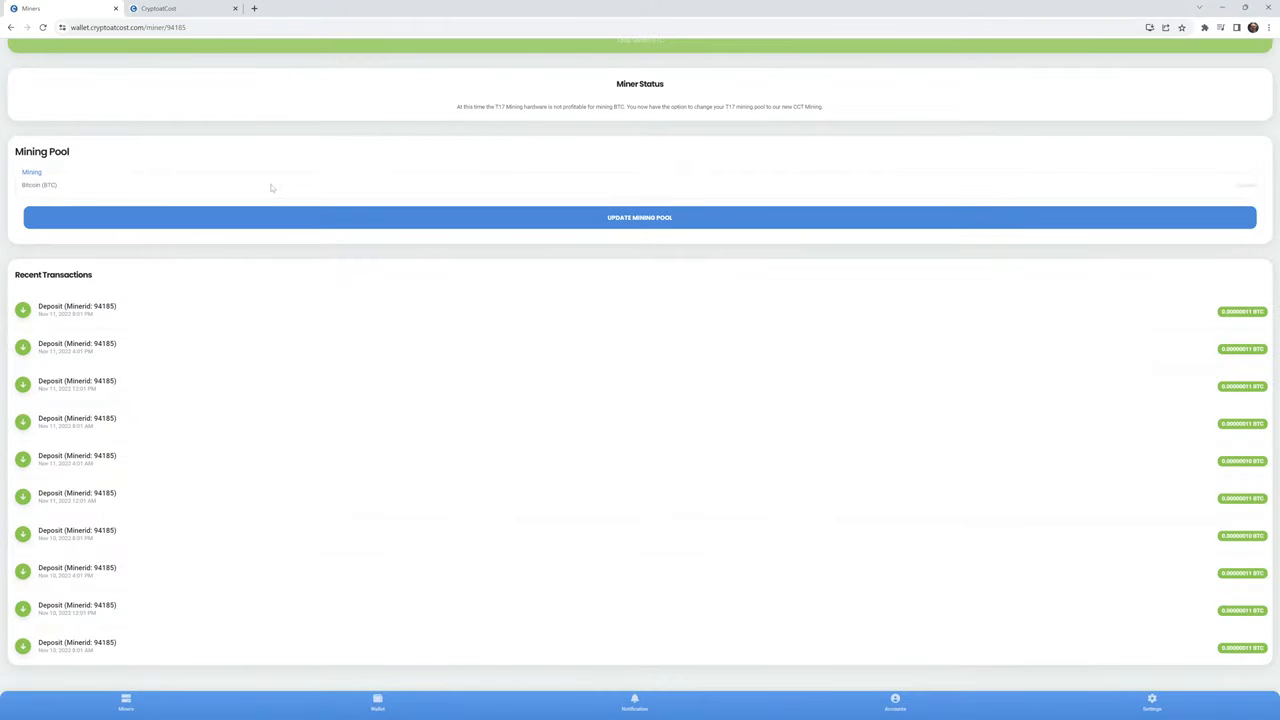
pyautogui.moveTo(400, 190)
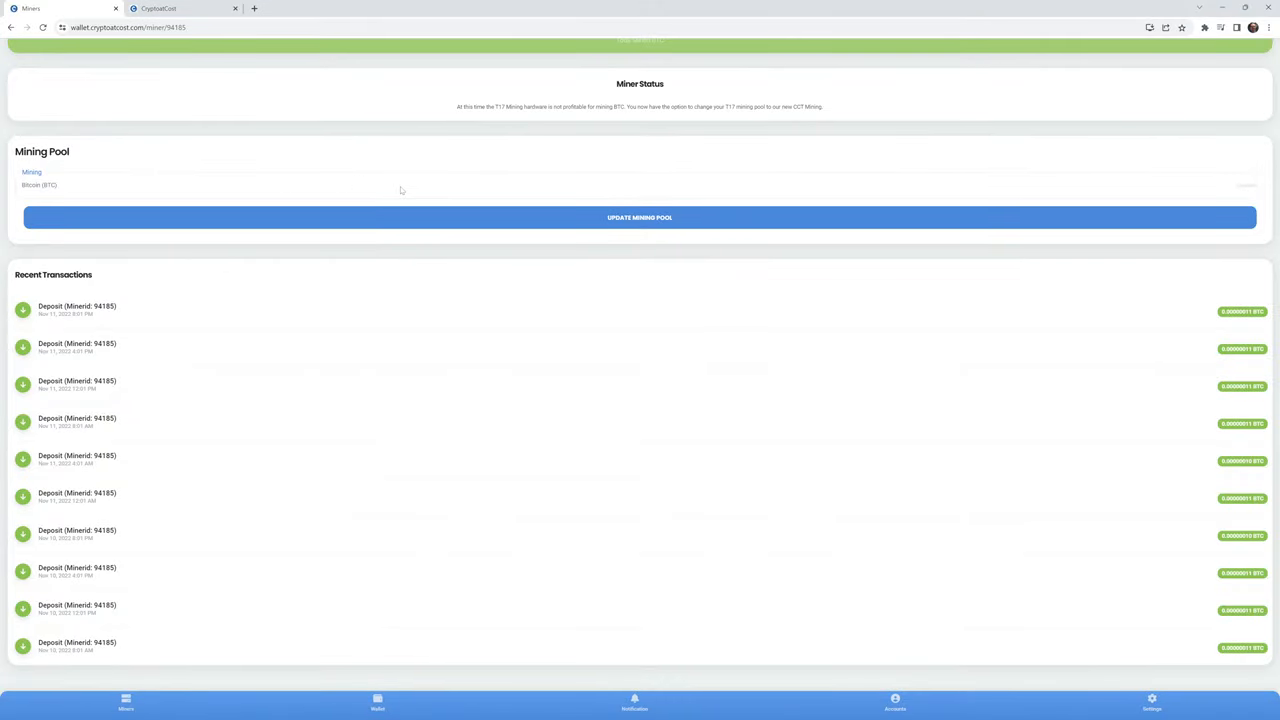
pyautogui.moveTo(380, 144)
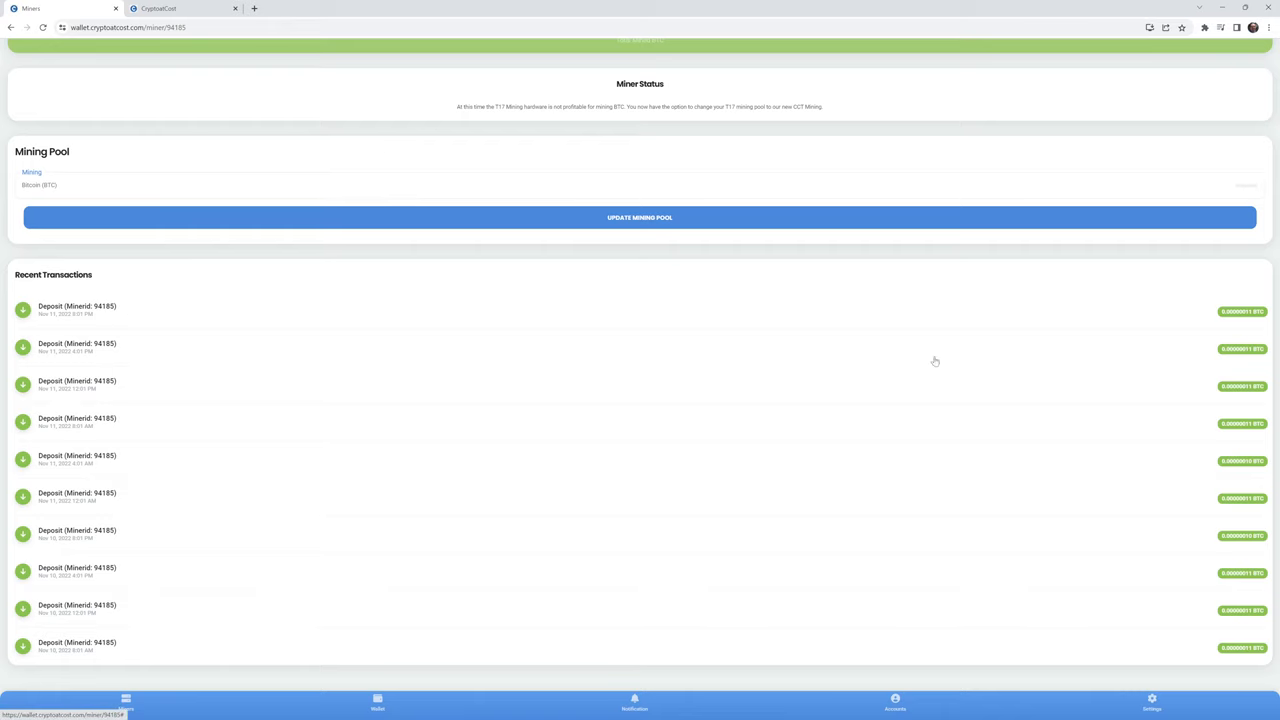
pyautogui.moveTo(1242, 435)
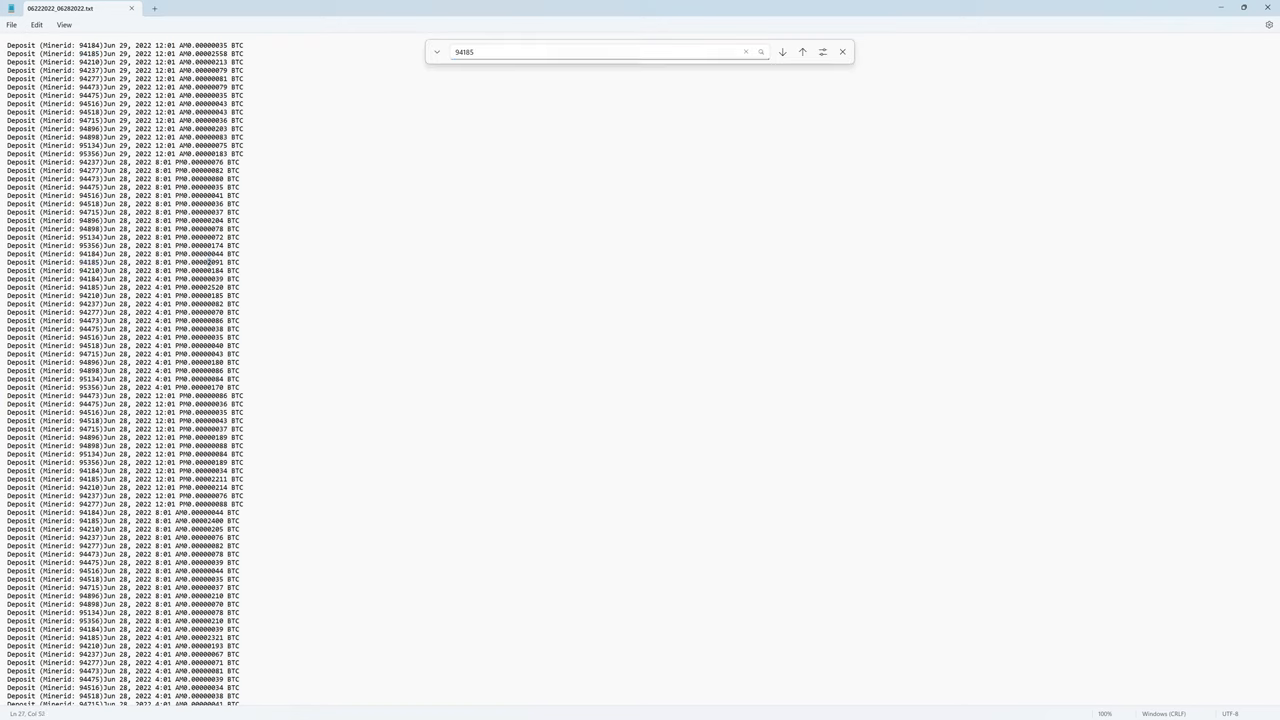
pyautogui.click(782, 51)
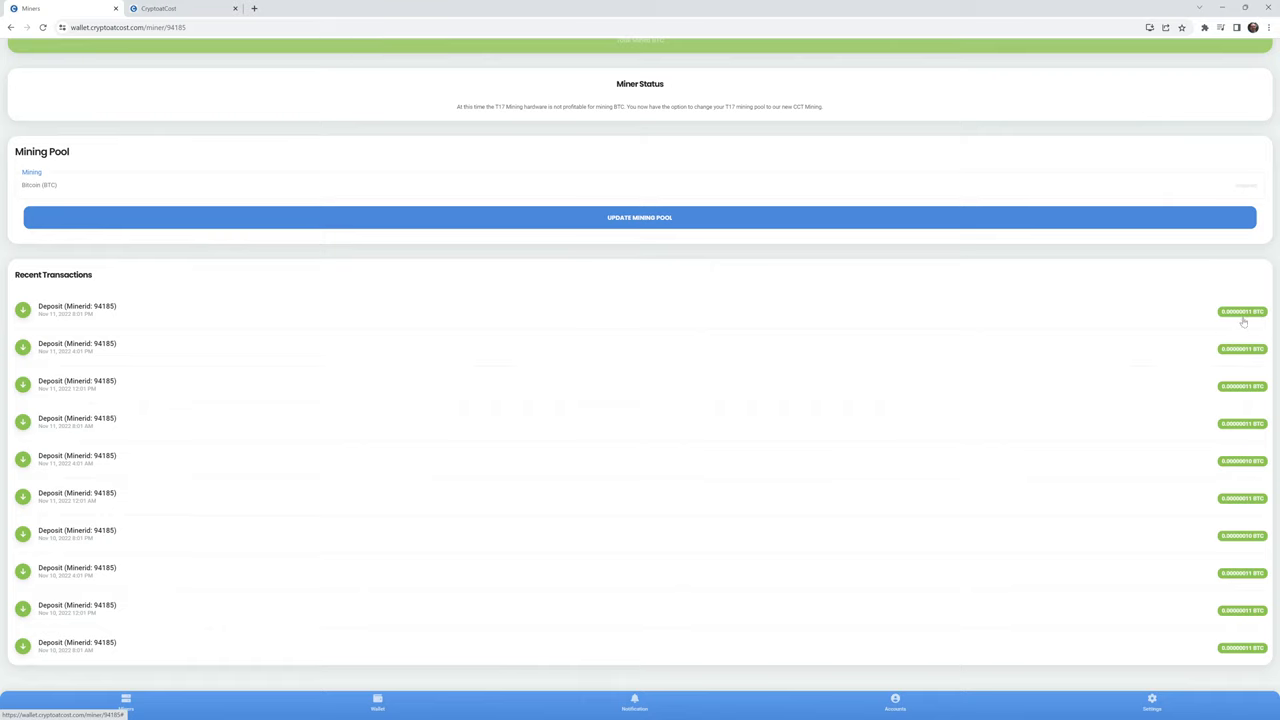
pyautogui.moveTo(443, 81)
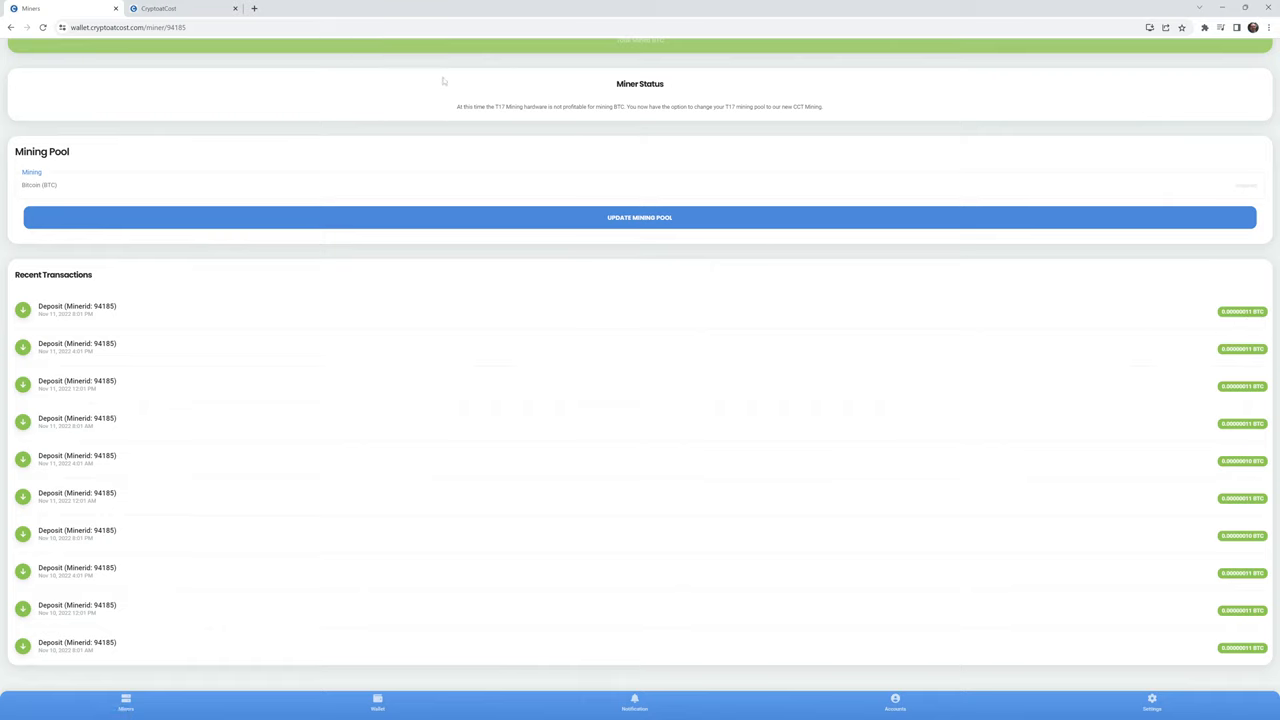
pyautogui.moveTo(464, 115)
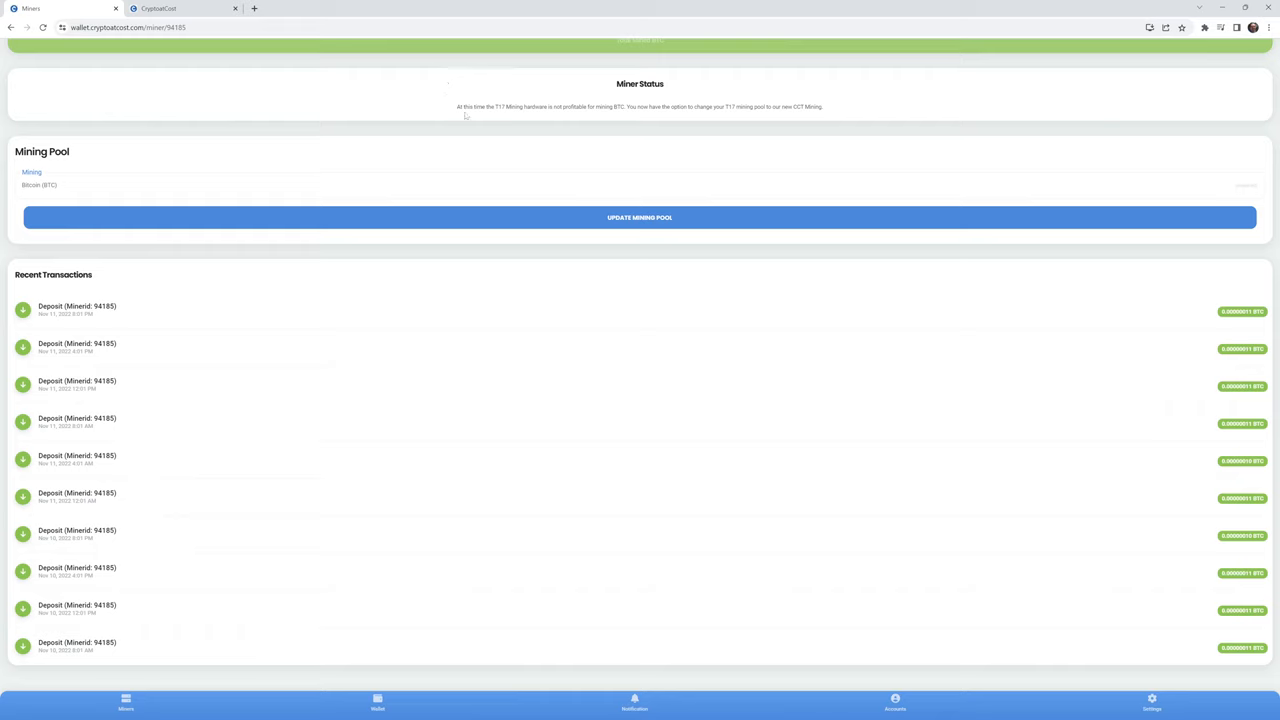
pyautogui.moveTo(563, 115)
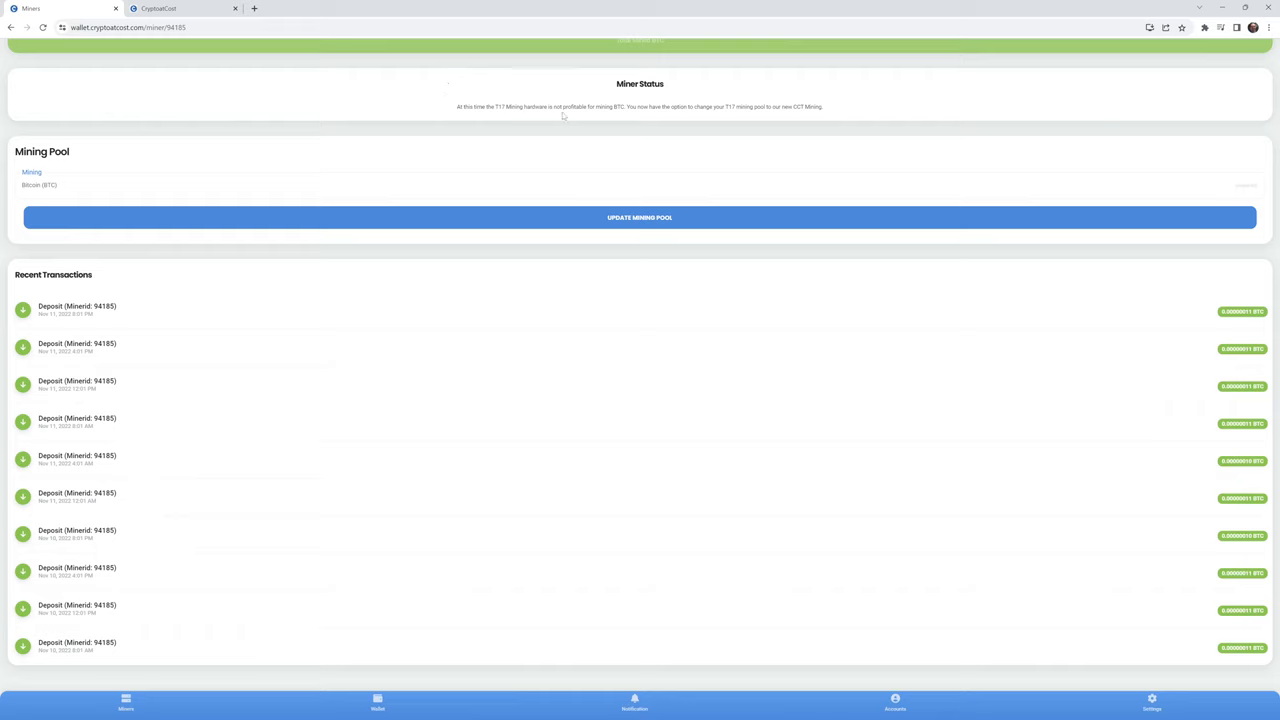
pyautogui.moveTo(617, 117)
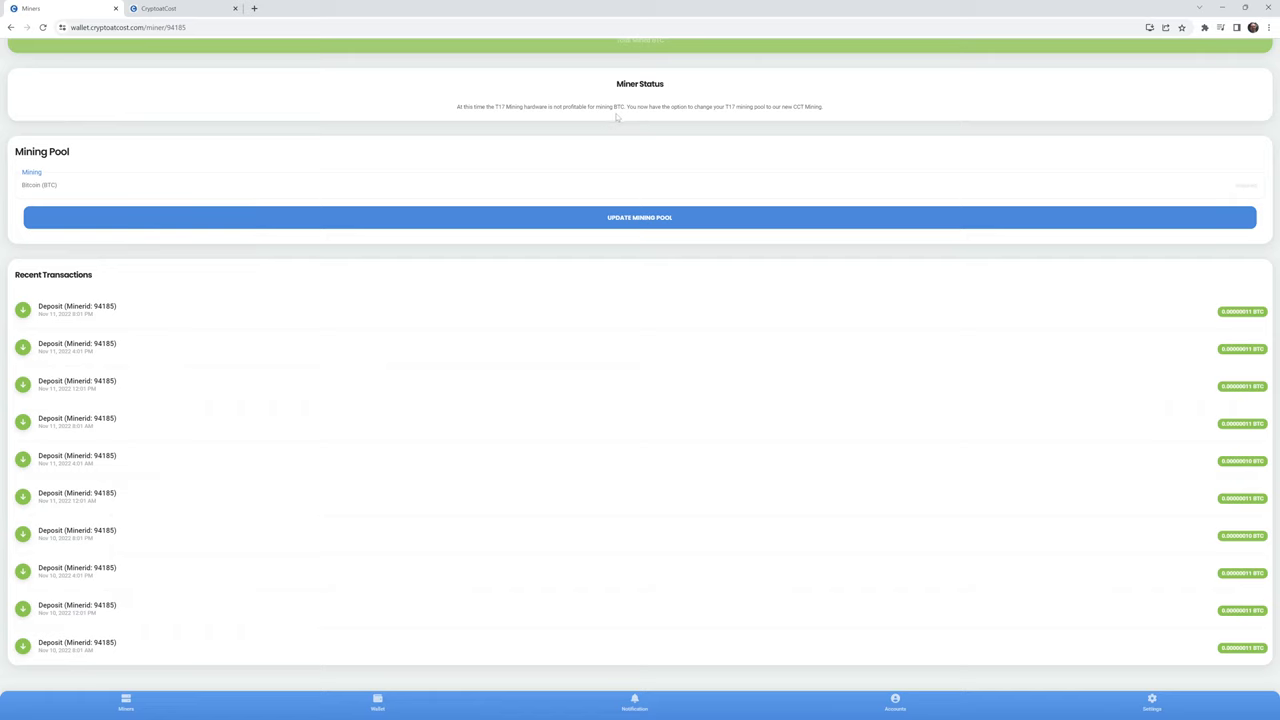
pyautogui.moveTo(716, 121)
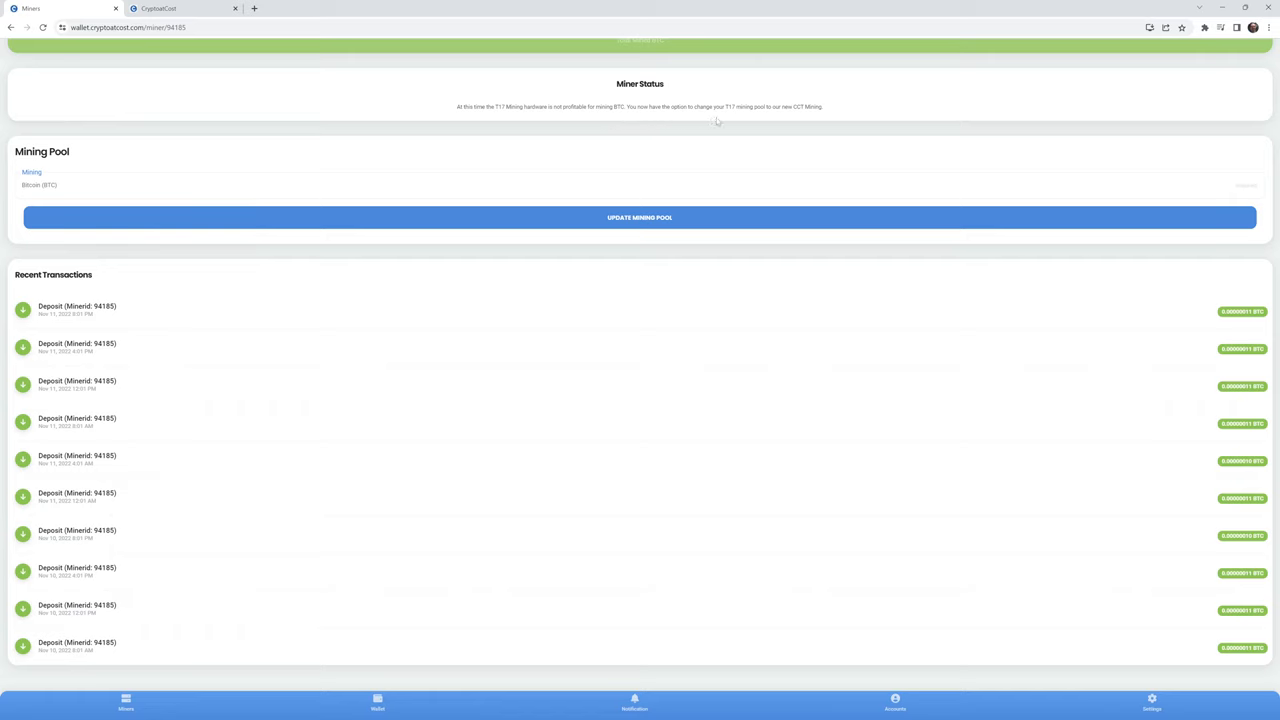
pyautogui.moveTo(725, 118)
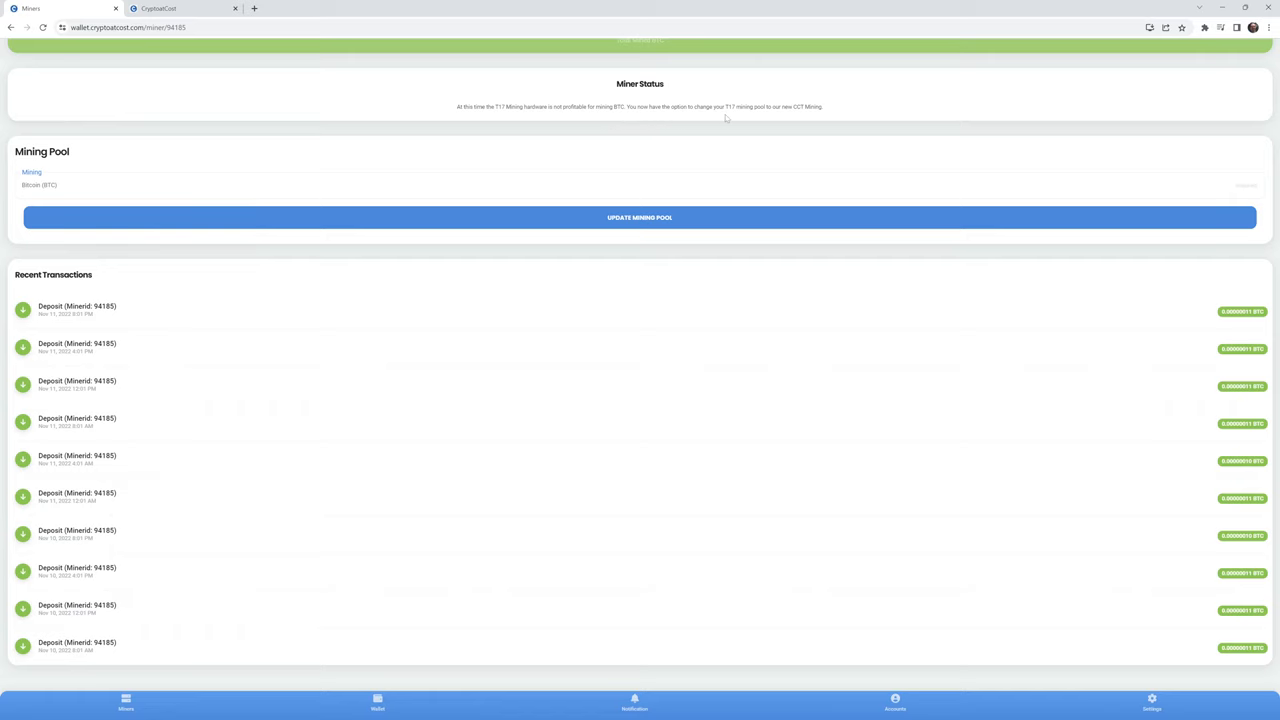
pyautogui.moveTo(614, 155)
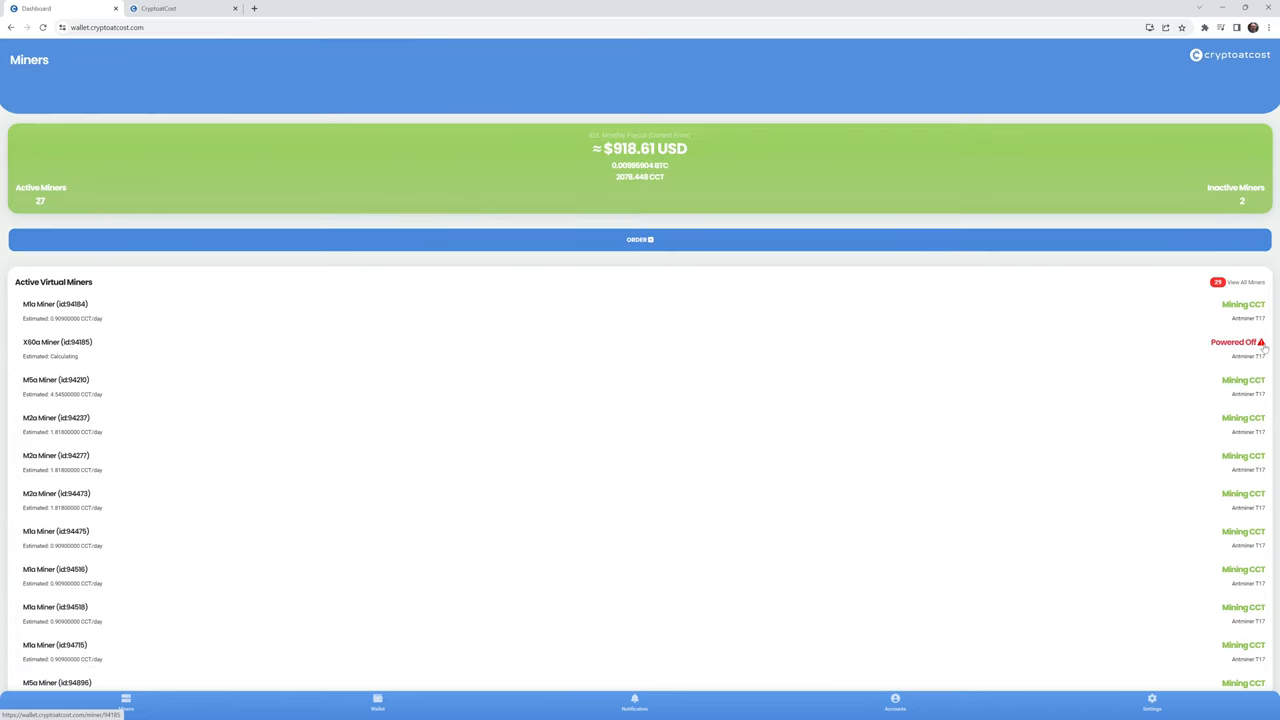
pyautogui.moveTo(63, 327)
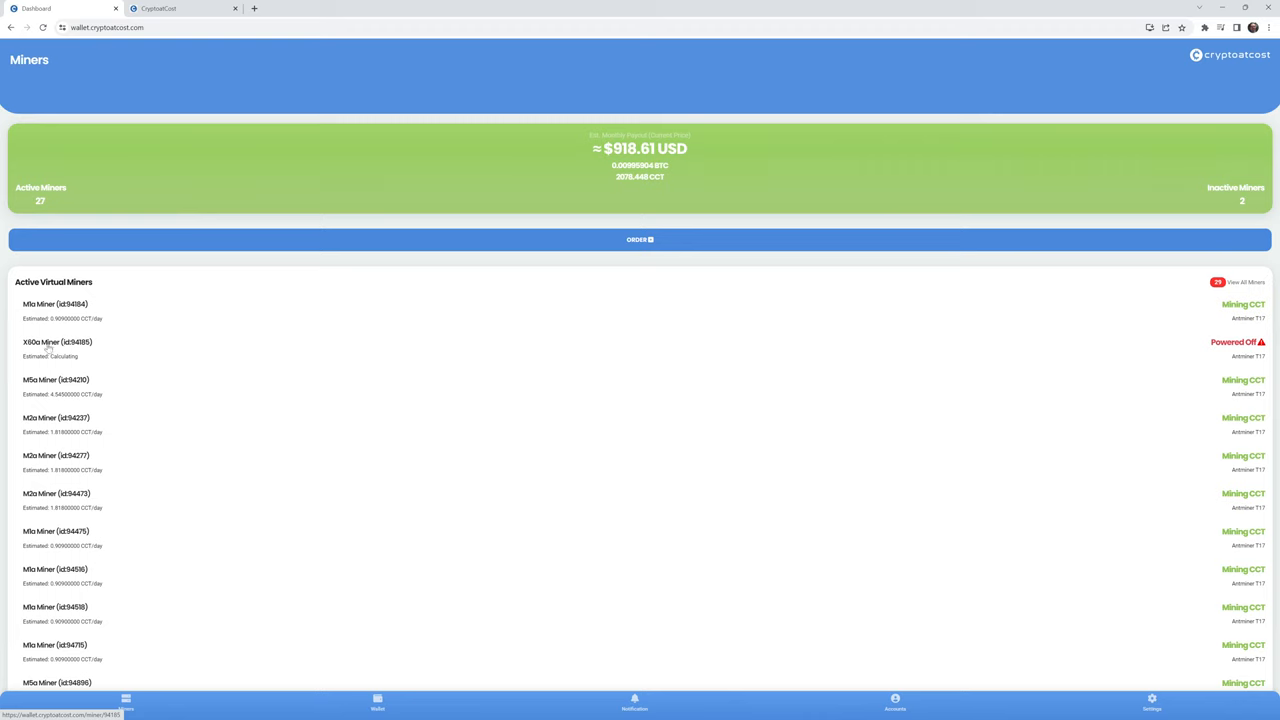
# - Switch miner 94185 to the CryptoAtCost Token (CCT) mining pool
pyautogui.click(57, 342)
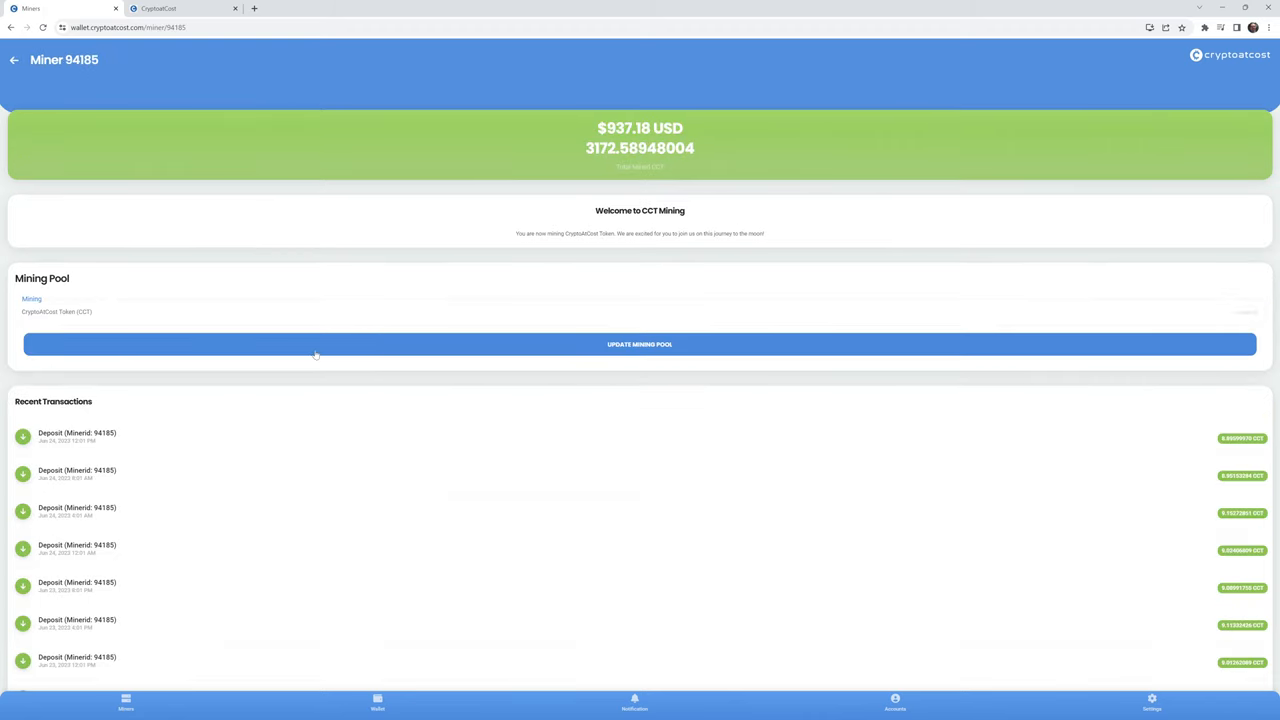
pyautogui.click(14, 59)
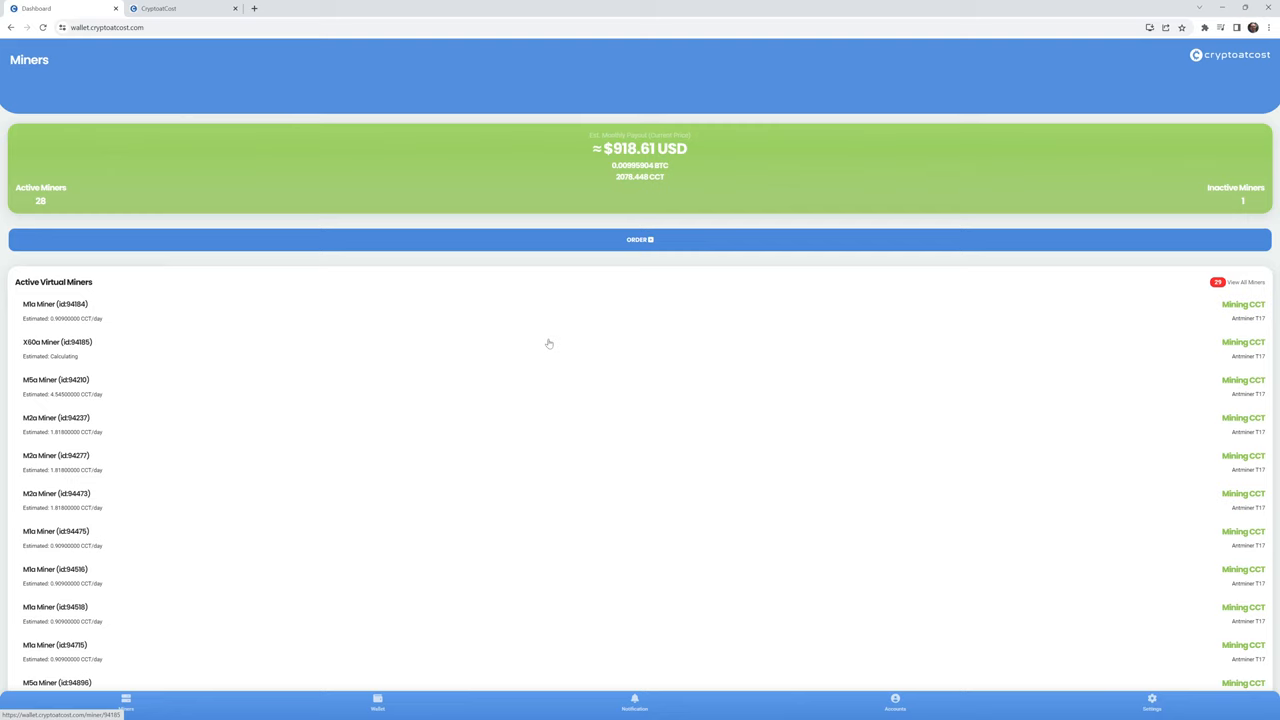
# - Open the Wallet page listing CCT, BTC, ETH, USDC and staking balances
pyautogui.click(378, 702)
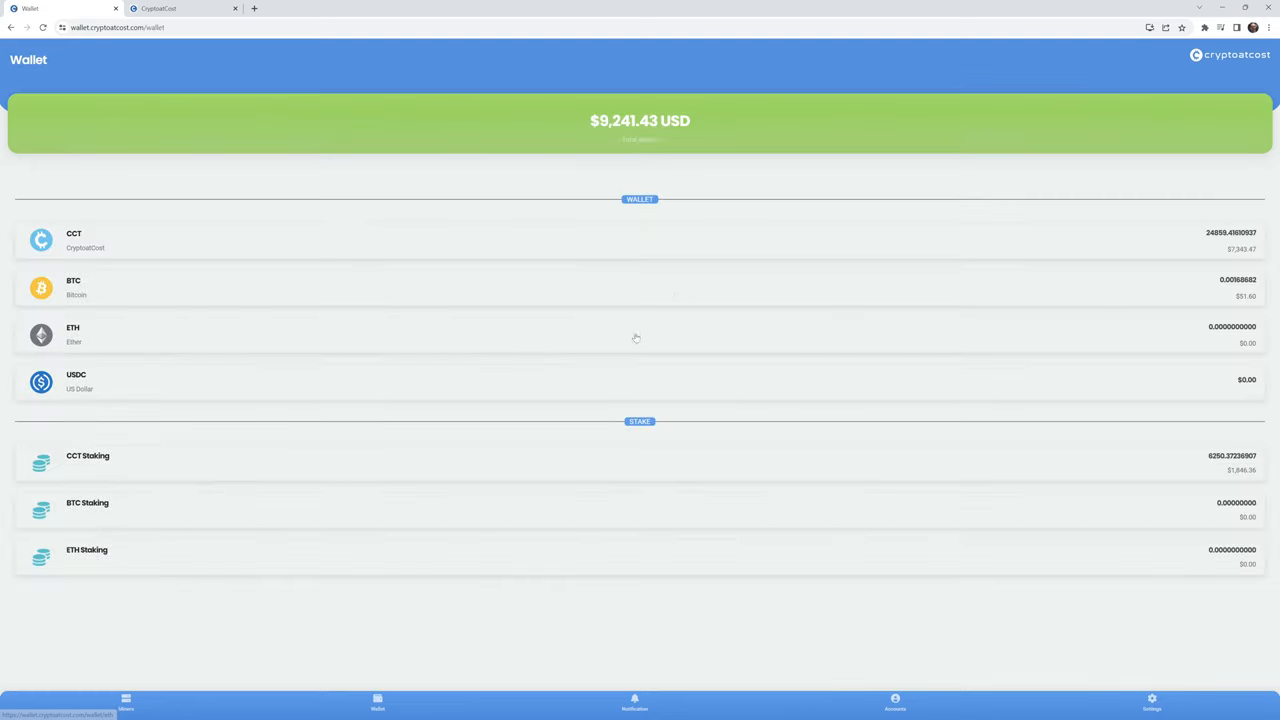
pyautogui.moveTo(887, 185)
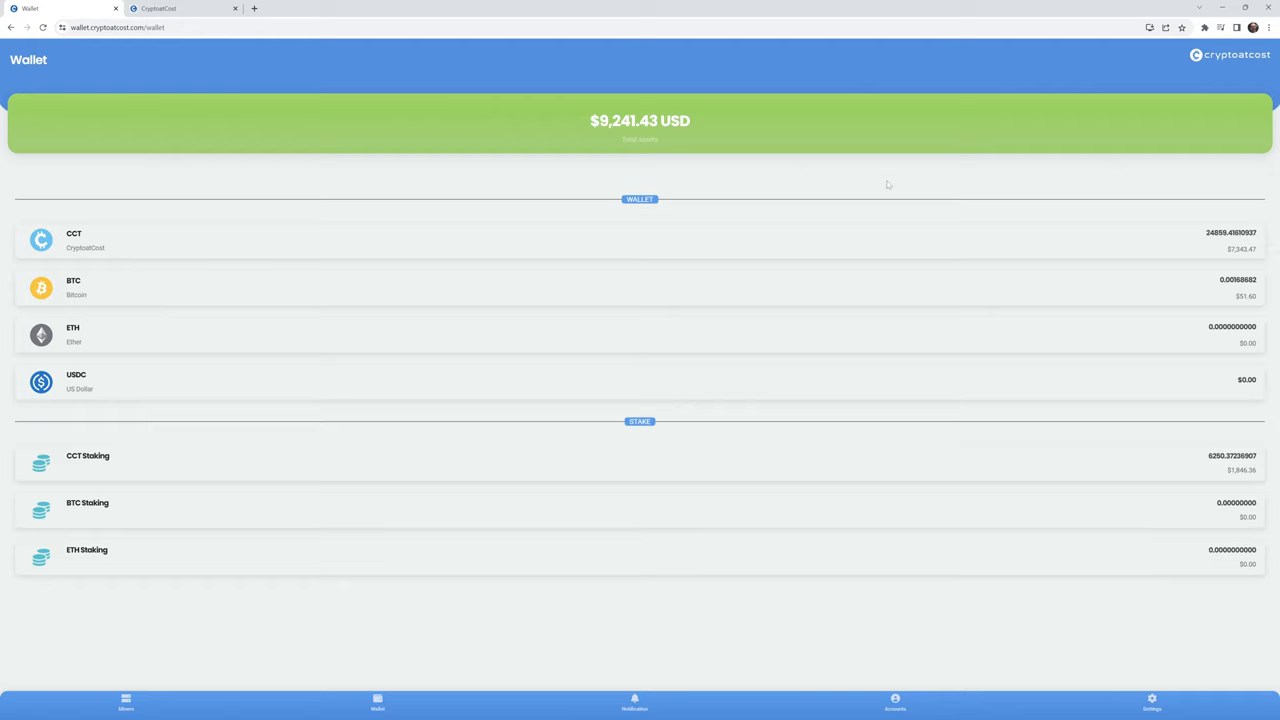
pyautogui.moveTo(742, 179)
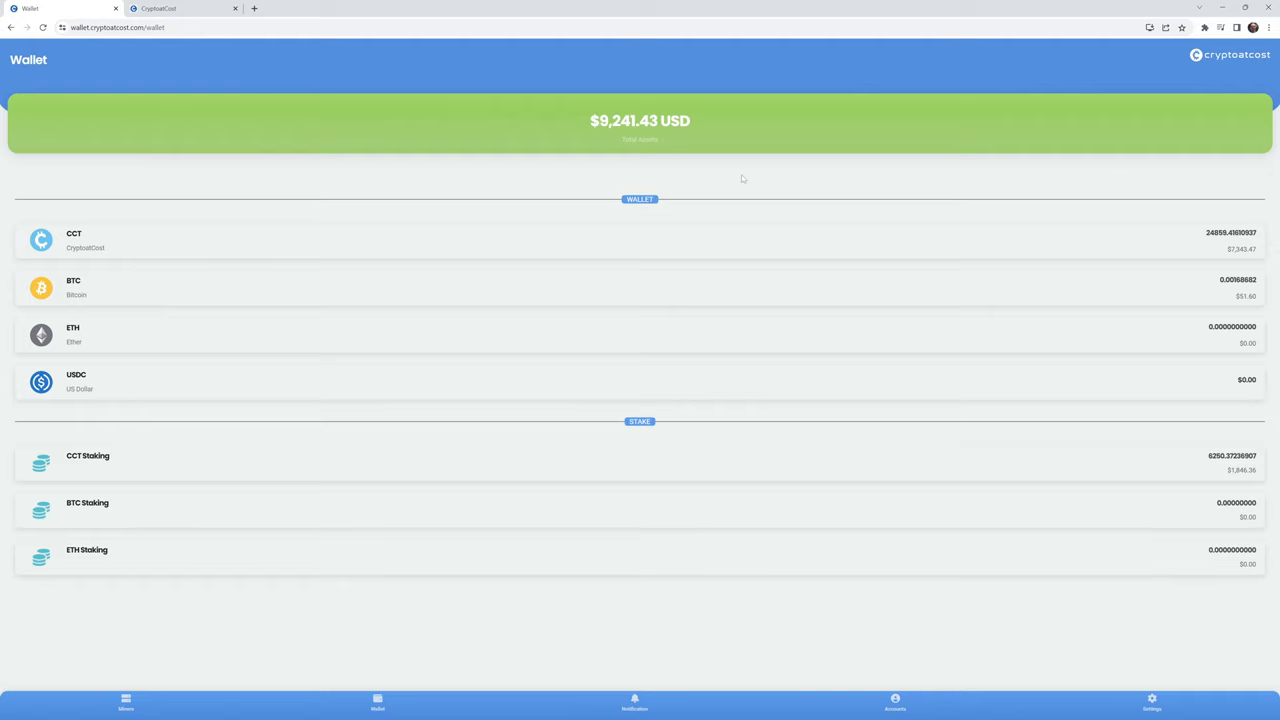
pyautogui.moveTo(788, 197)
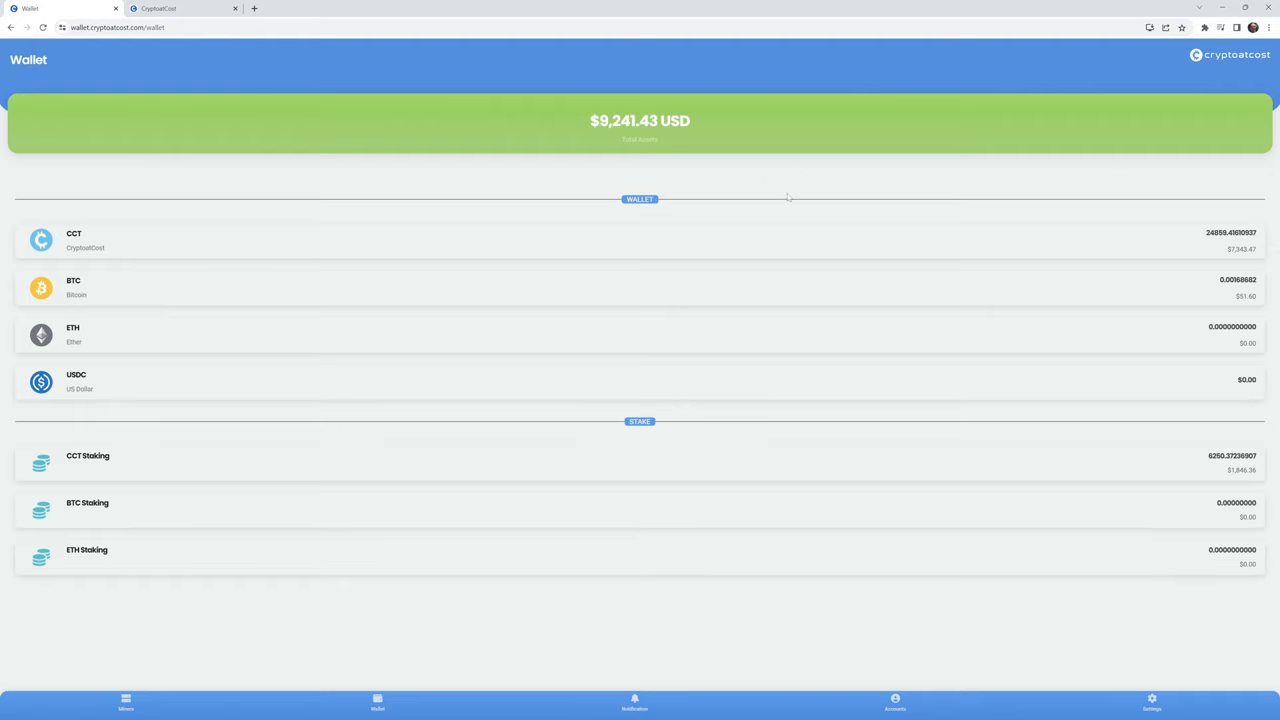
pyautogui.moveTo(783, 199)
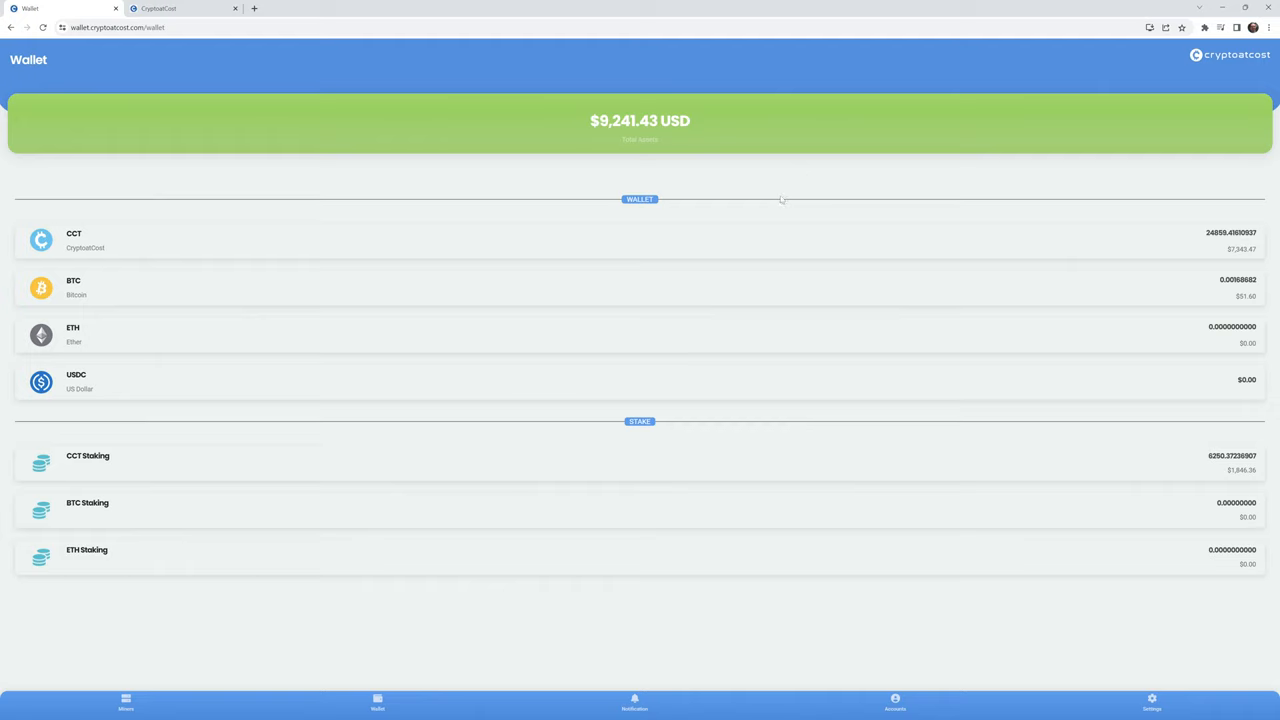
pyautogui.moveTo(808, 184)
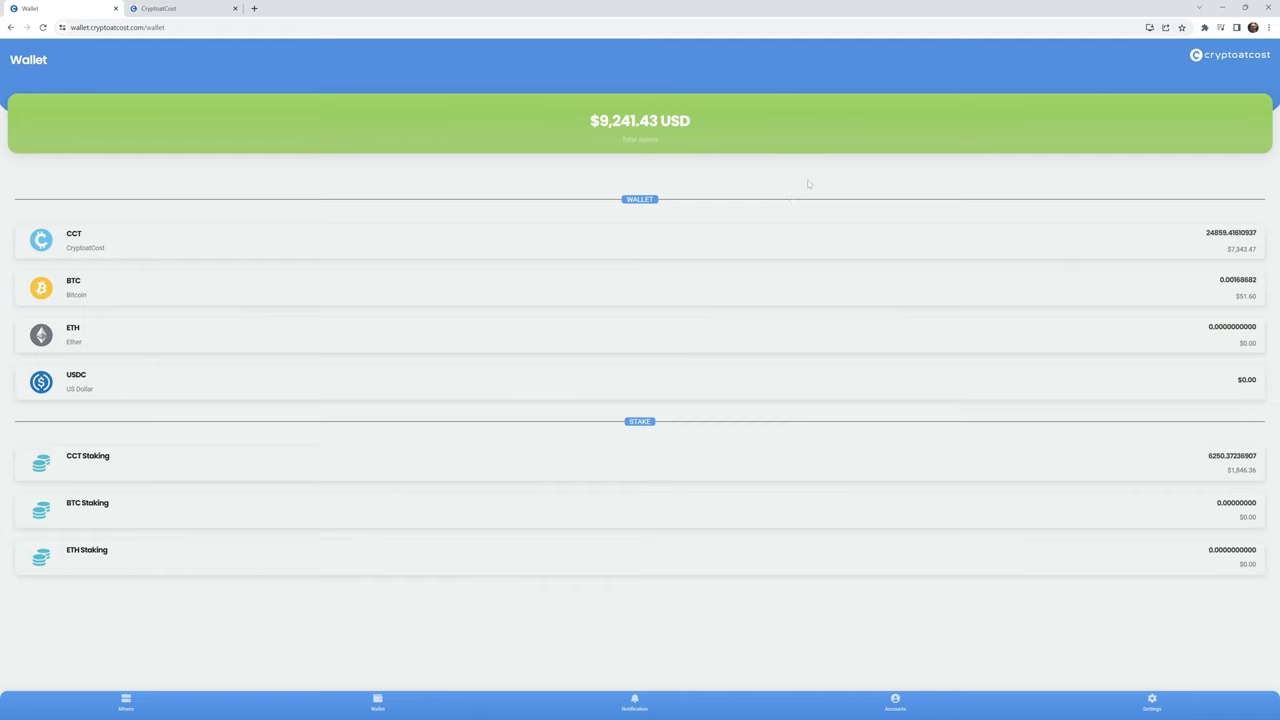